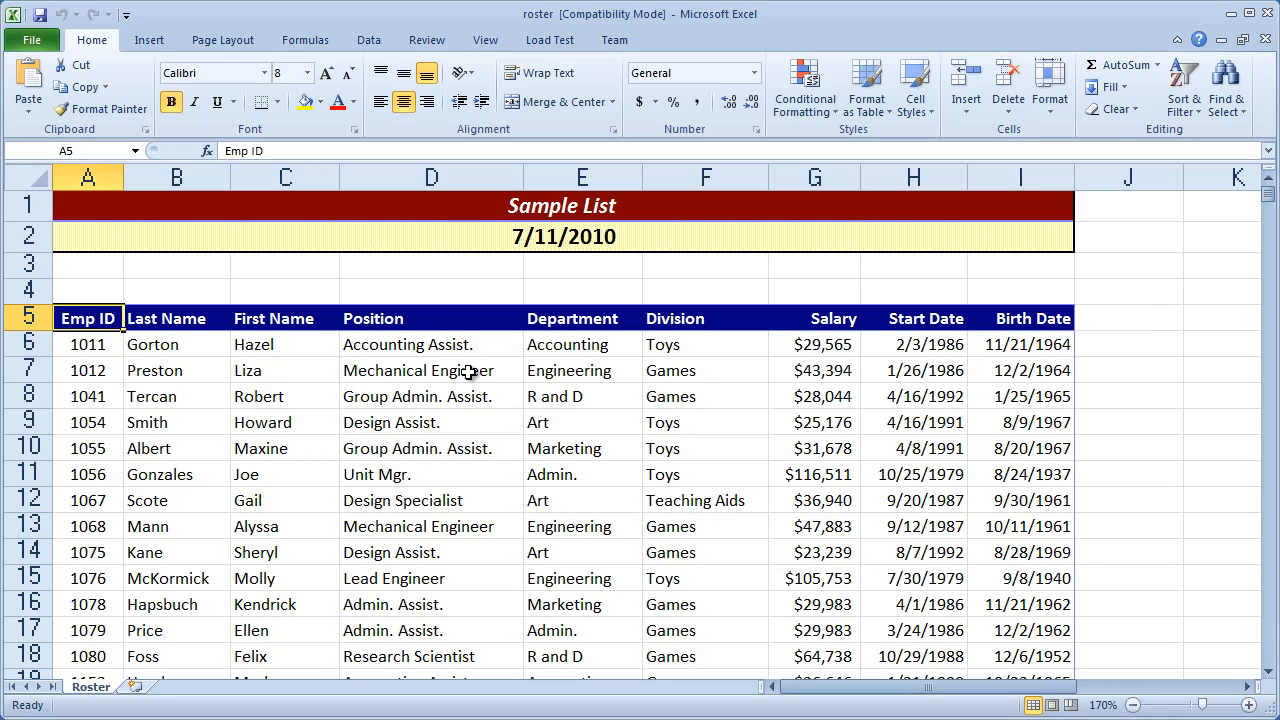
pyautogui.moveTo(172, 372)
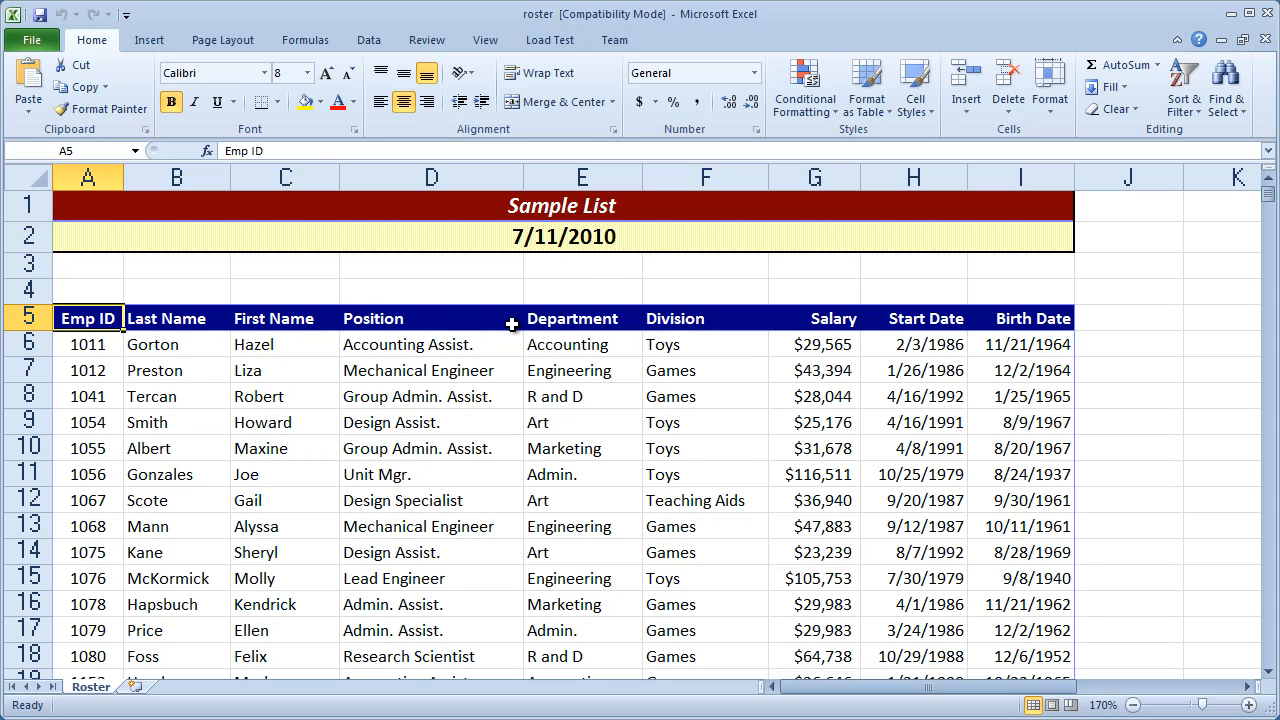
pyautogui.moveTo(283, 533)
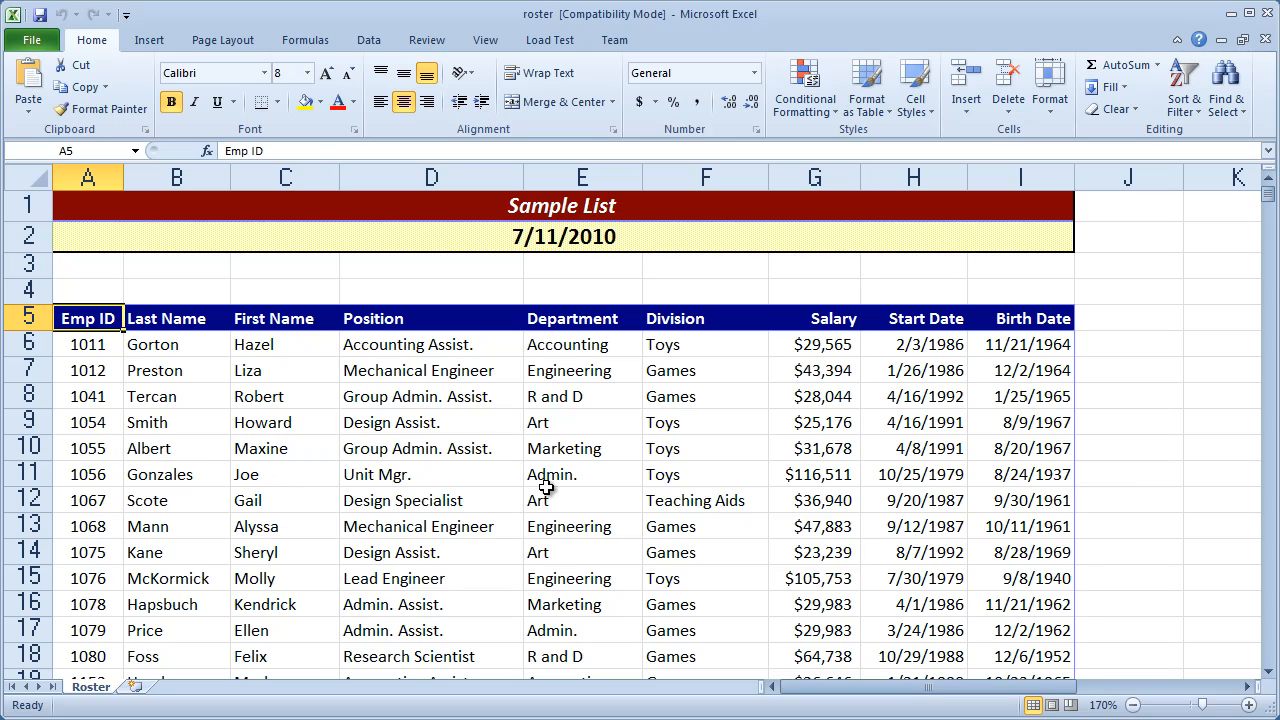
pyautogui.moveTo(195, 462)
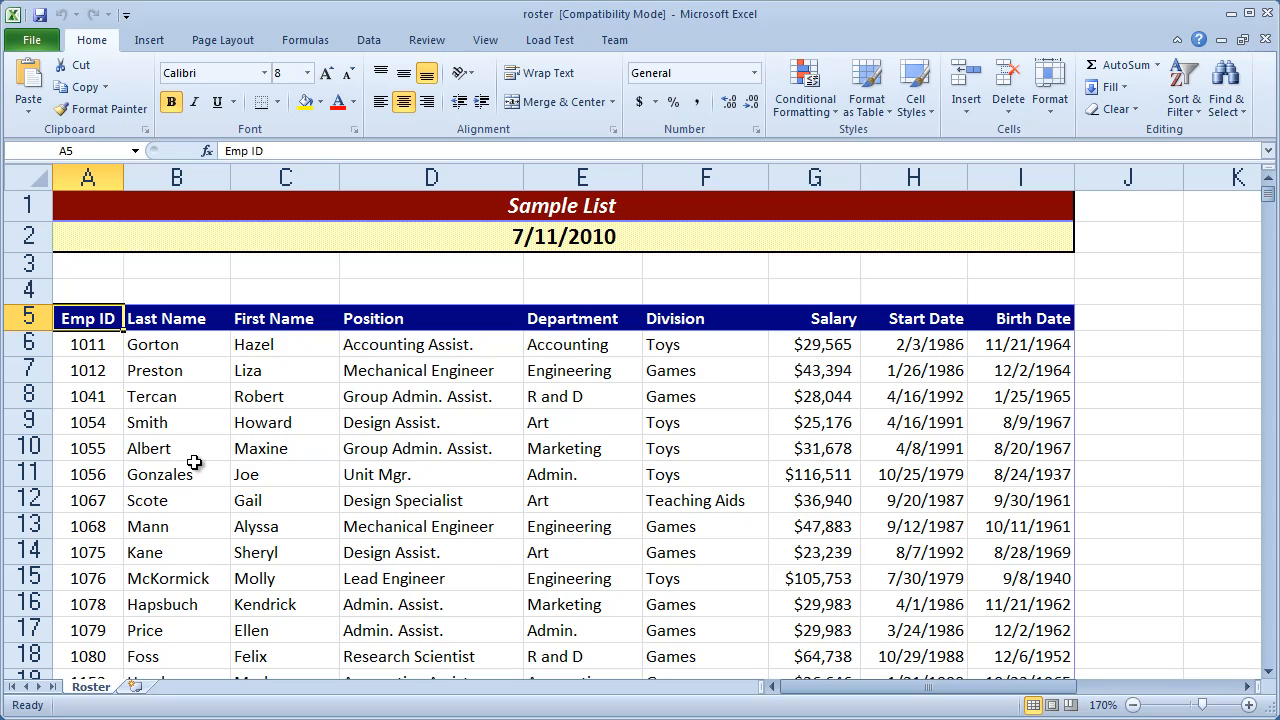
pyautogui.moveTo(290, 470)
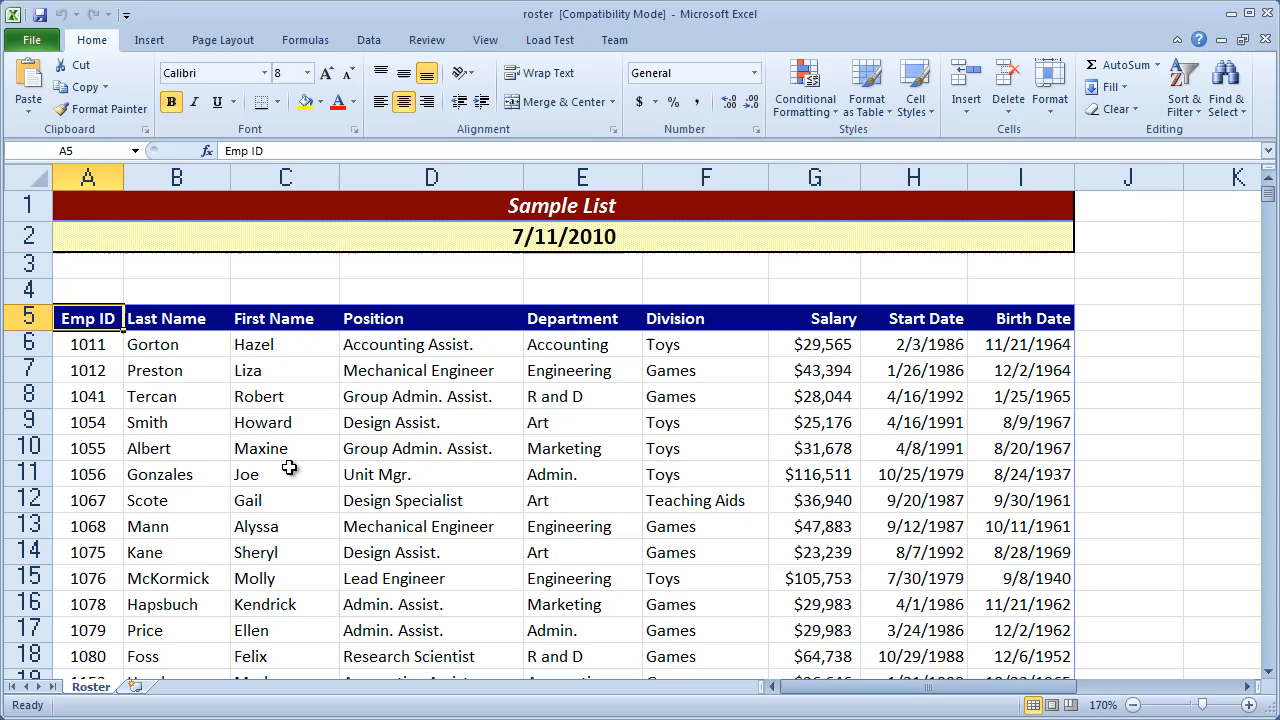
pyautogui.moveTo(368, 505)
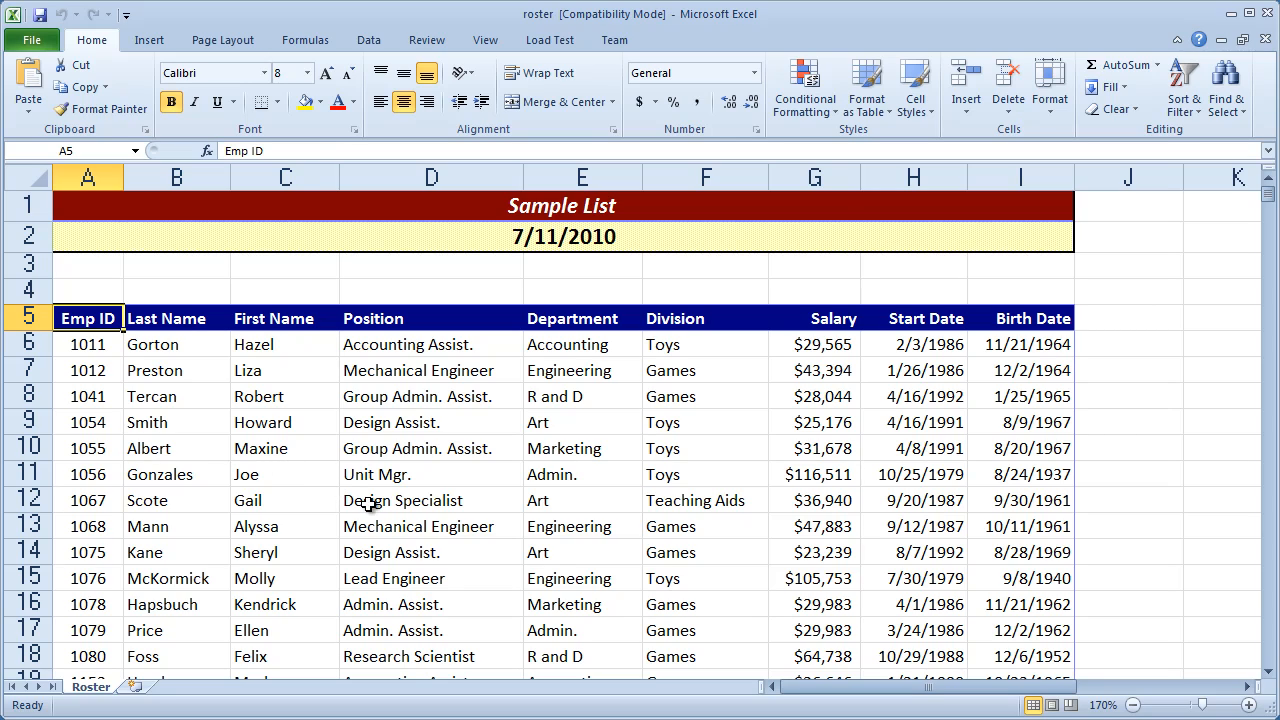
pyautogui.moveTo(358, 502)
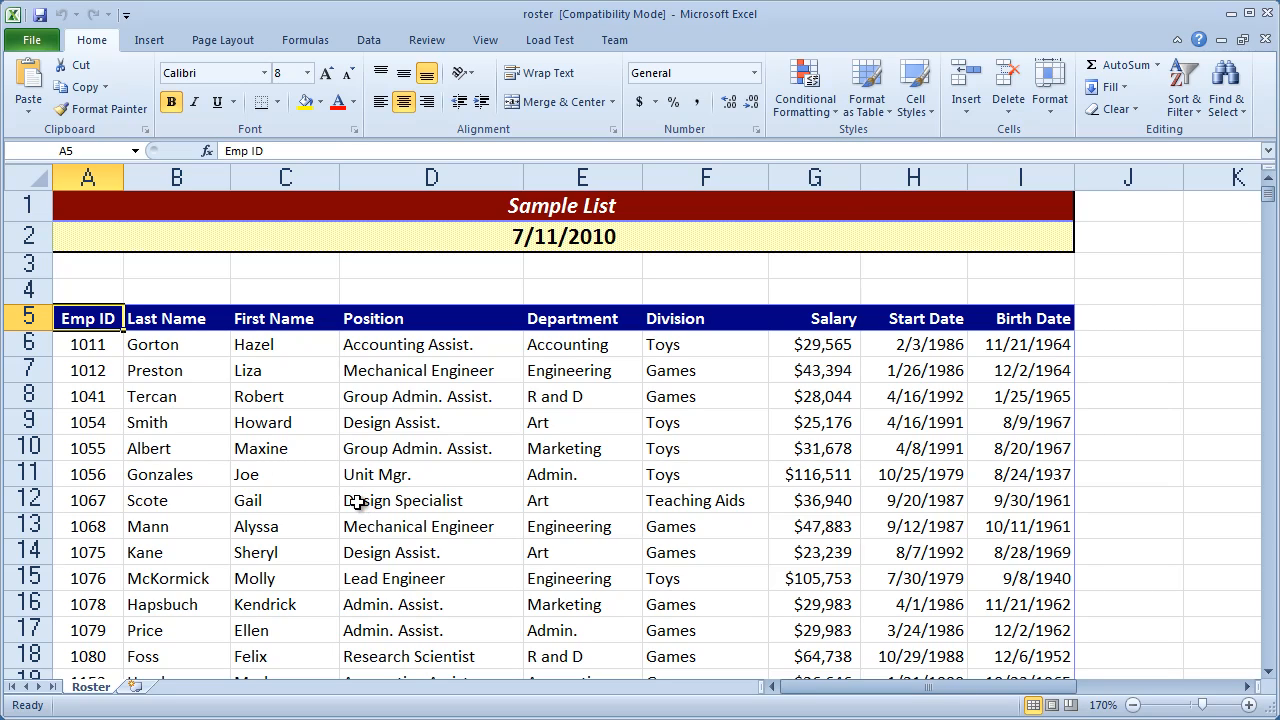
pyautogui.moveTo(825, 447)
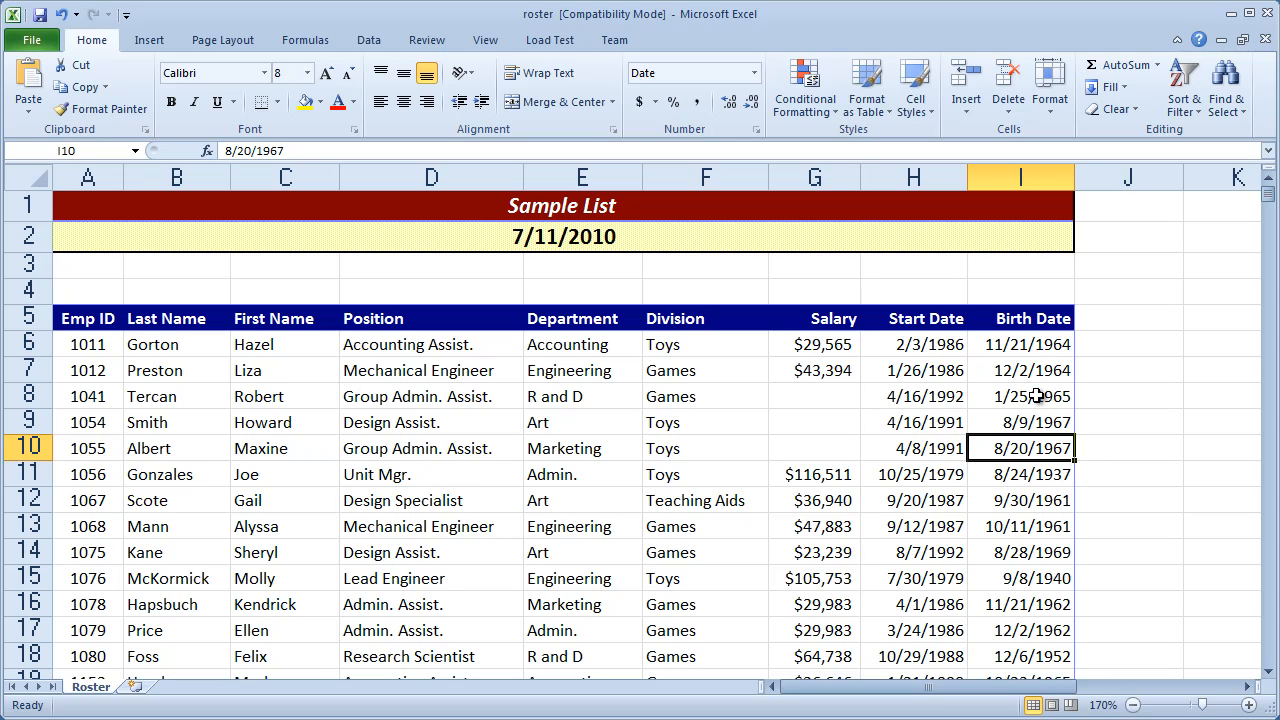
pyautogui.moveTo(1028, 400)
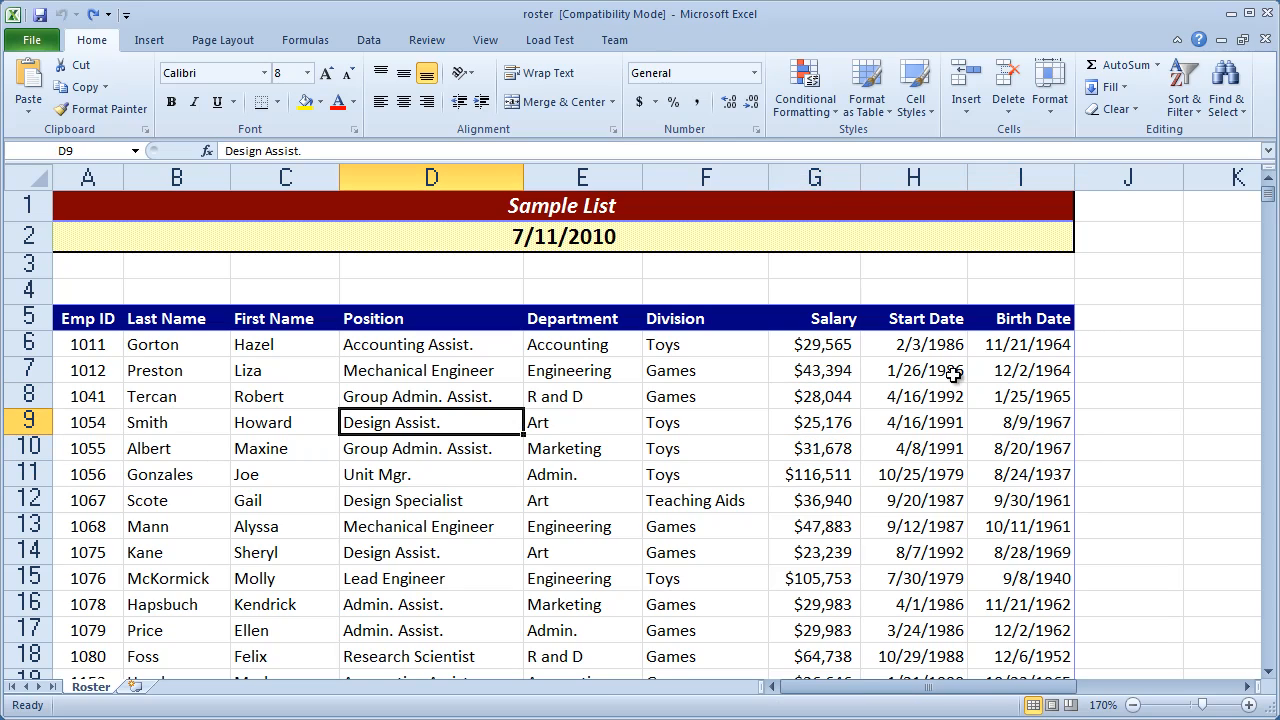
pyautogui.moveTo(799, 449)
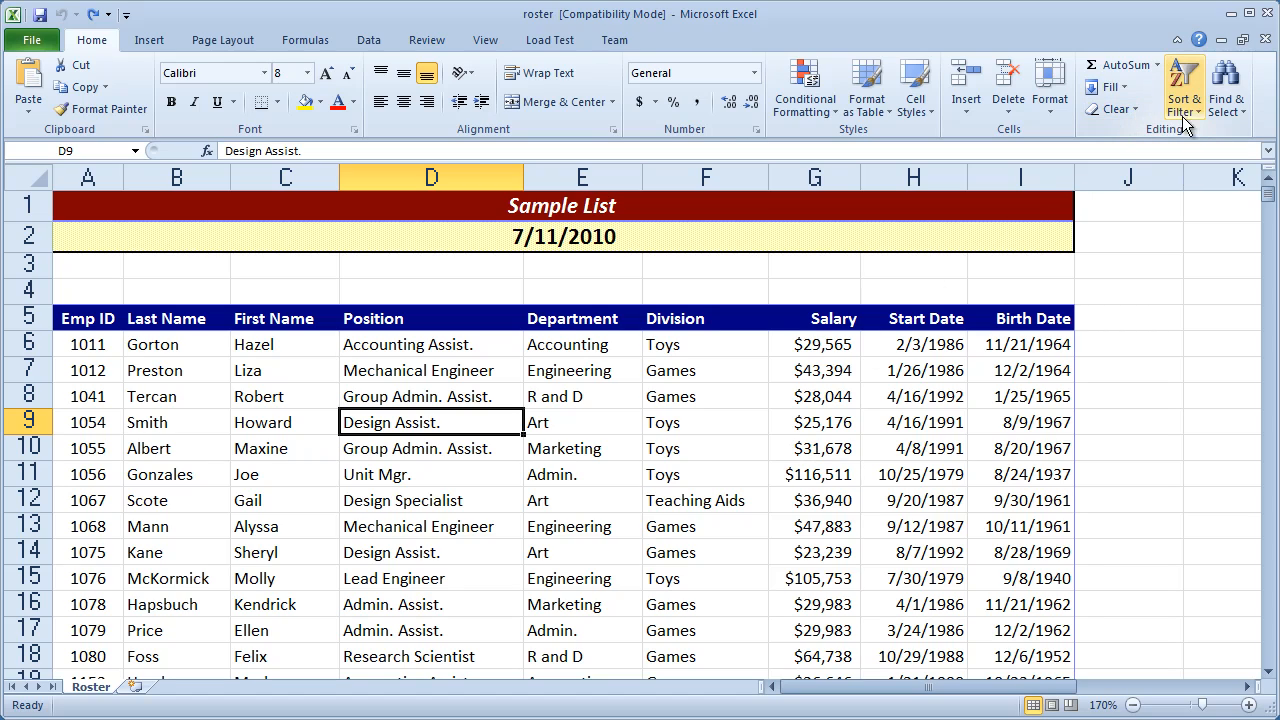
# Step: Show the Data tab's Sort & Filter tools and select a cell inside the roster
pyautogui.click(1184, 88)
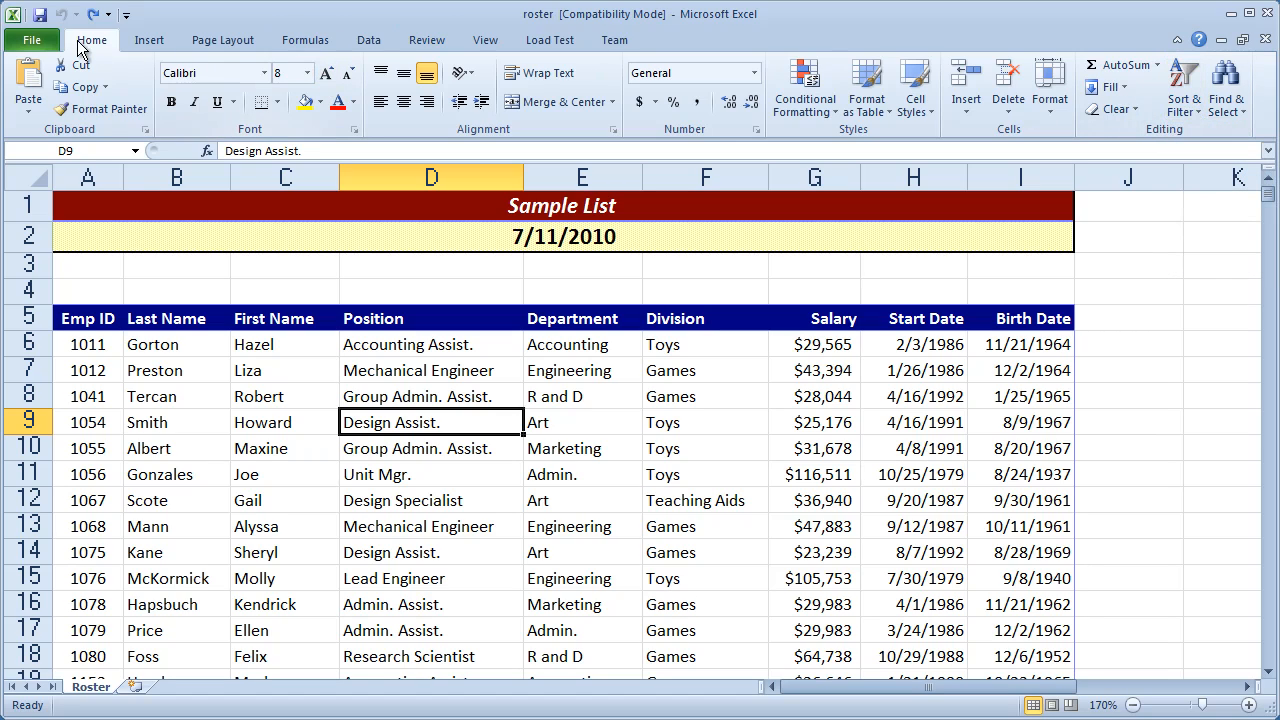
pyautogui.click(368, 40)
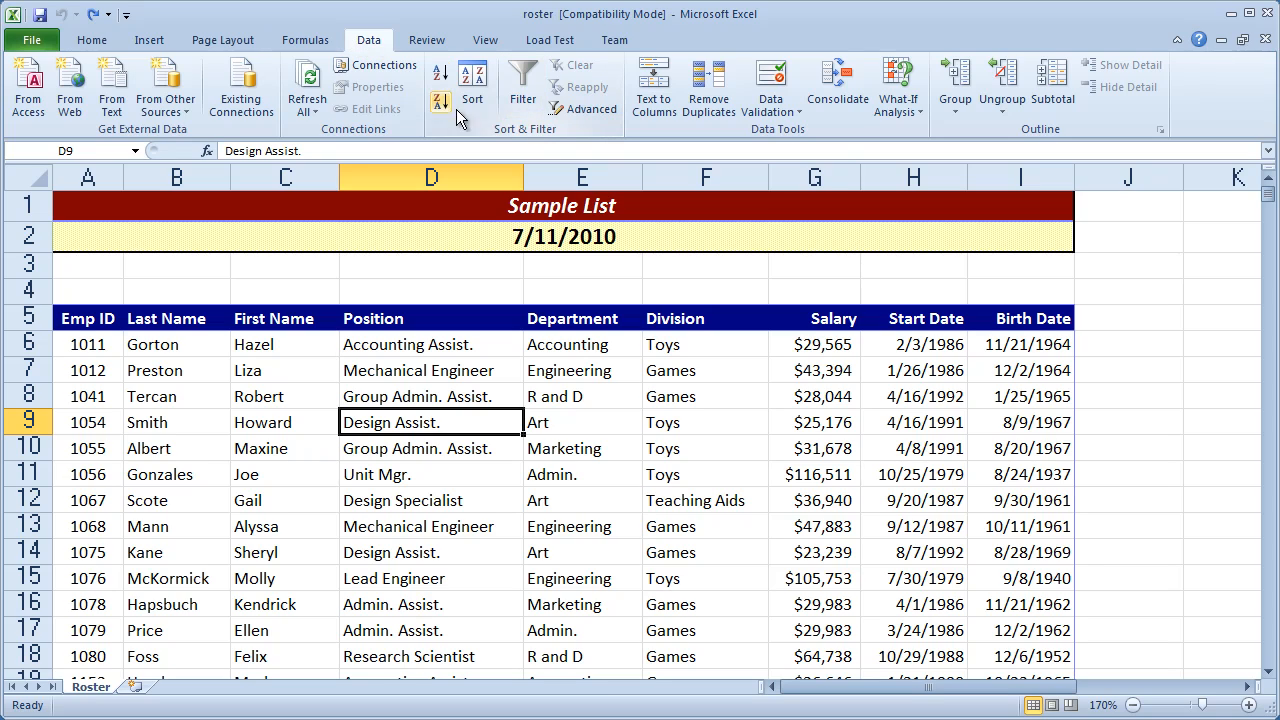
pyautogui.moveTo(472, 98)
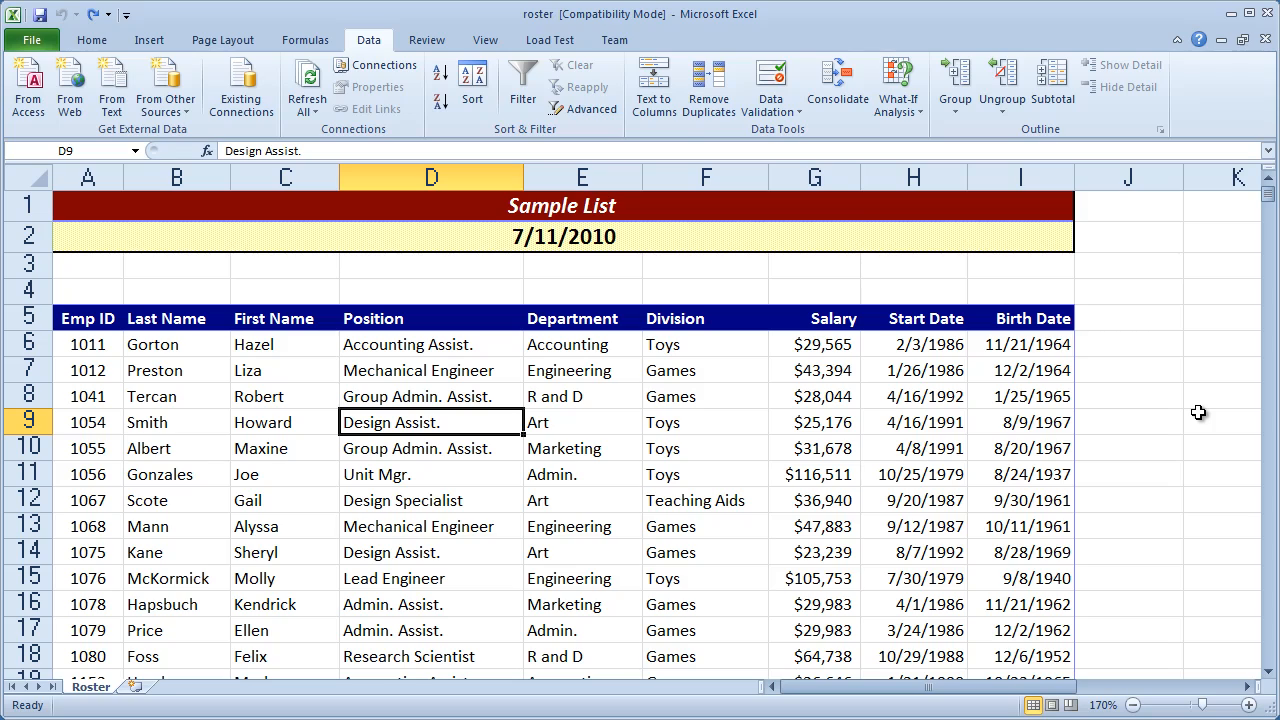
pyautogui.moveTo(358, 45)
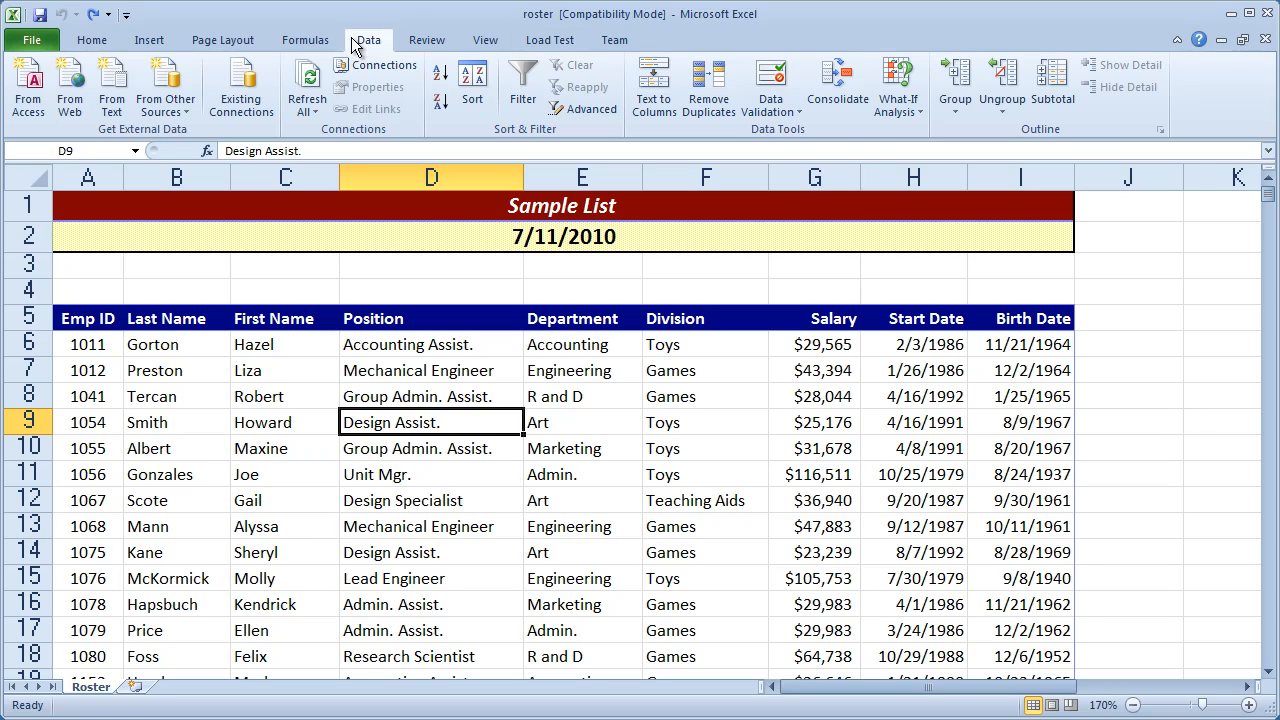
pyautogui.moveTo(984, 337)
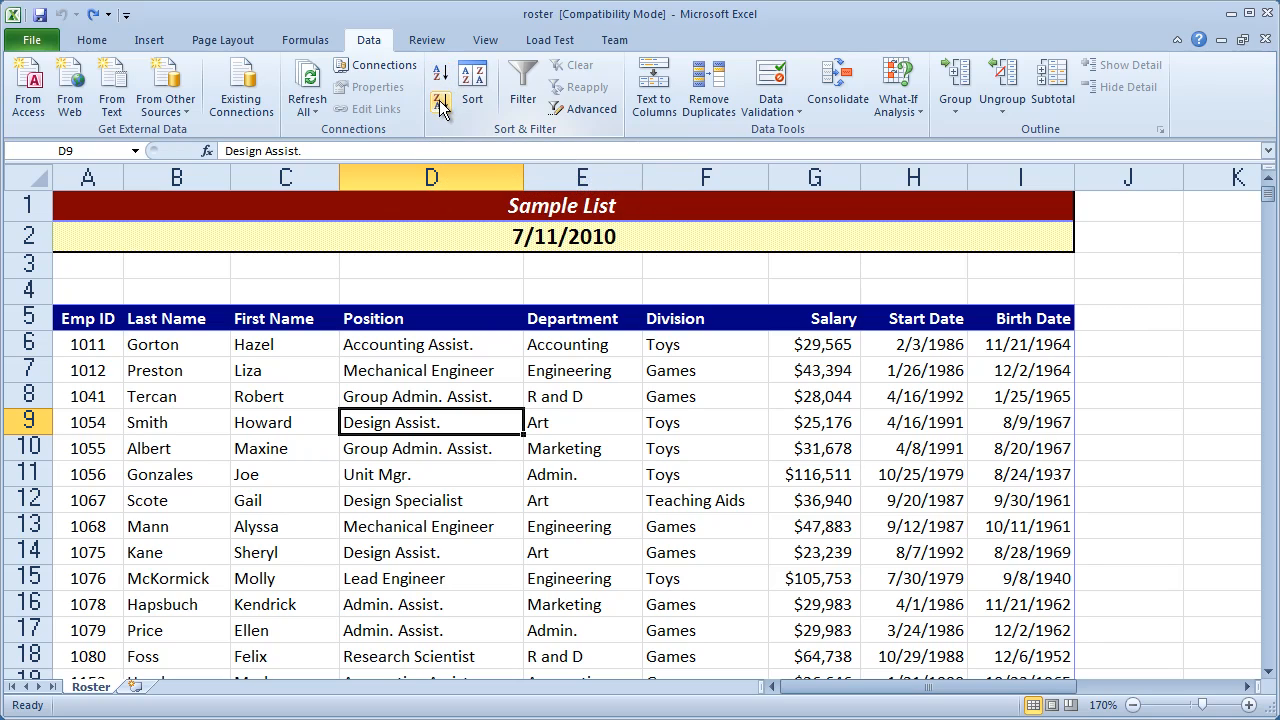
pyautogui.moveTo(472, 85)
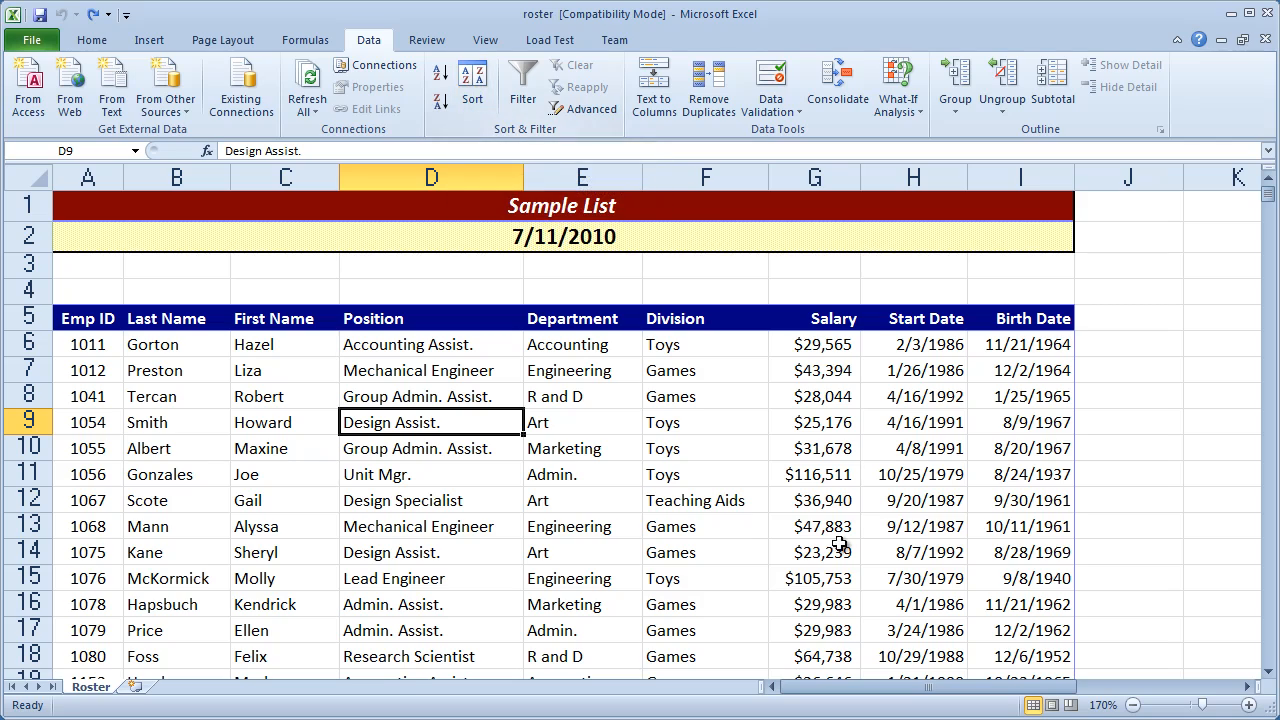
pyautogui.click(815, 526)
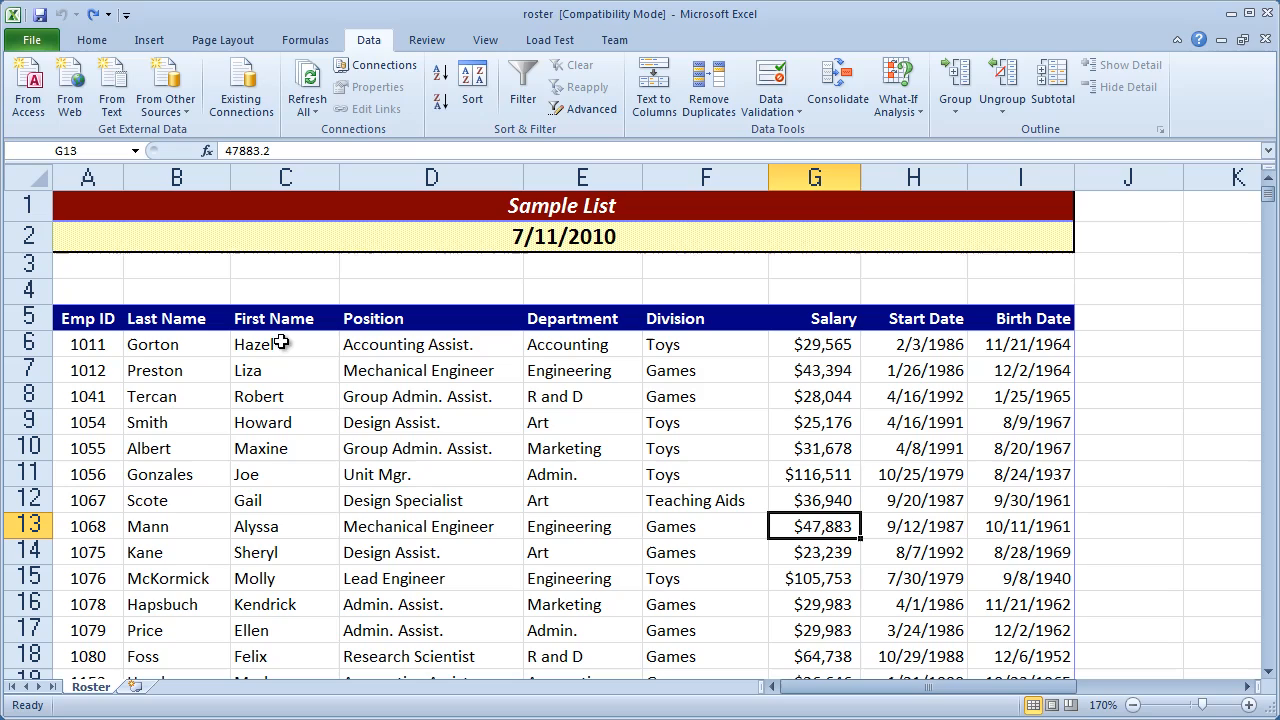
pyautogui.moveTo(560, 392)
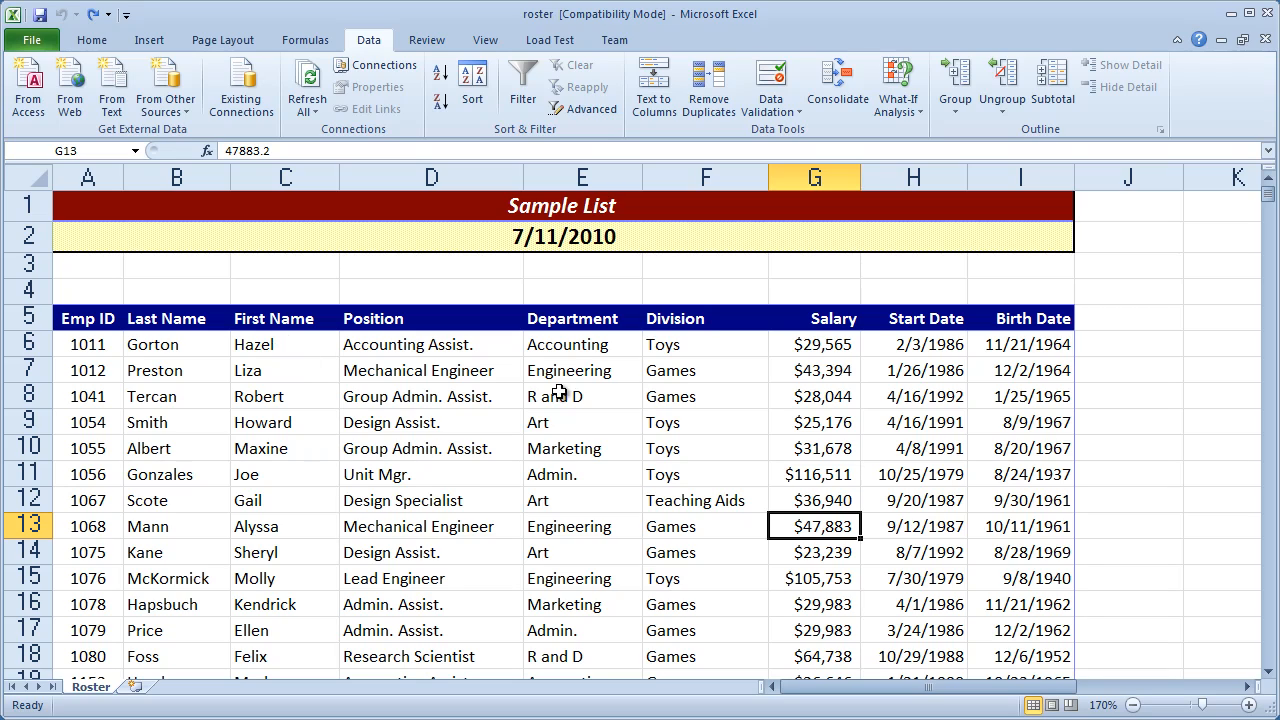
pyautogui.moveTo(199, 369)
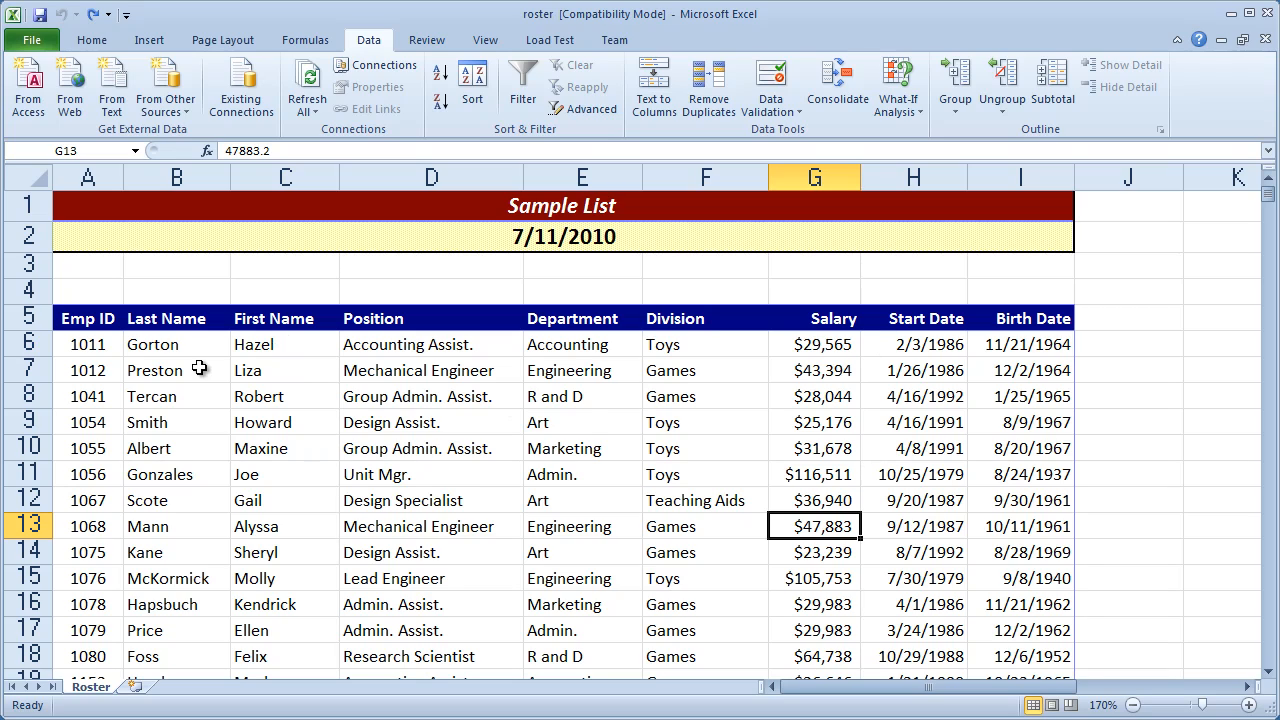
# Step: Sort the roster by Salary, largest to smallest, putting Gonzales at $116,511 first
pyautogui.click(88, 318)
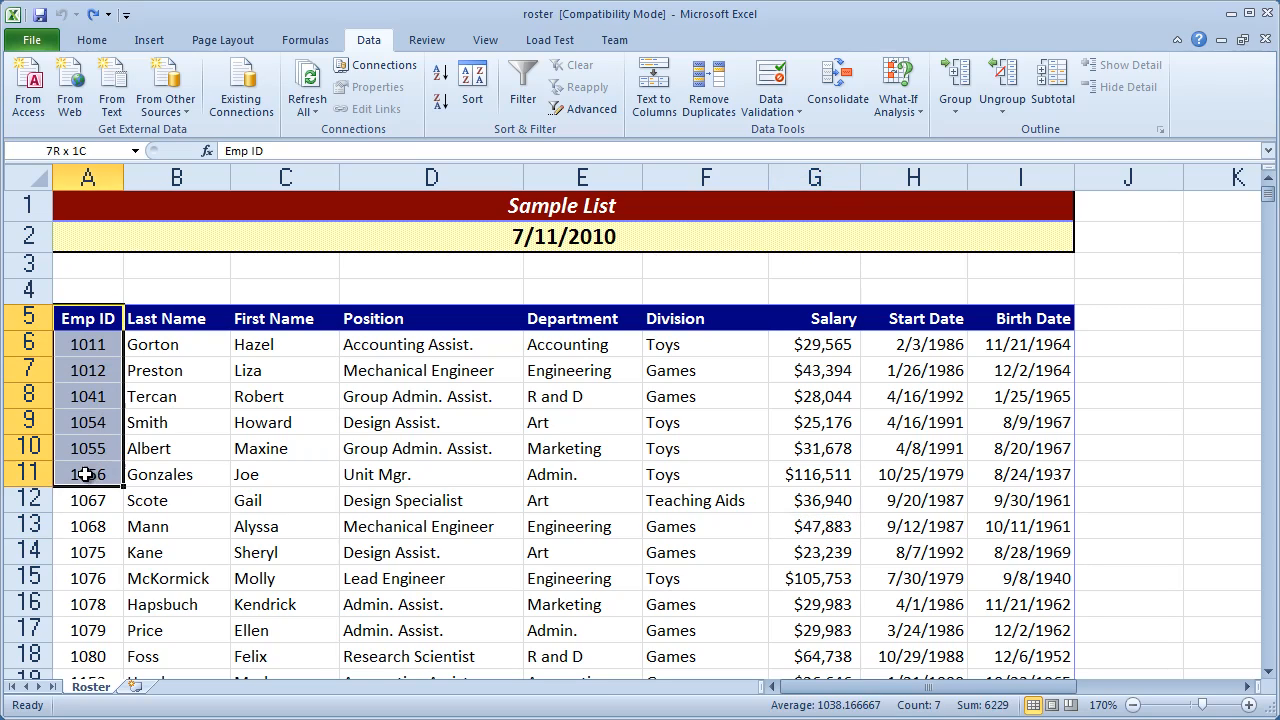
pyautogui.click(285, 526)
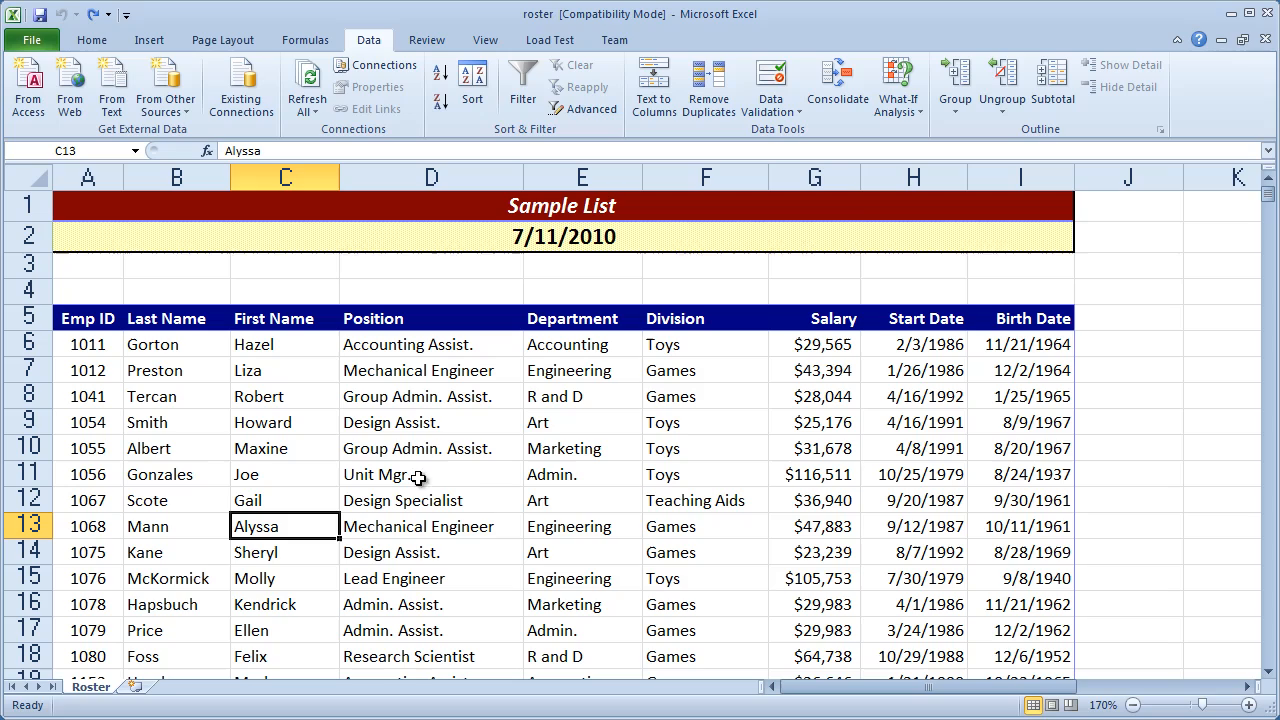
pyautogui.click(814, 318)
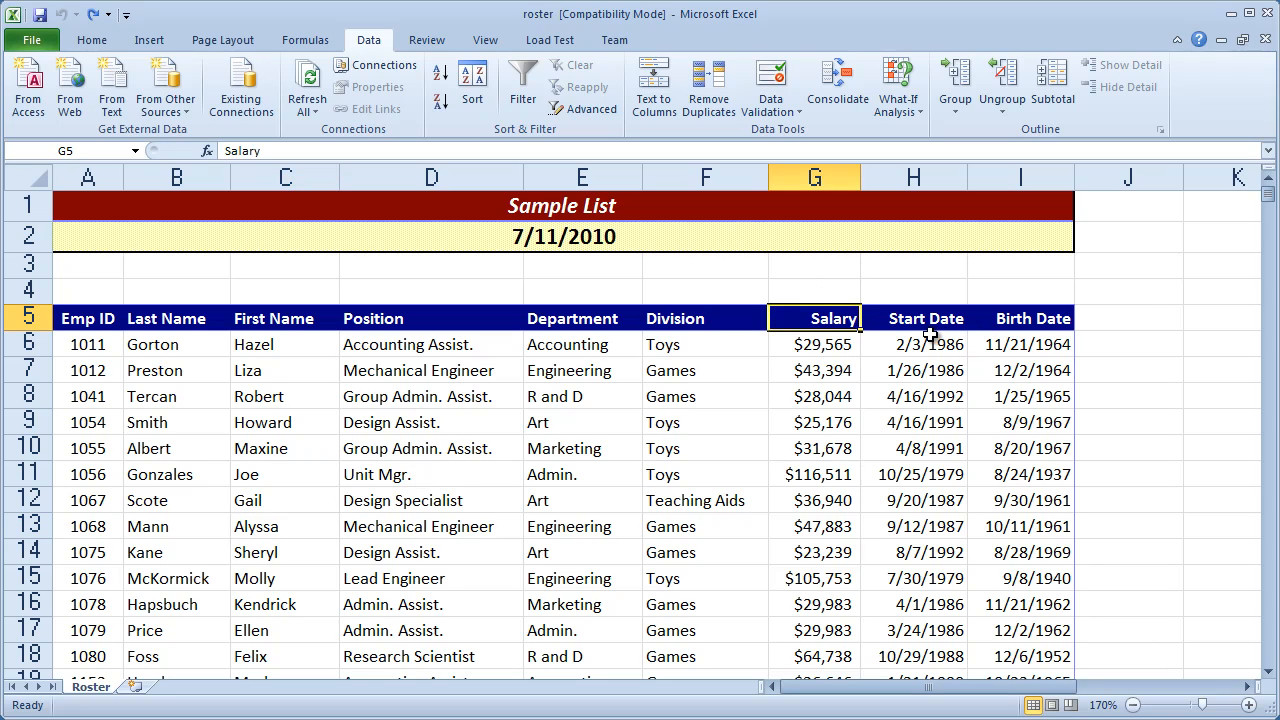
pyautogui.moveTo(885, 418)
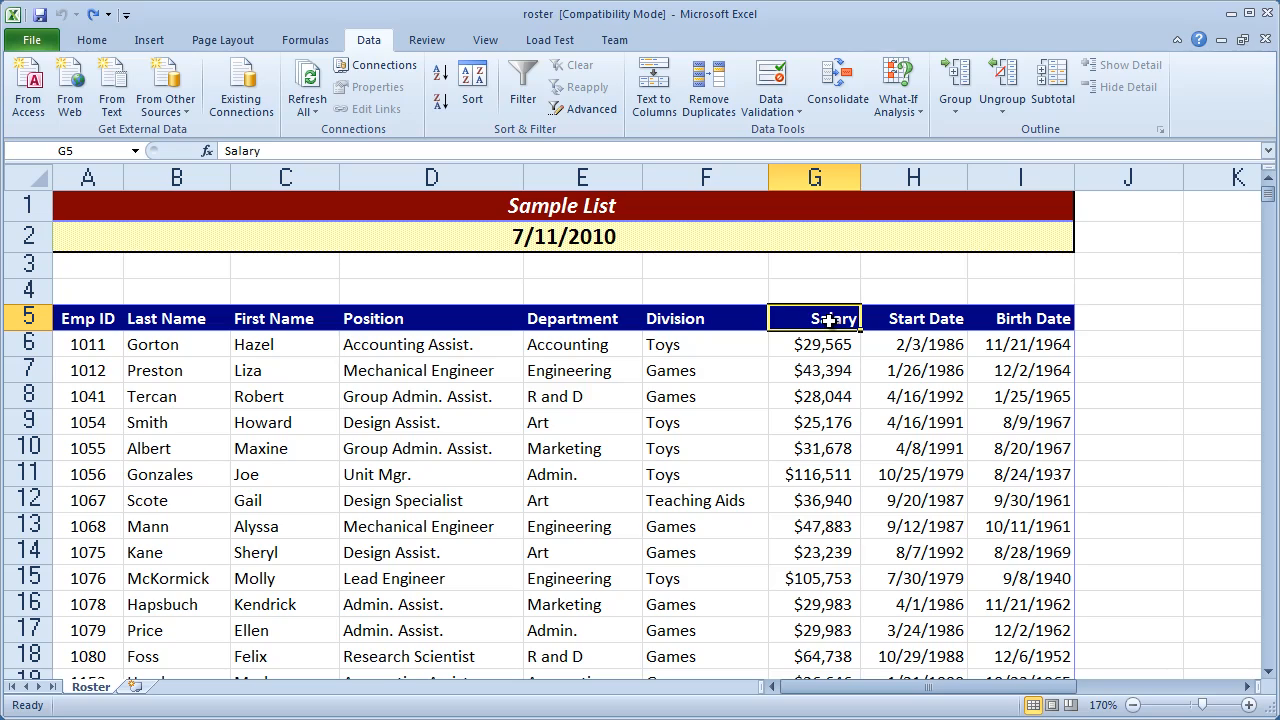
pyautogui.moveTo(707, 262)
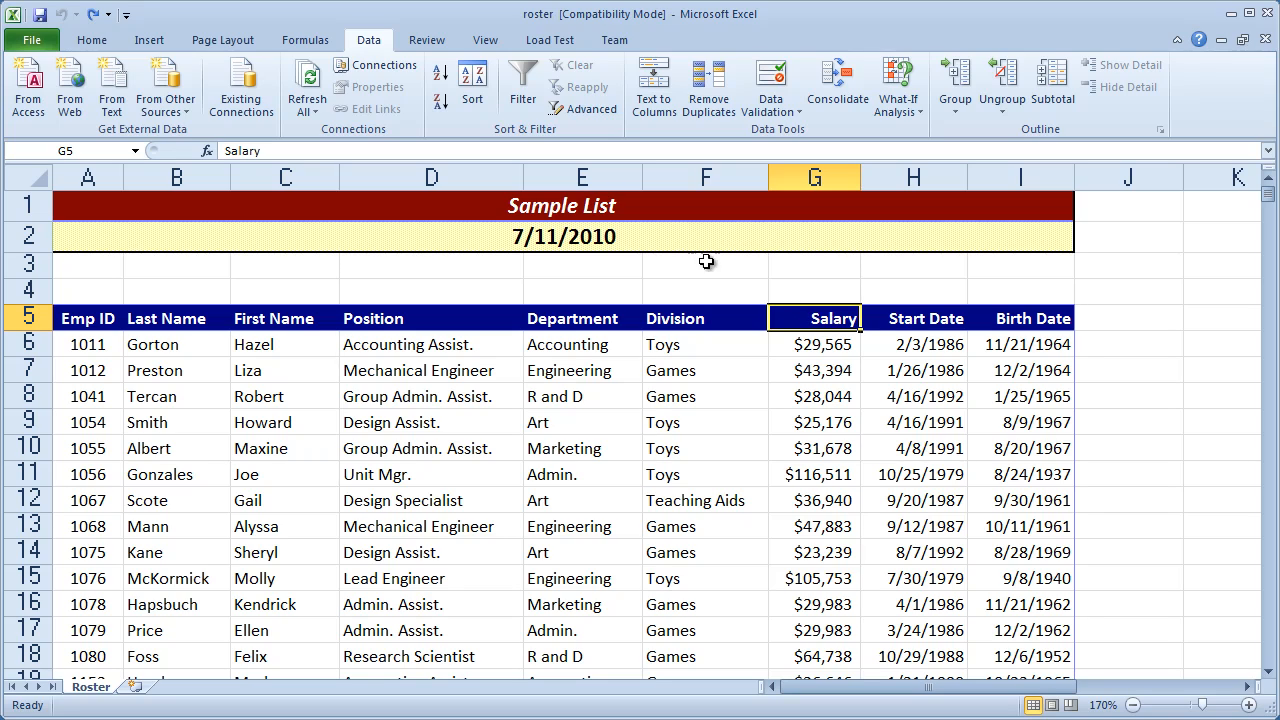
pyautogui.moveTo(440, 105)
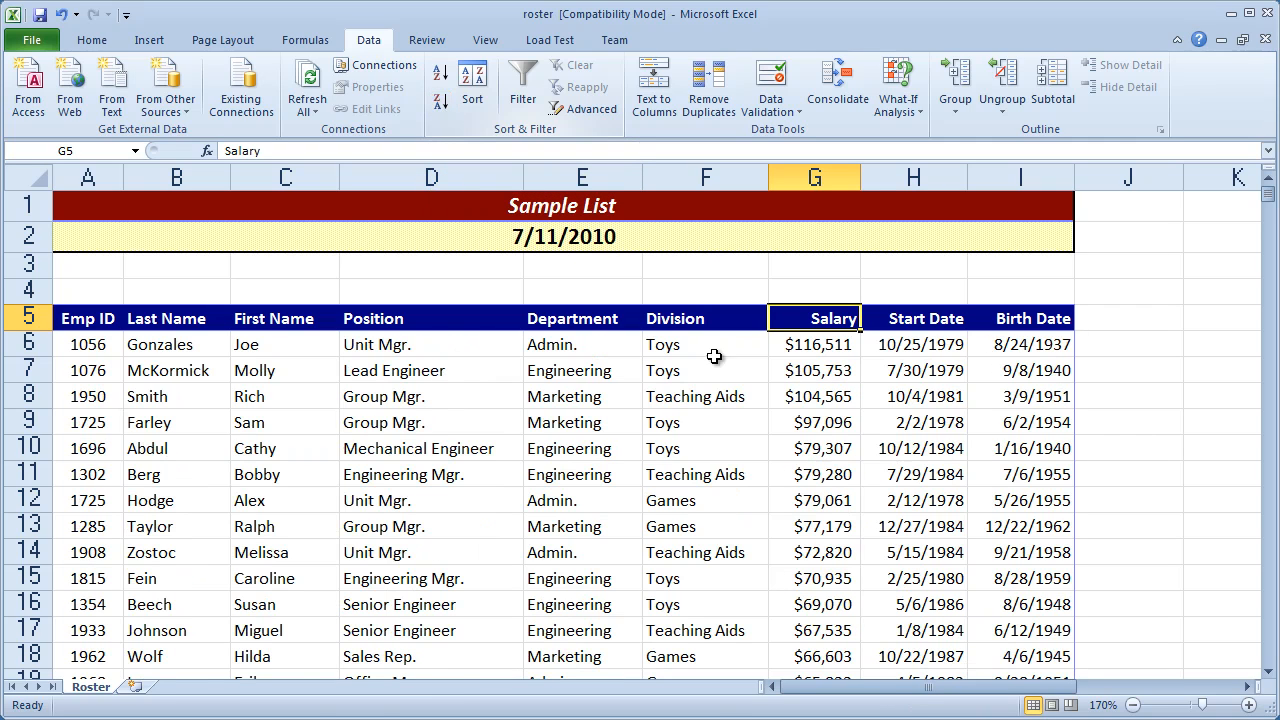
pyautogui.click(912, 474)
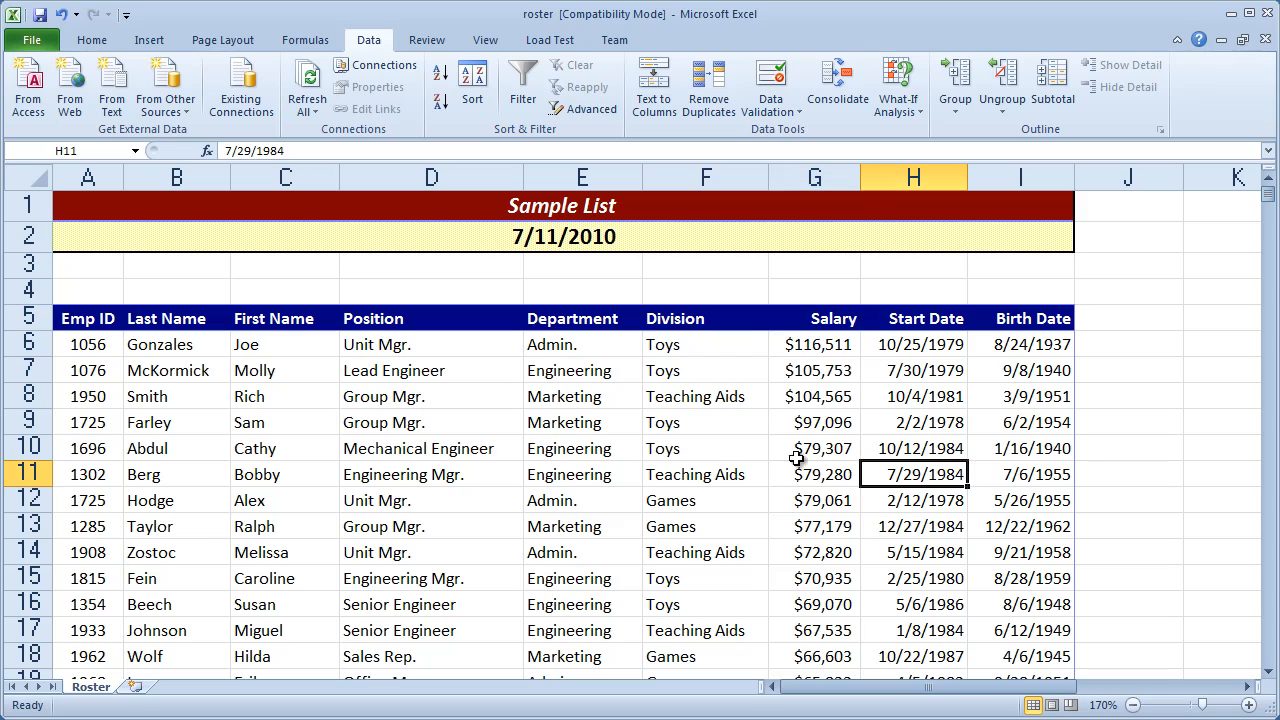
pyautogui.moveTo(830, 460)
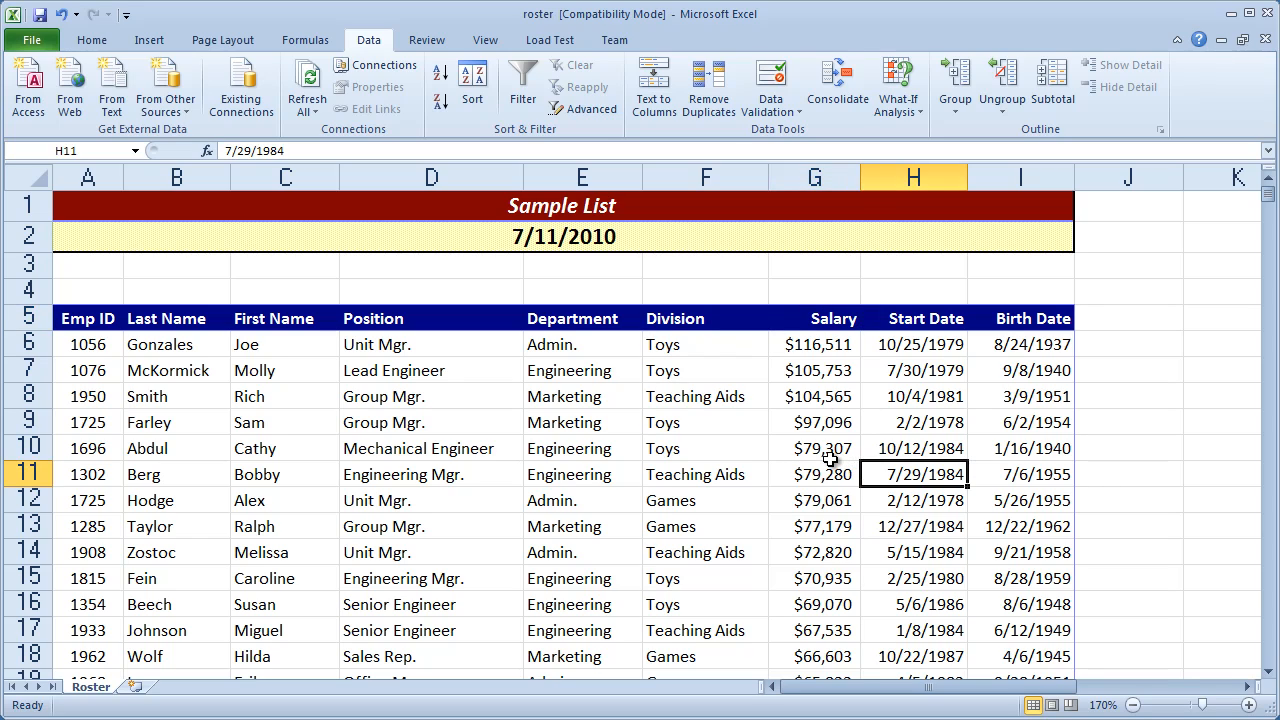
pyautogui.moveTo(375, 325)
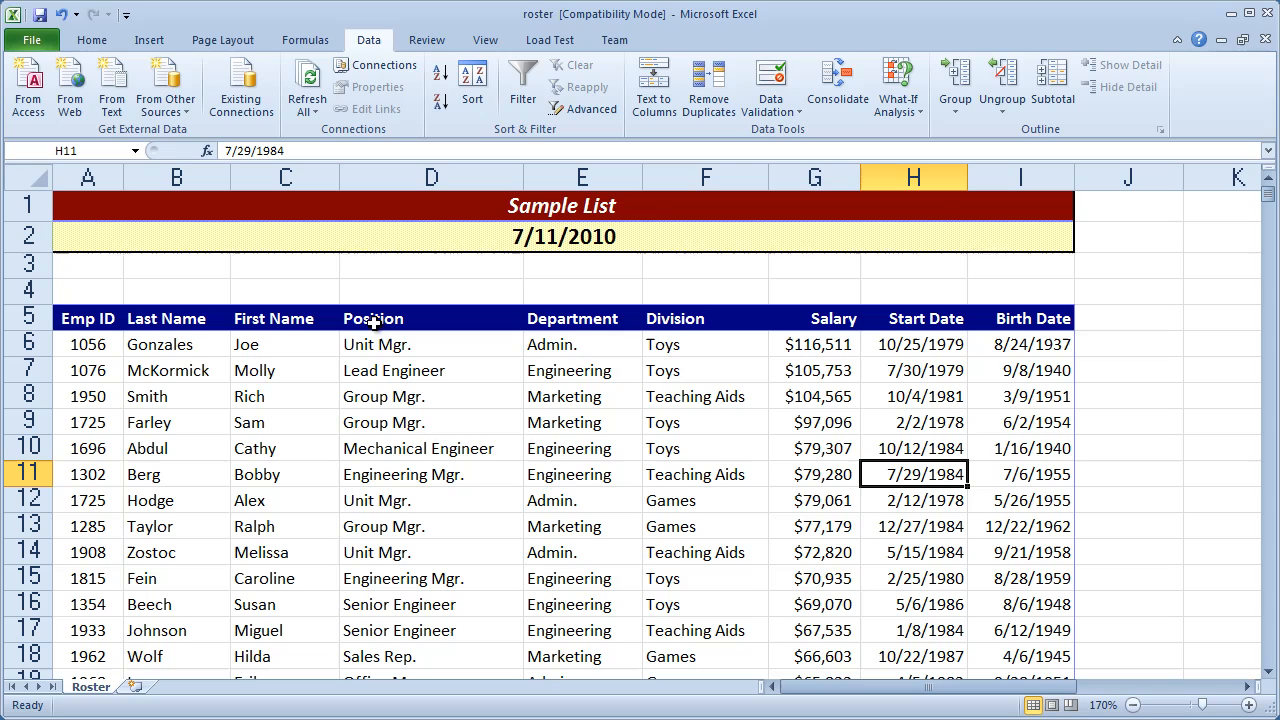
pyautogui.moveTo(492, 456)
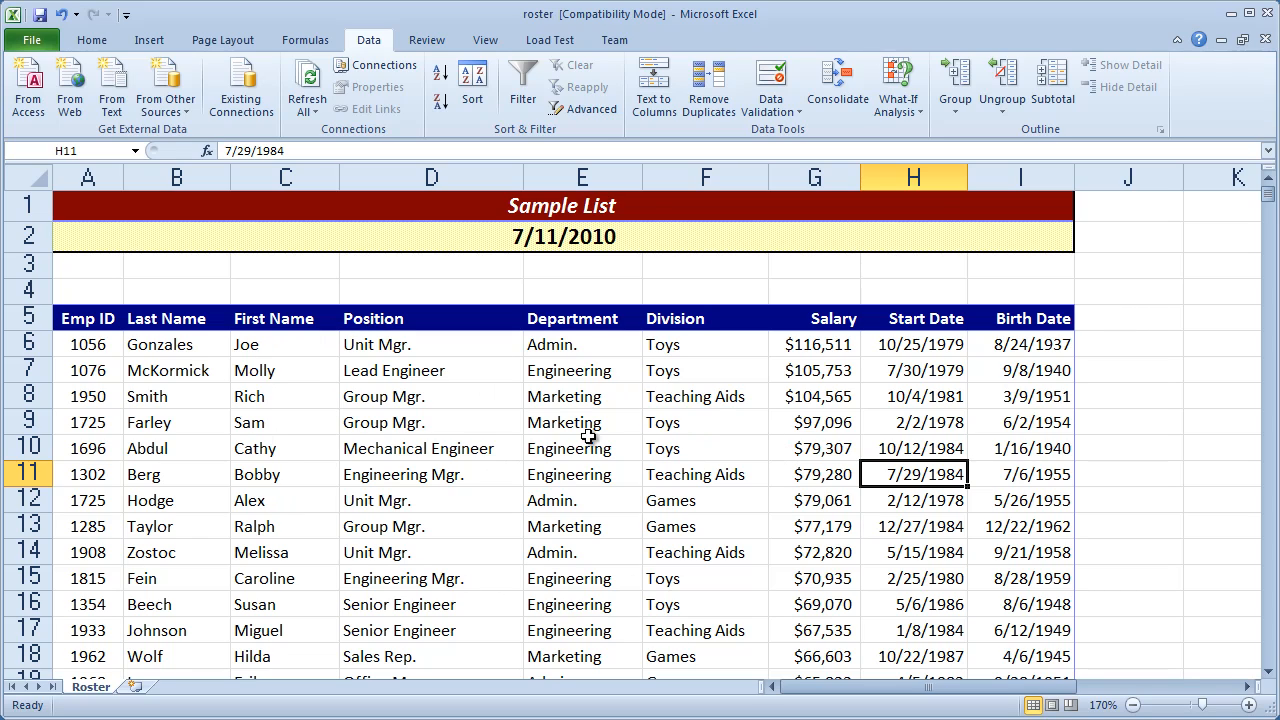
pyautogui.moveTo(650, 442)
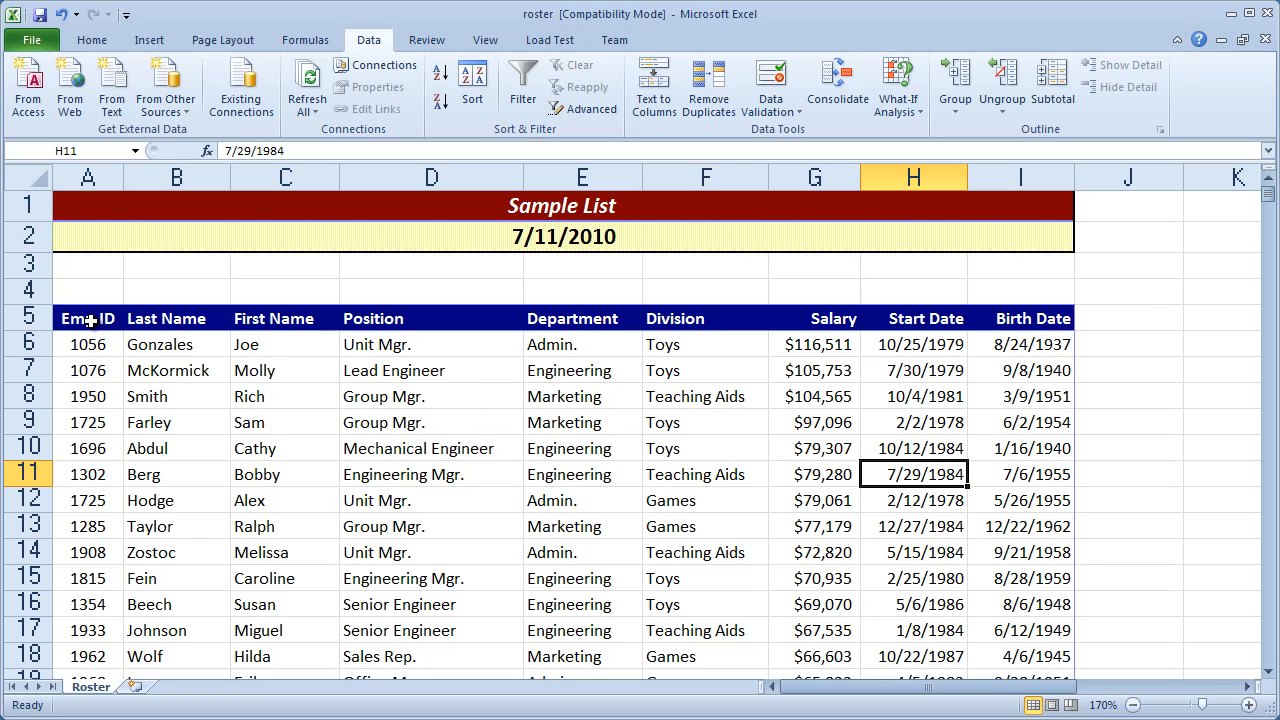
# Step: Re-sort the roster by Emp ID ascending and insert a blank row 14 above Kane
pyautogui.click(87, 318)
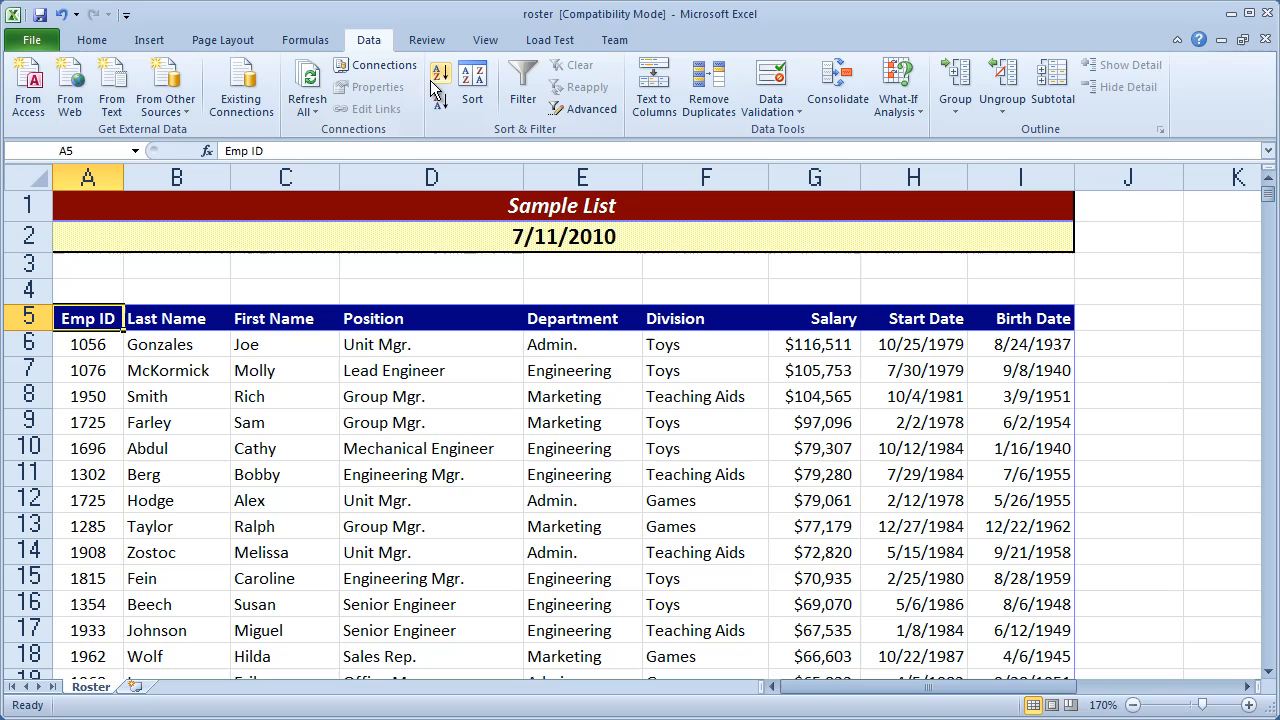
pyautogui.moveTo(439, 75)
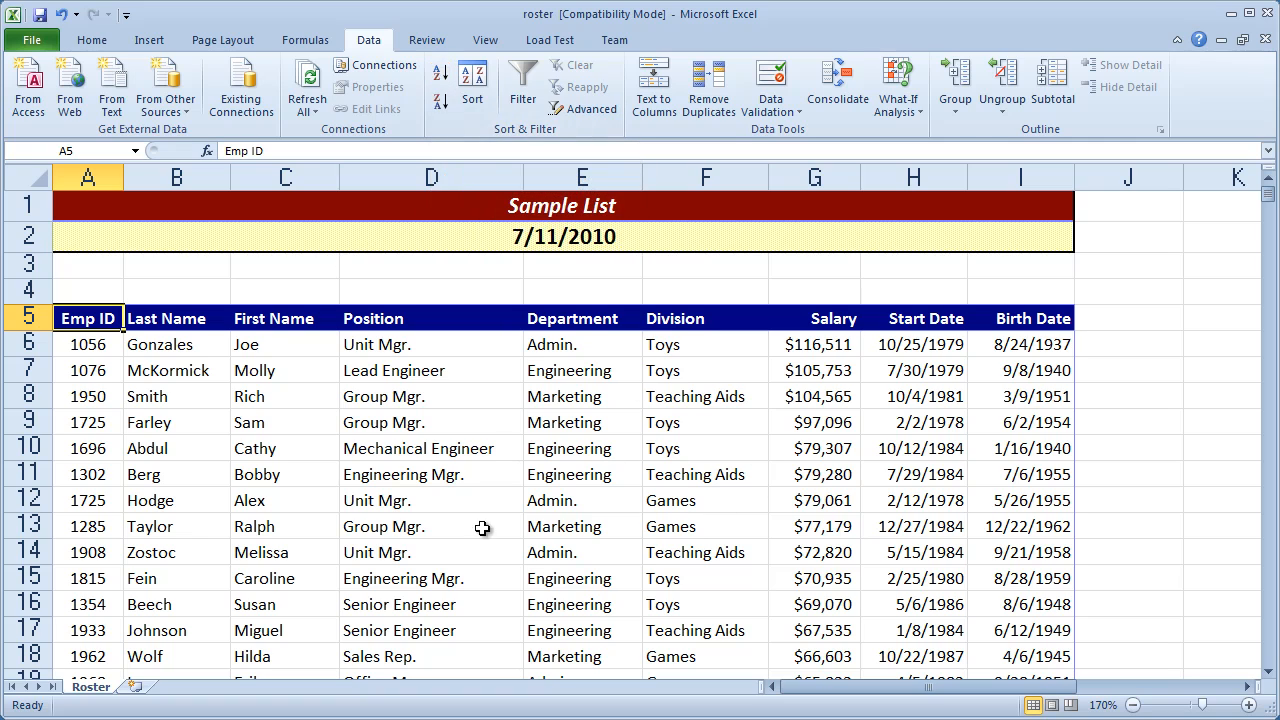
pyautogui.click(441, 76)
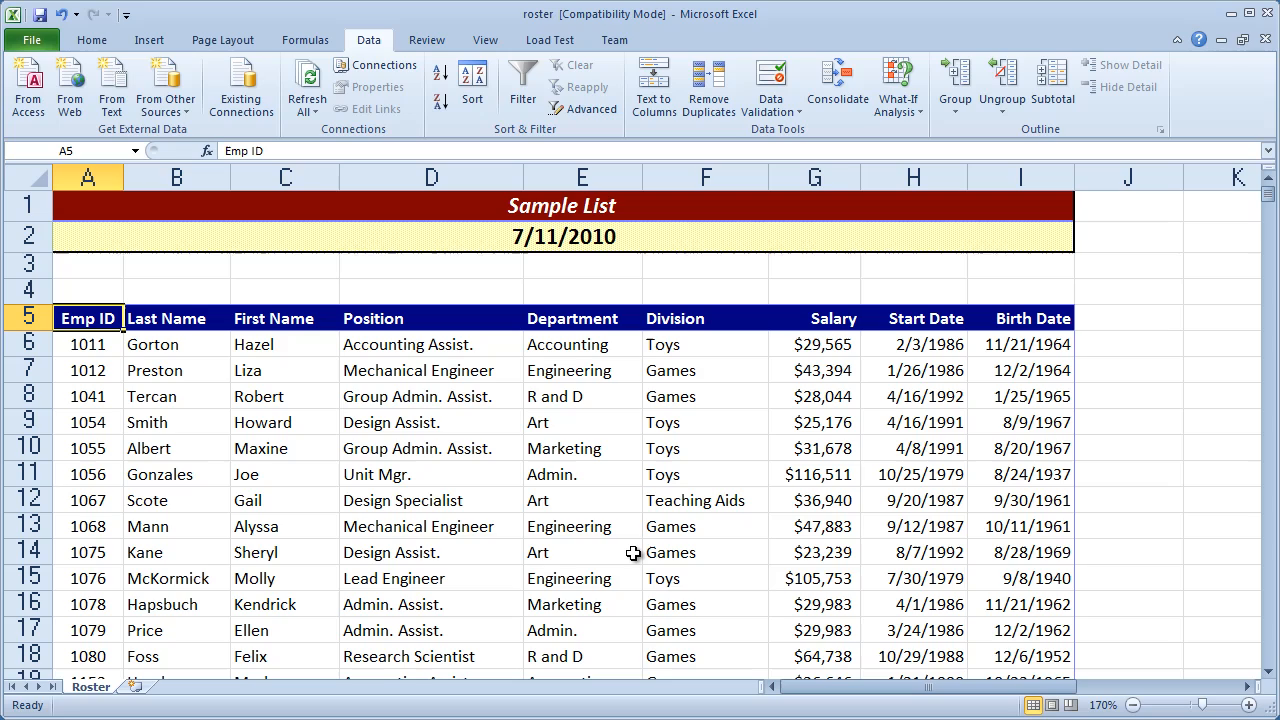
pyautogui.moveTo(177, 369)
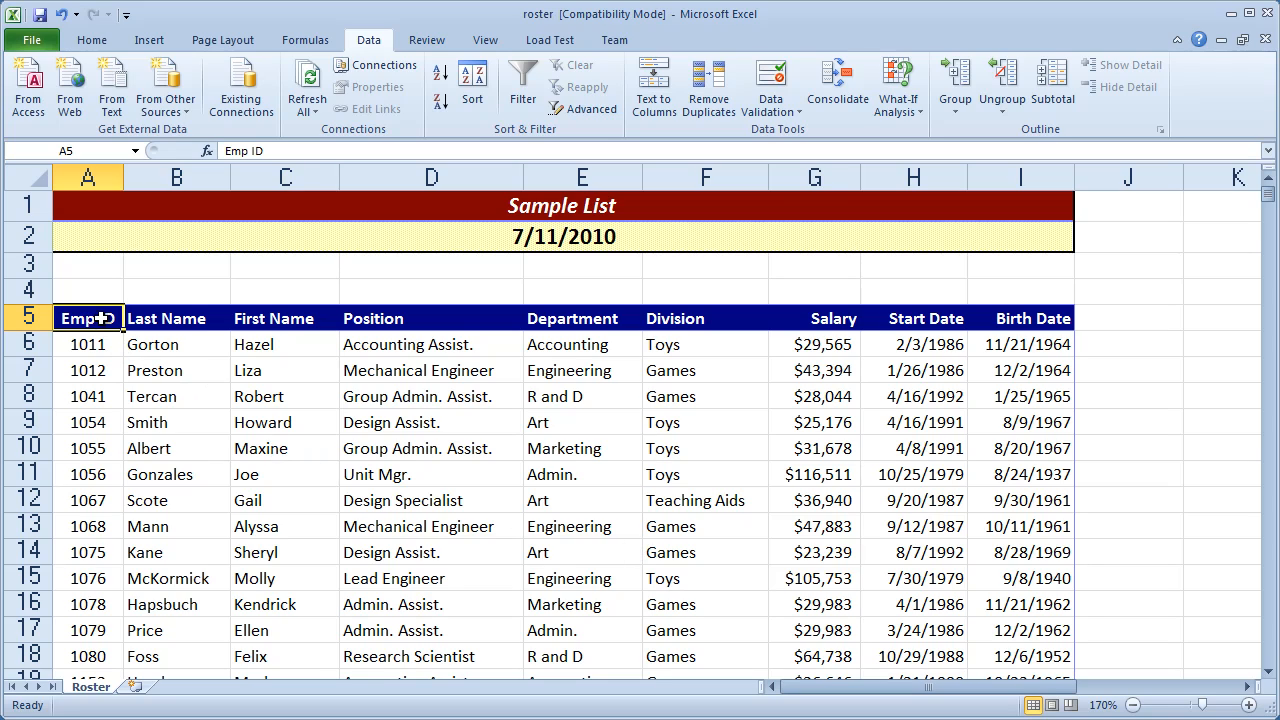
pyautogui.moveTo(1153, 480)
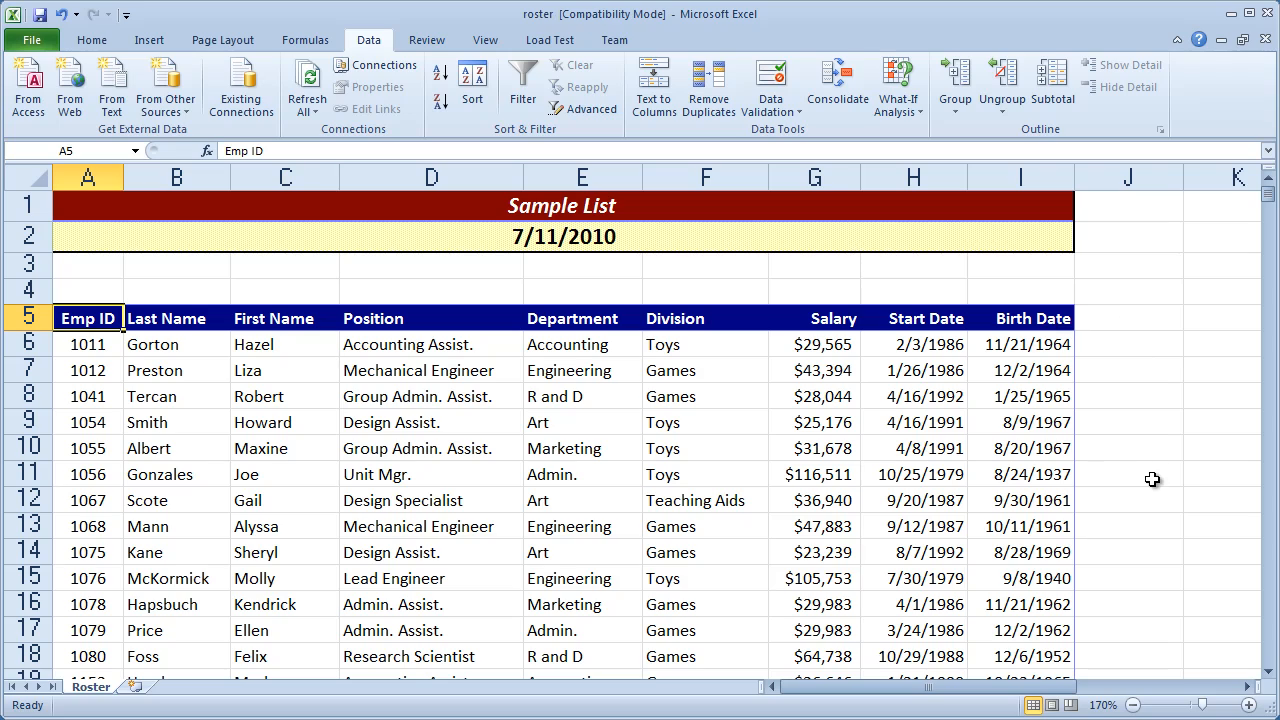
pyautogui.moveTo(123, 500)
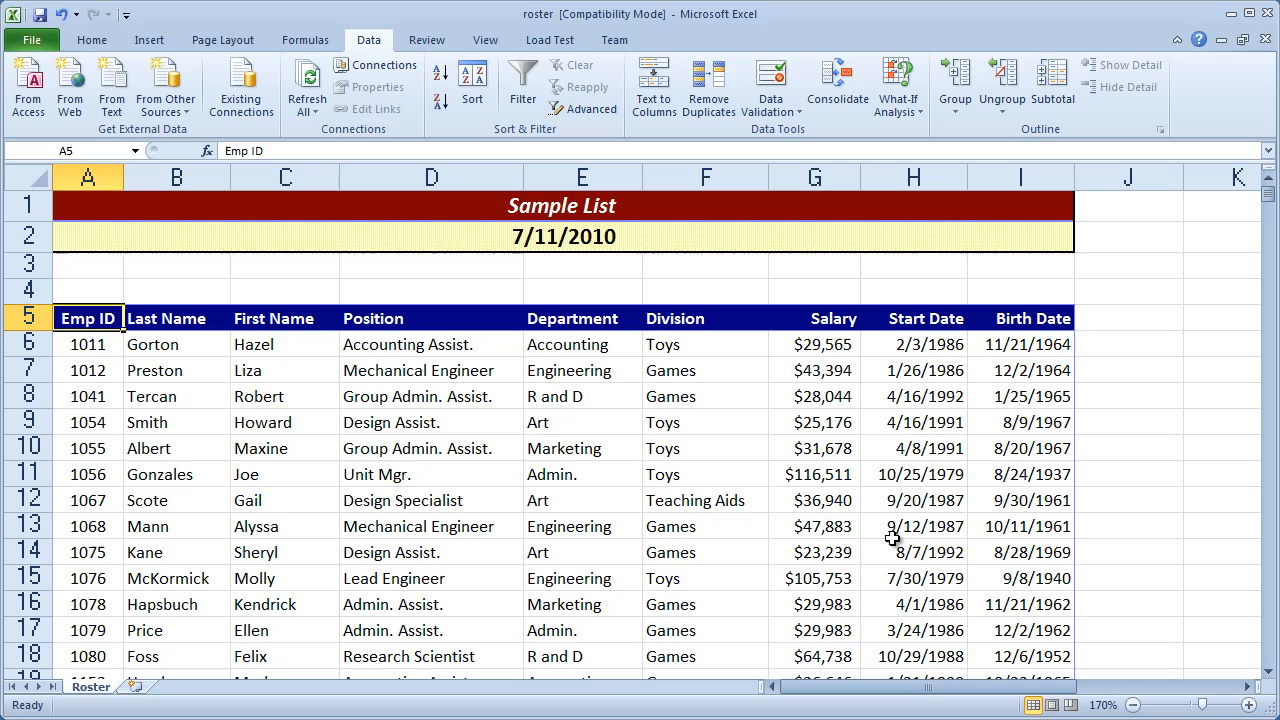
pyautogui.moveTo(160, 520)
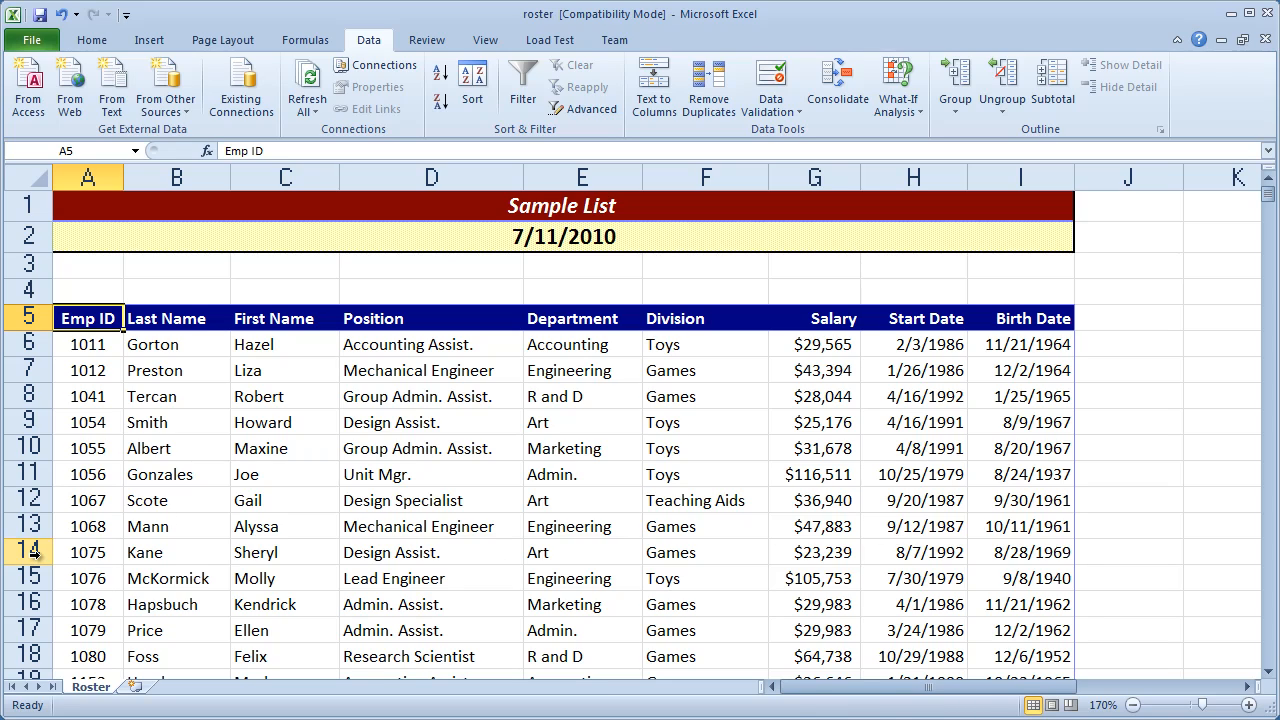
pyautogui.rightClick(30, 552)
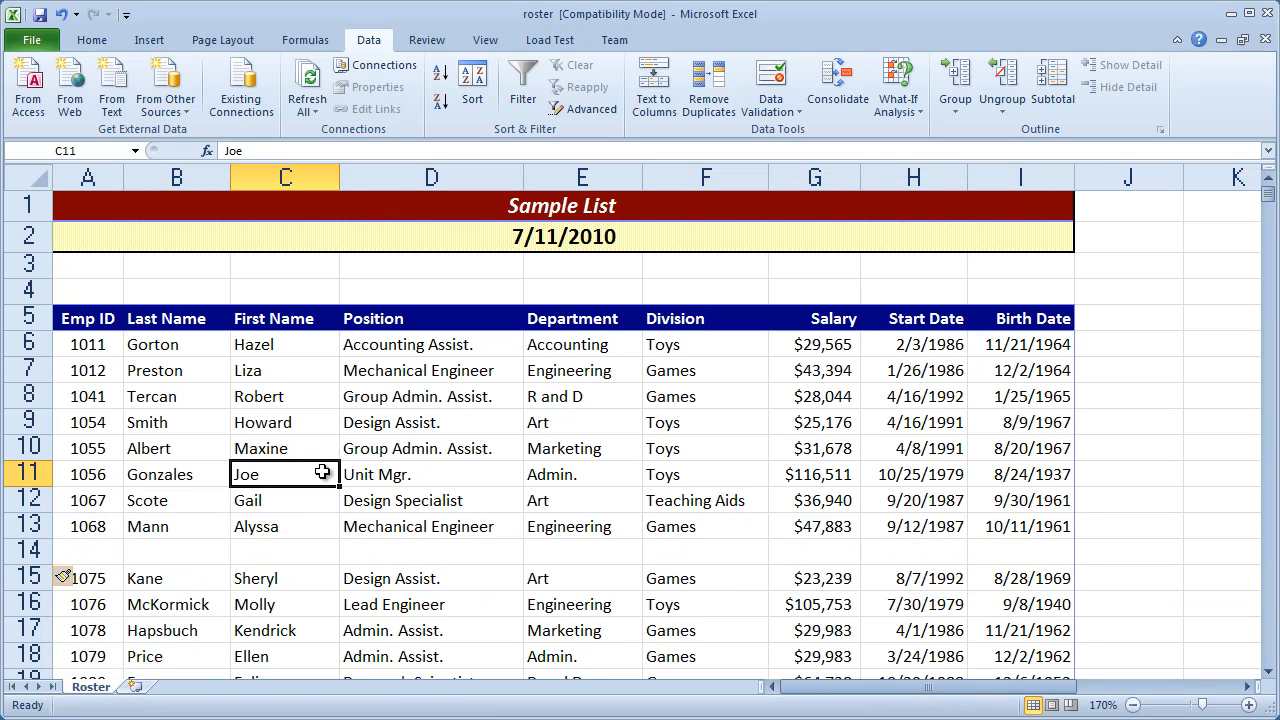
pyautogui.click(88, 526)
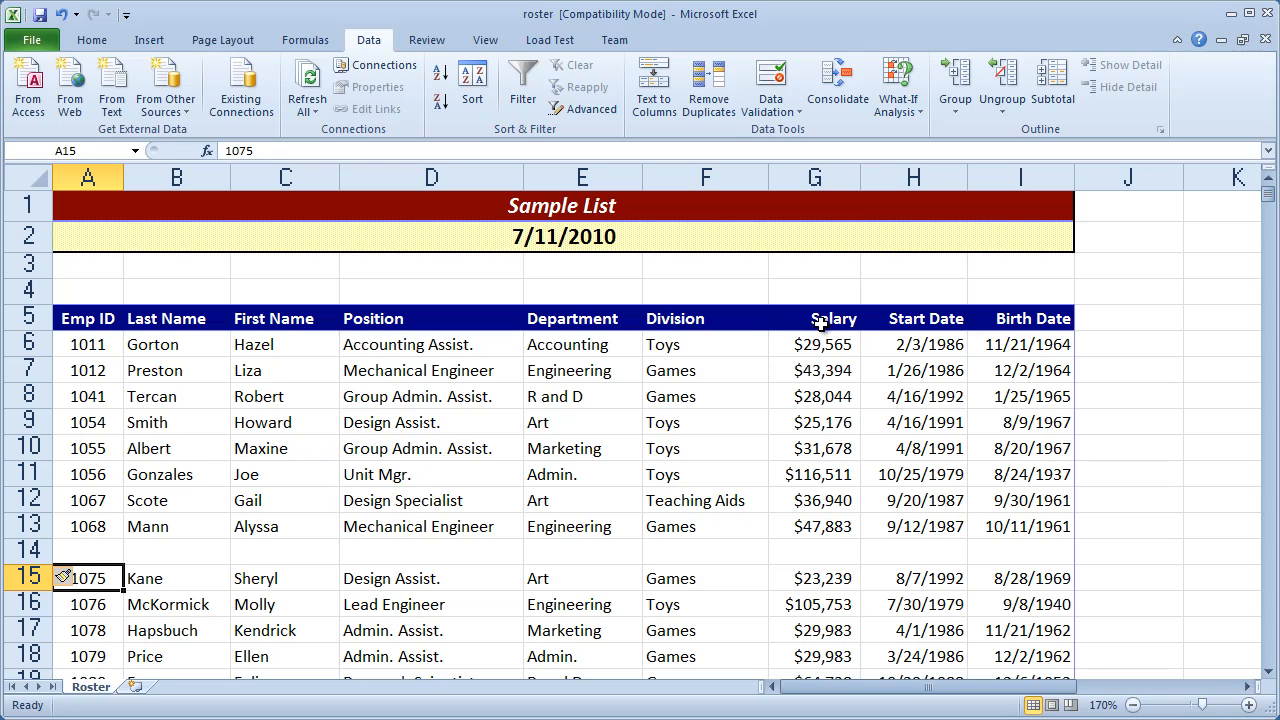
# Step: Sort the eight records above the blank row by Salary, smallest first
pyautogui.click(814, 318)
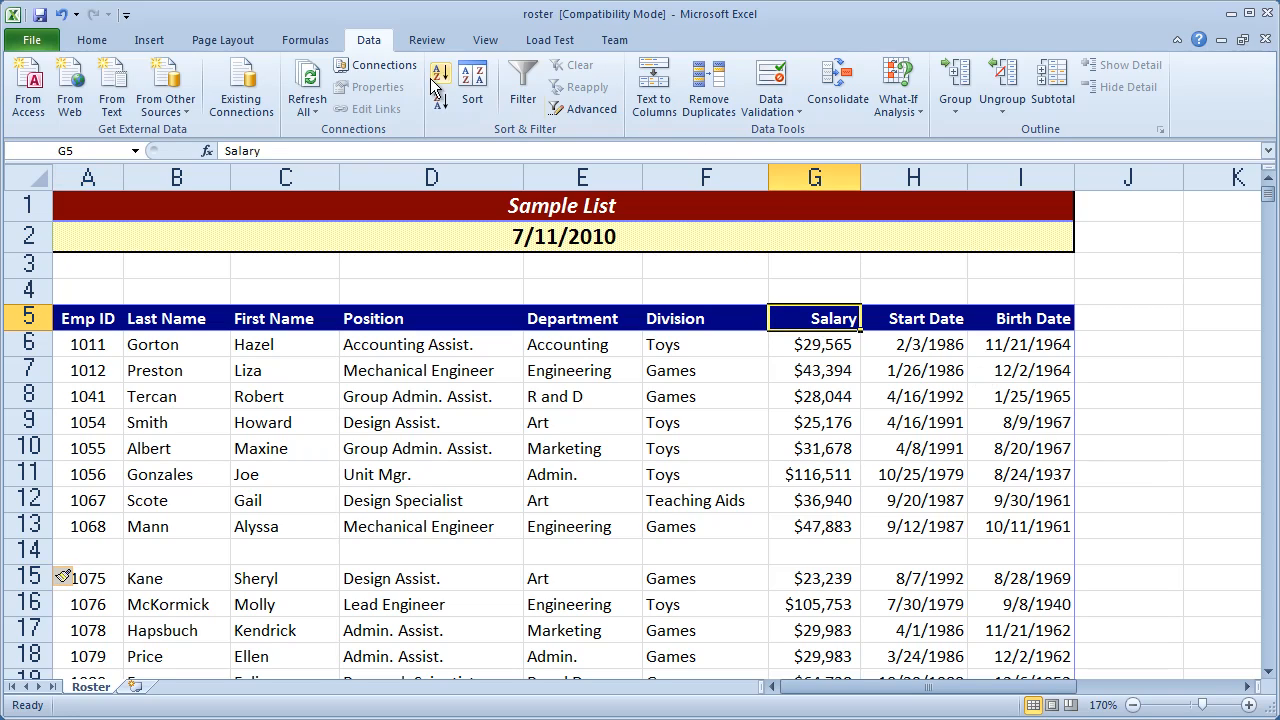
pyautogui.moveTo(439, 77)
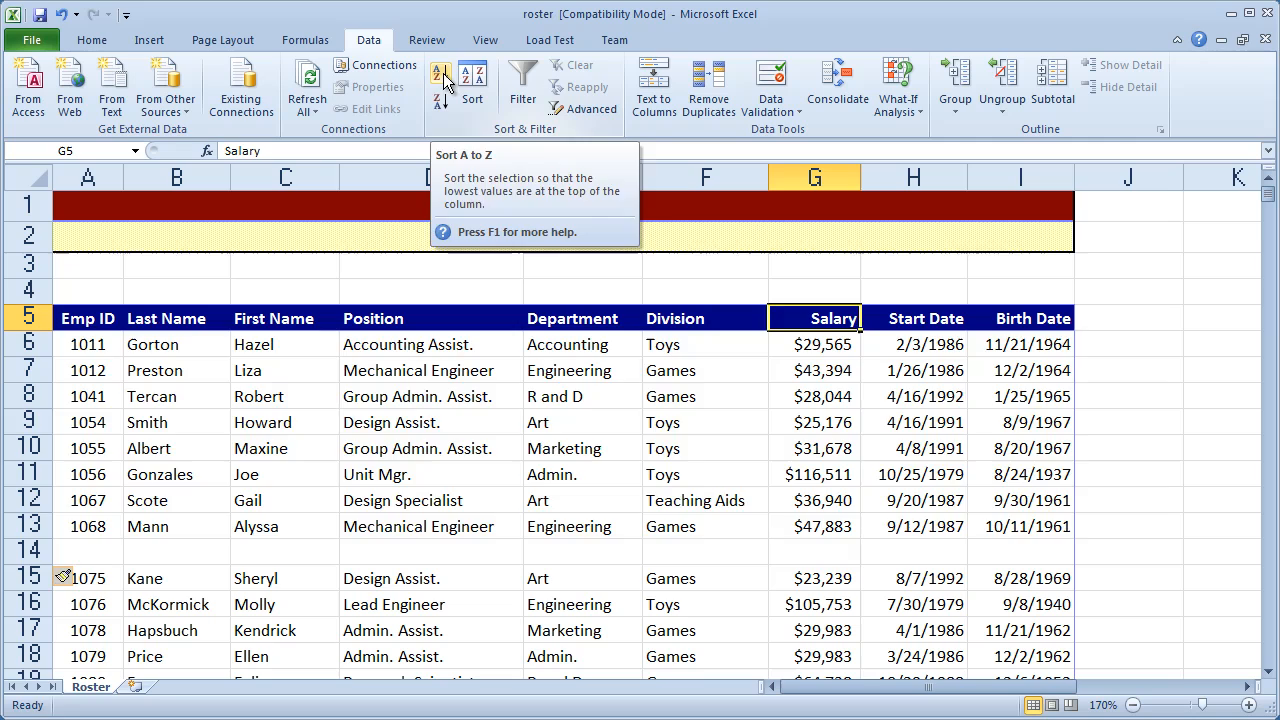
pyautogui.click(440, 72)
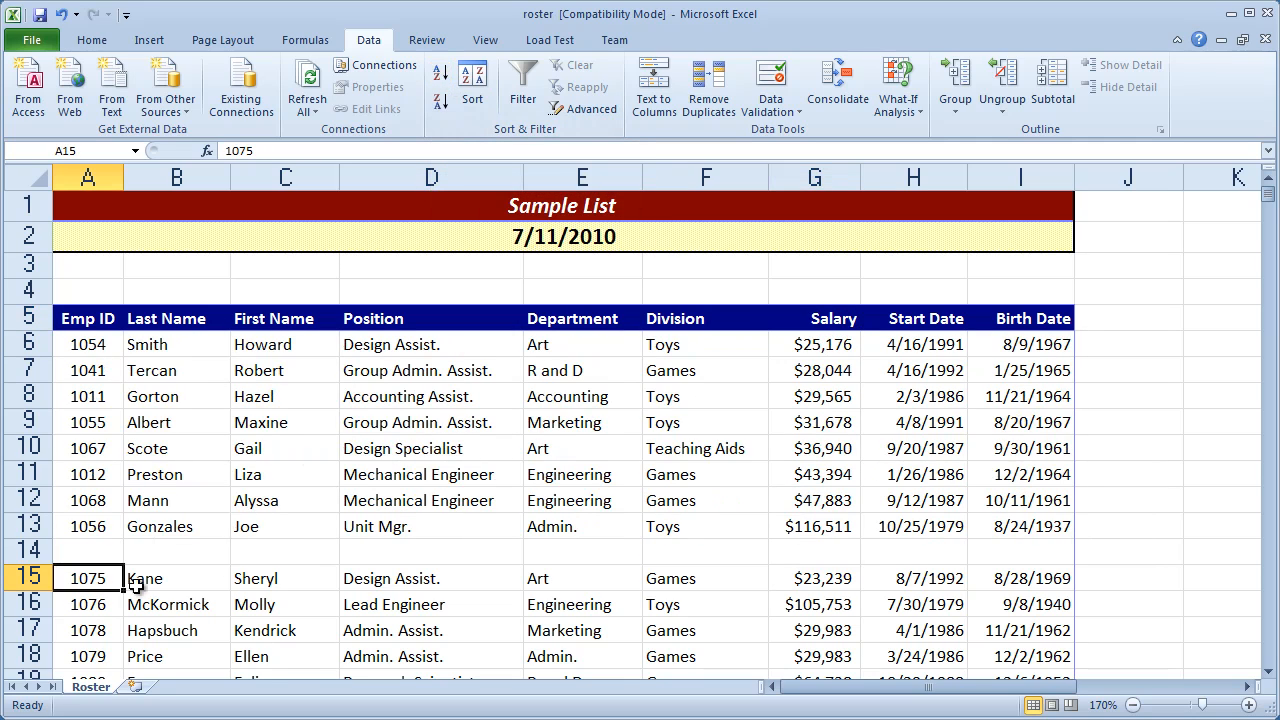
pyautogui.moveTo(633, 562)
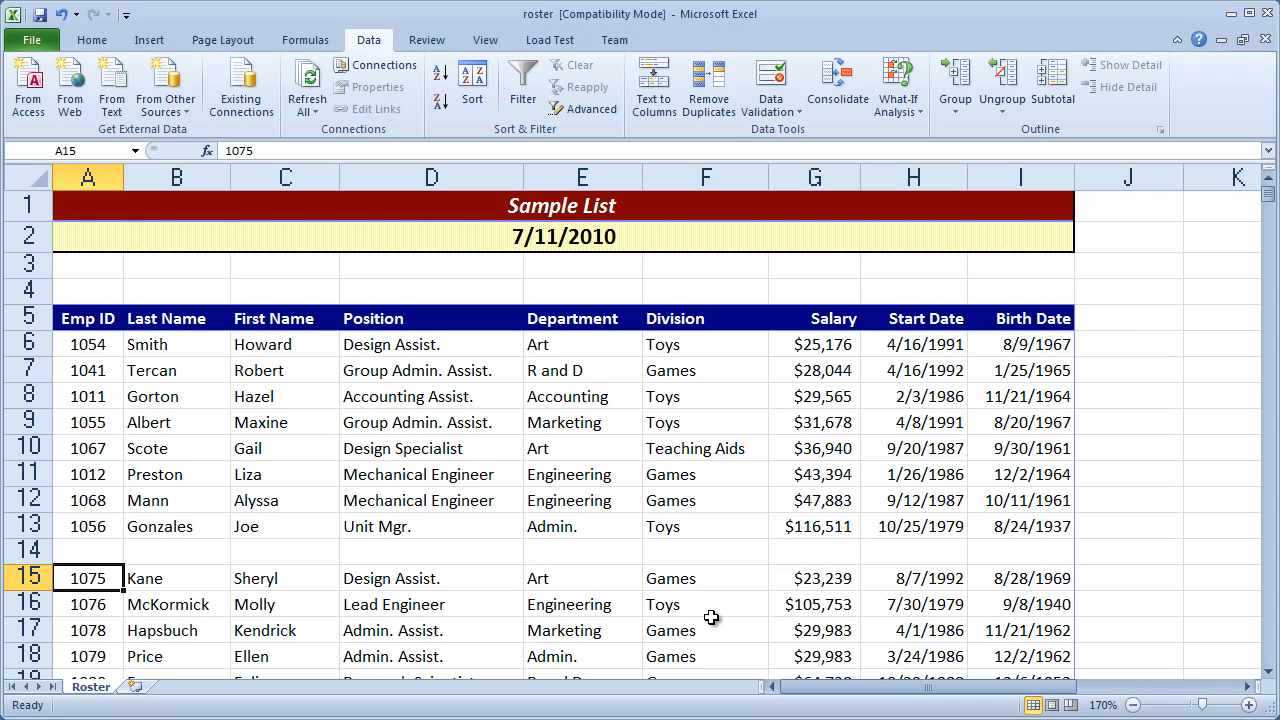
pyautogui.moveTo(438, 490)
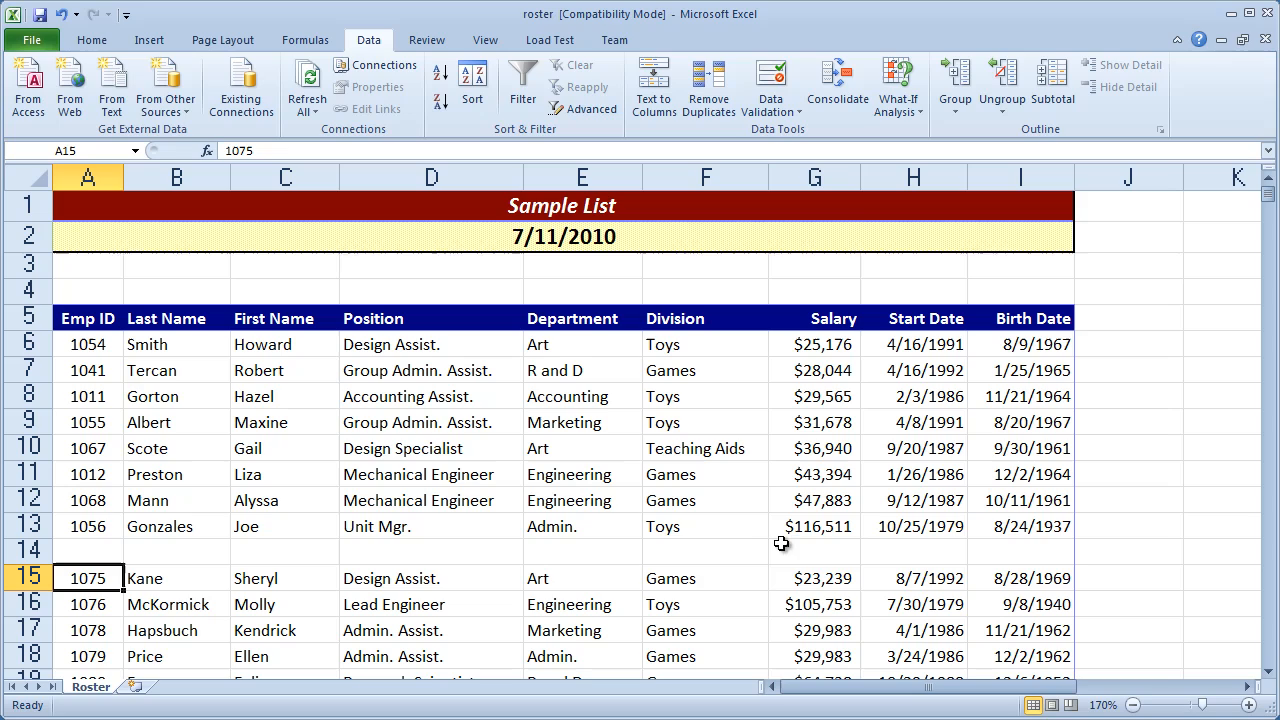
pyautogui.moveTo(378, 220)
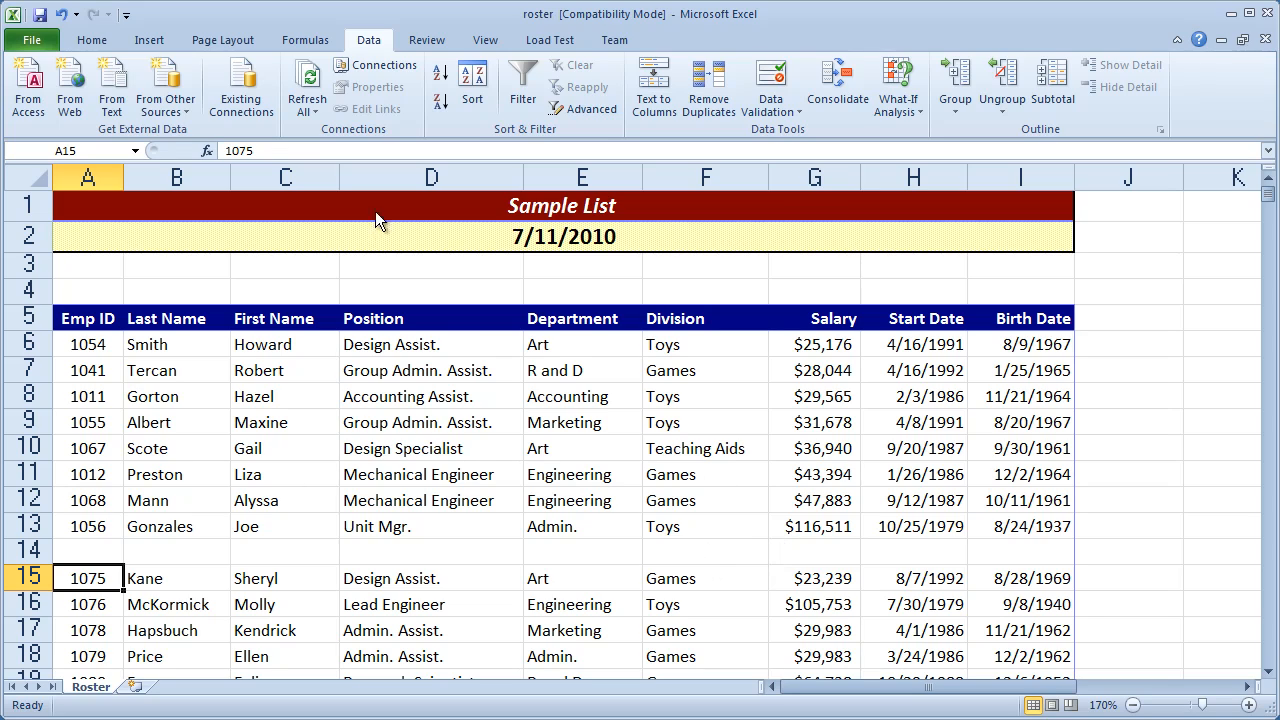
pyautogui.moveTo(63, 15)
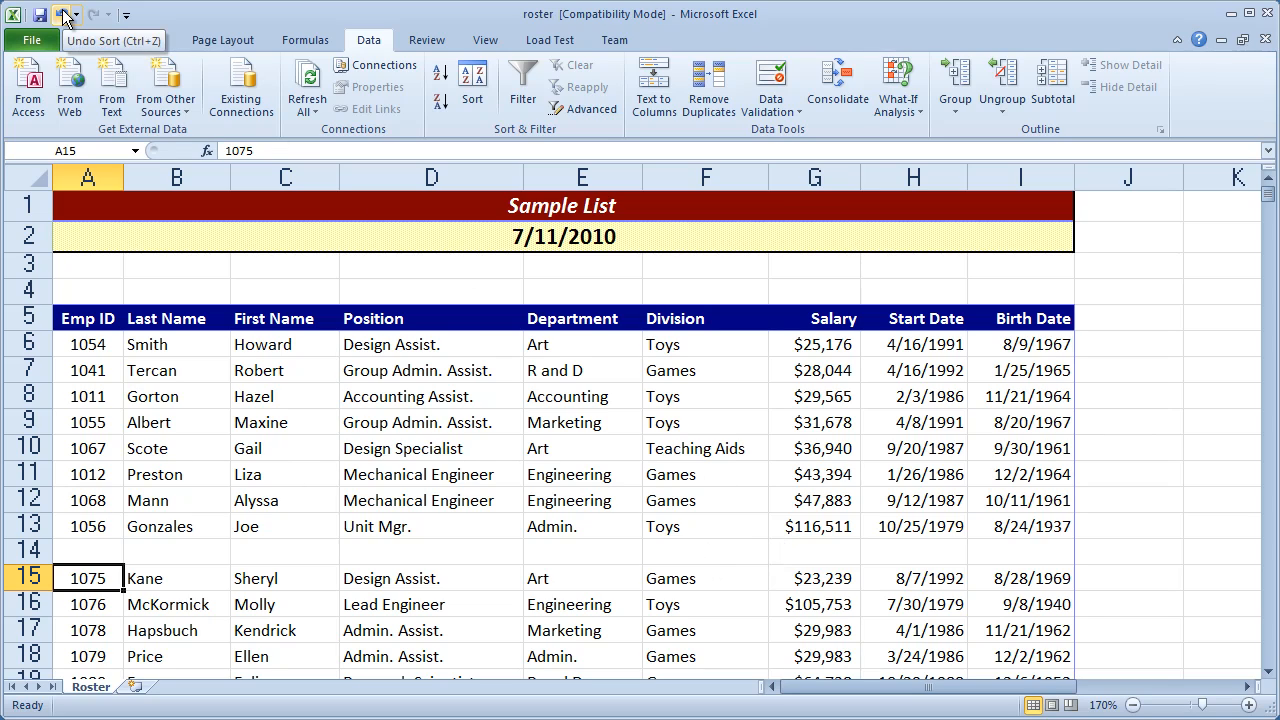
pyautogui.moveTo(62, 17)
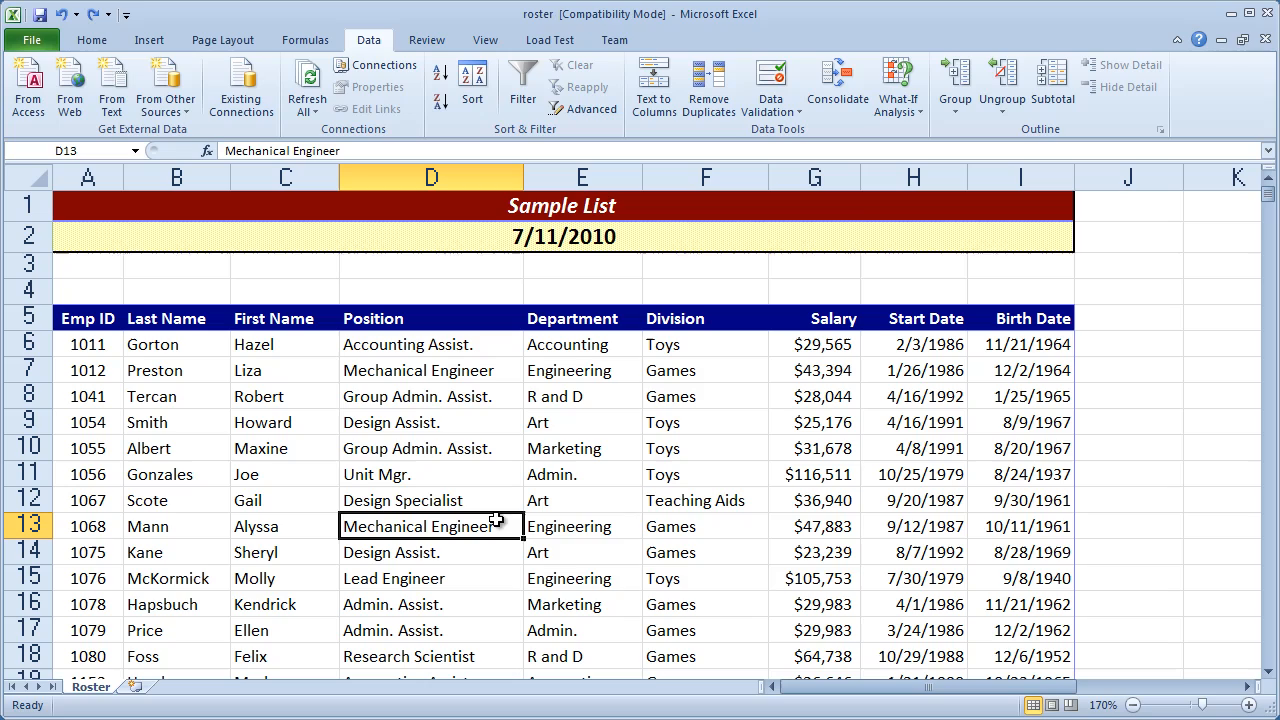
pyautogui.moveTo(972, 552)
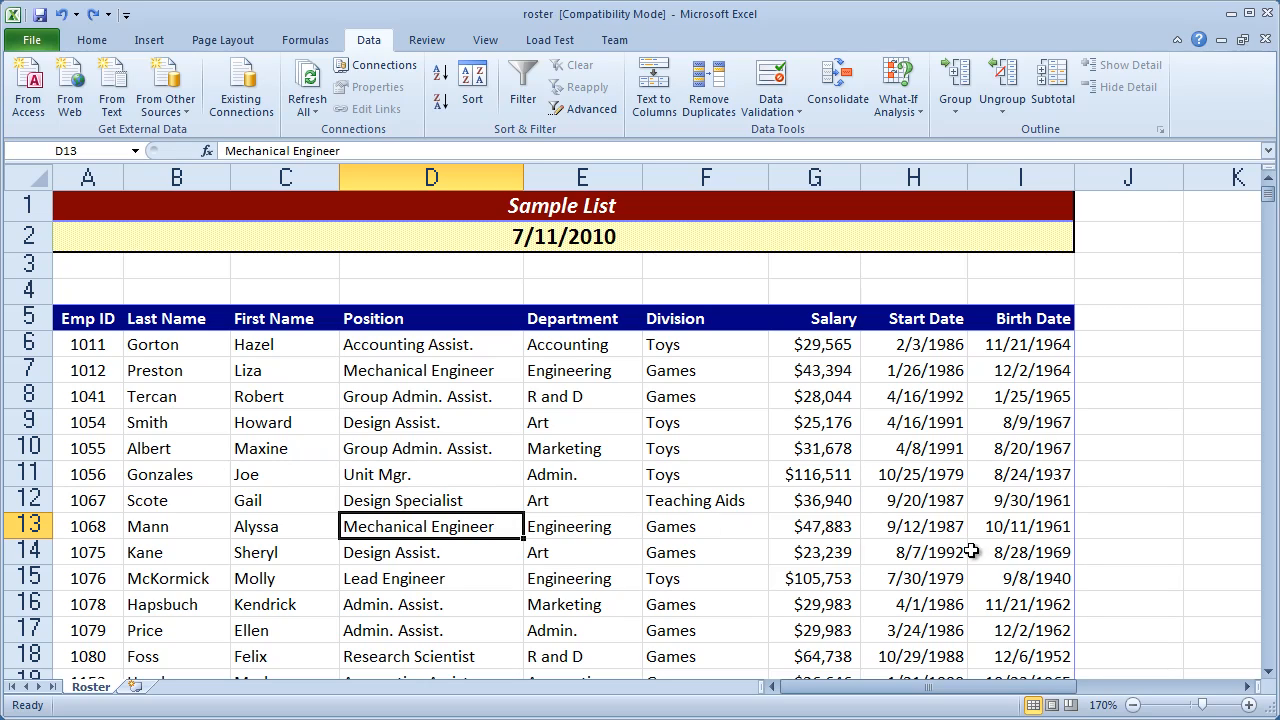
pyautogui.moveTo(274, 515)
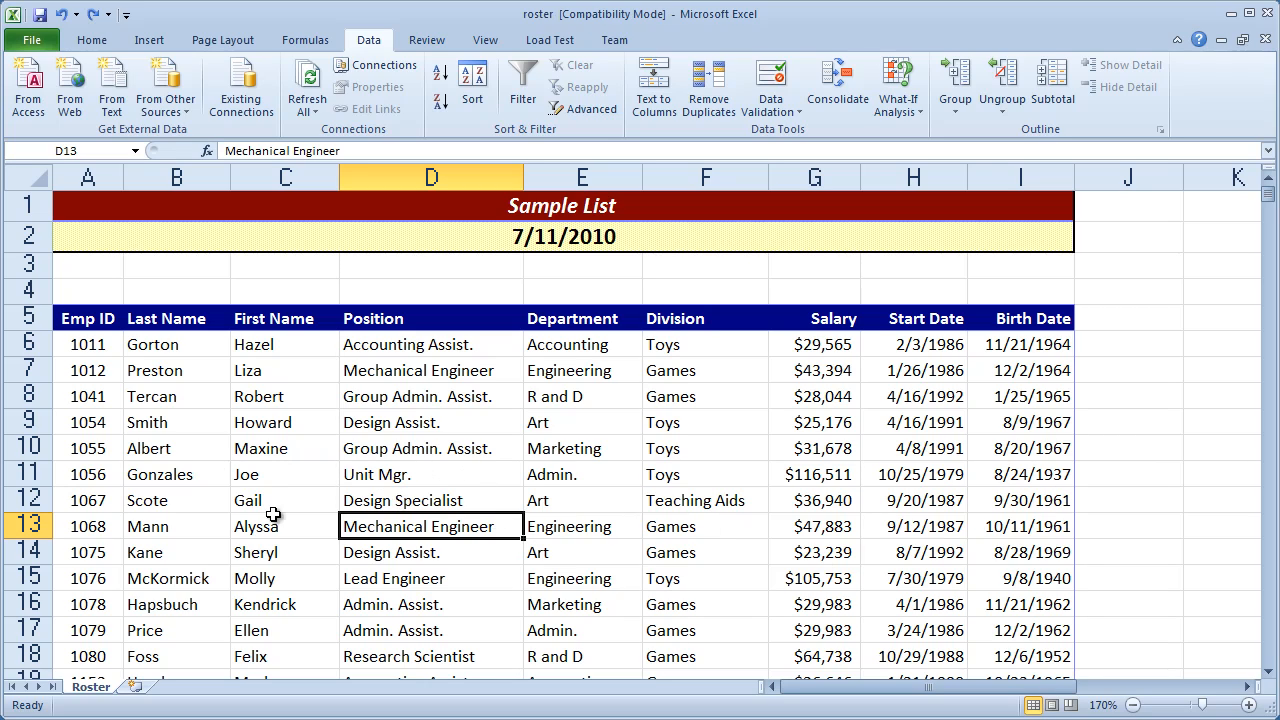
pyautogui.moveTo(913, 581)
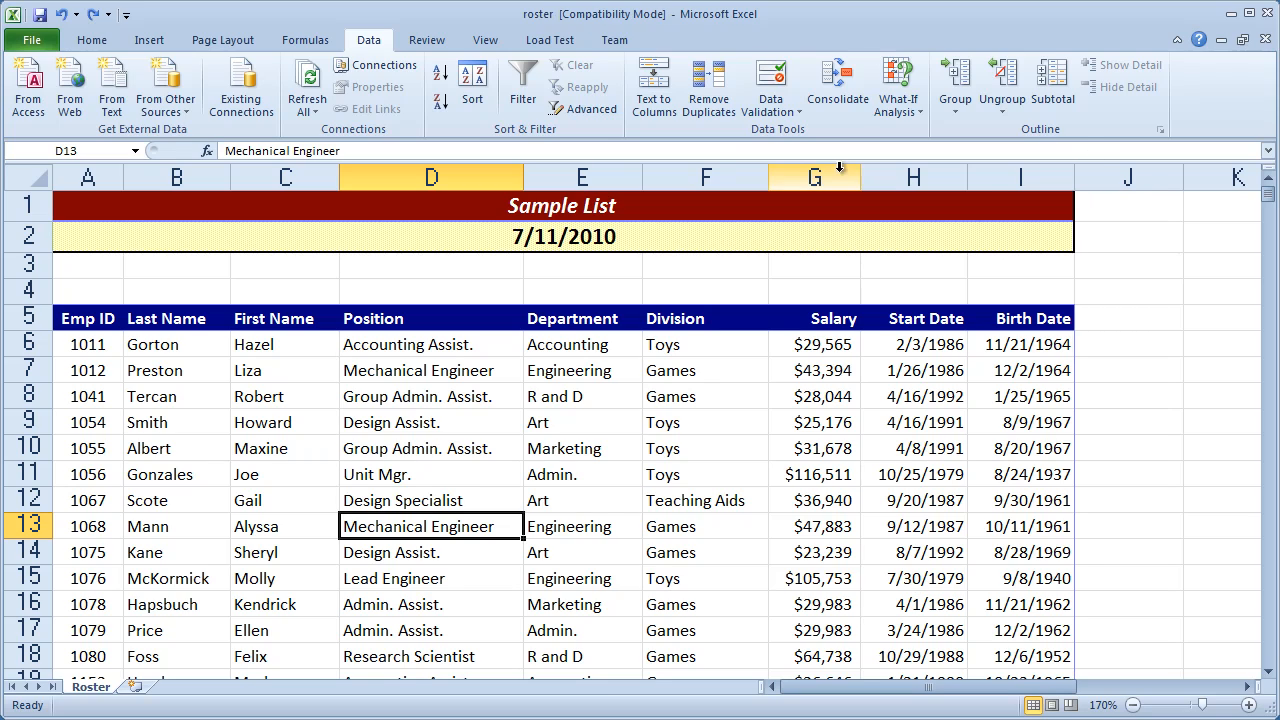
pyautogui.click(705, 177)
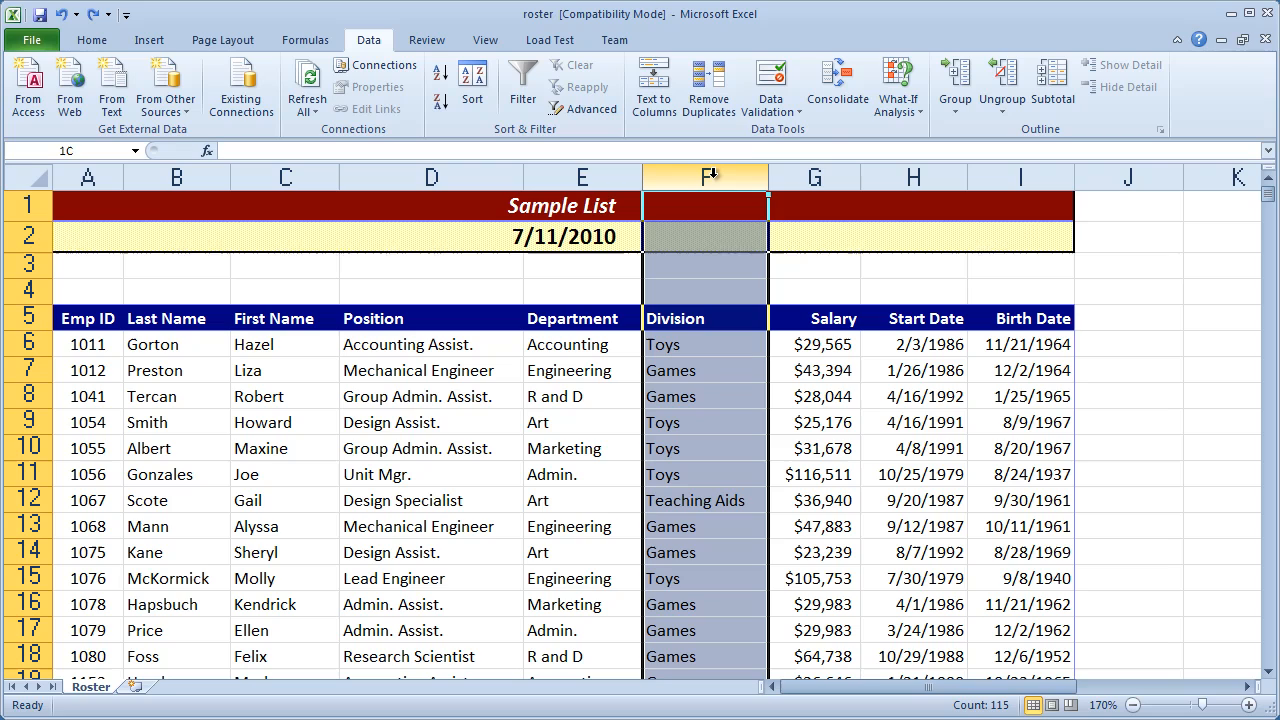
pyautogui.rightClick(704, 177)
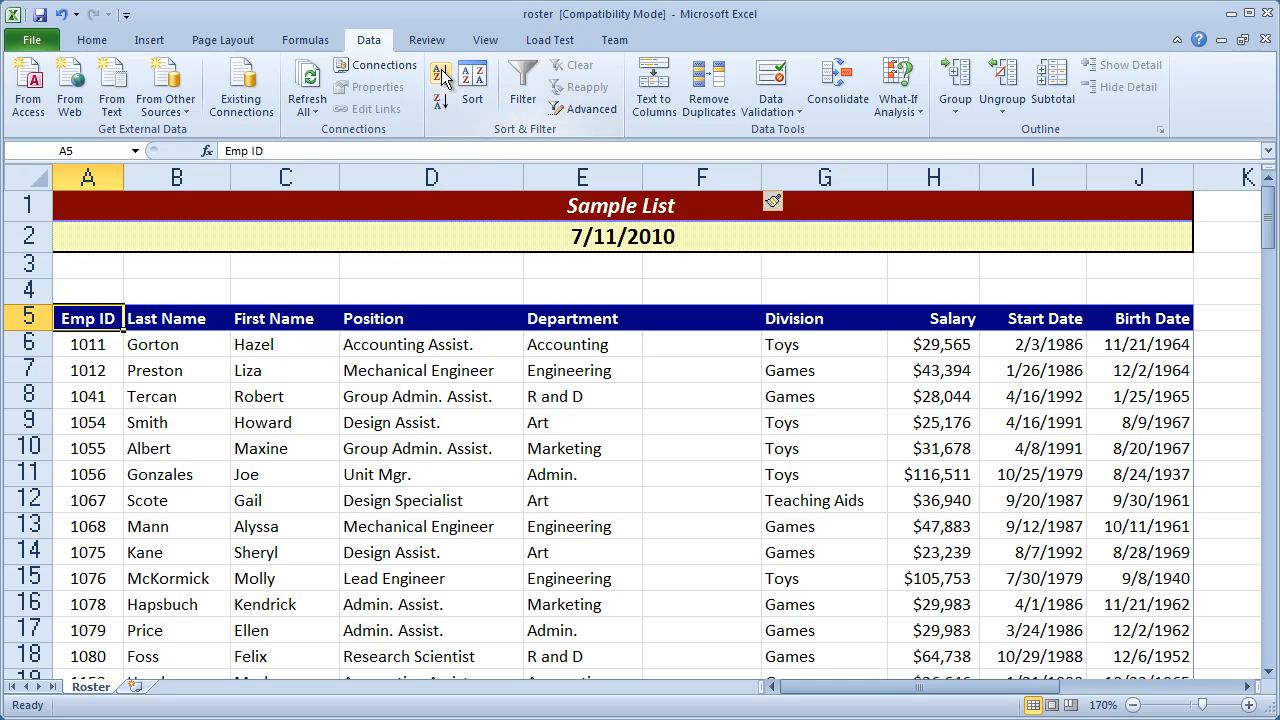
pyautogui.moveTo(440, 103)
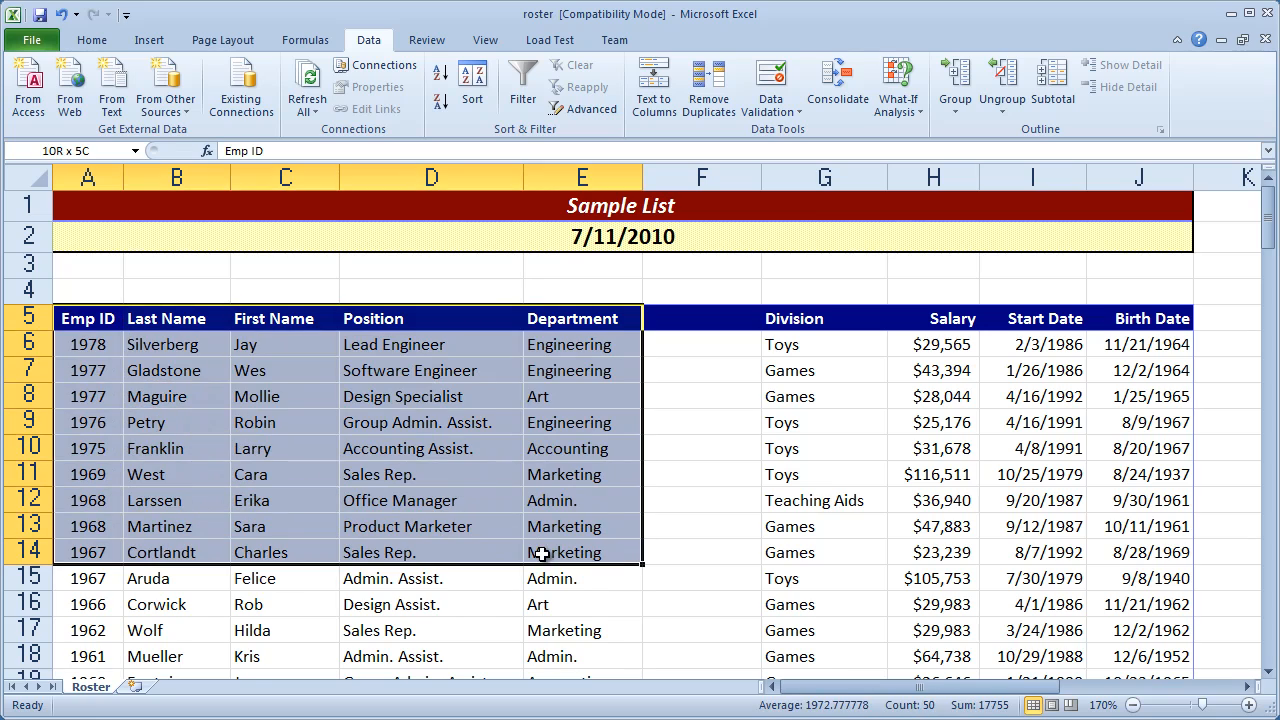
pyautogui.click(720, 253)
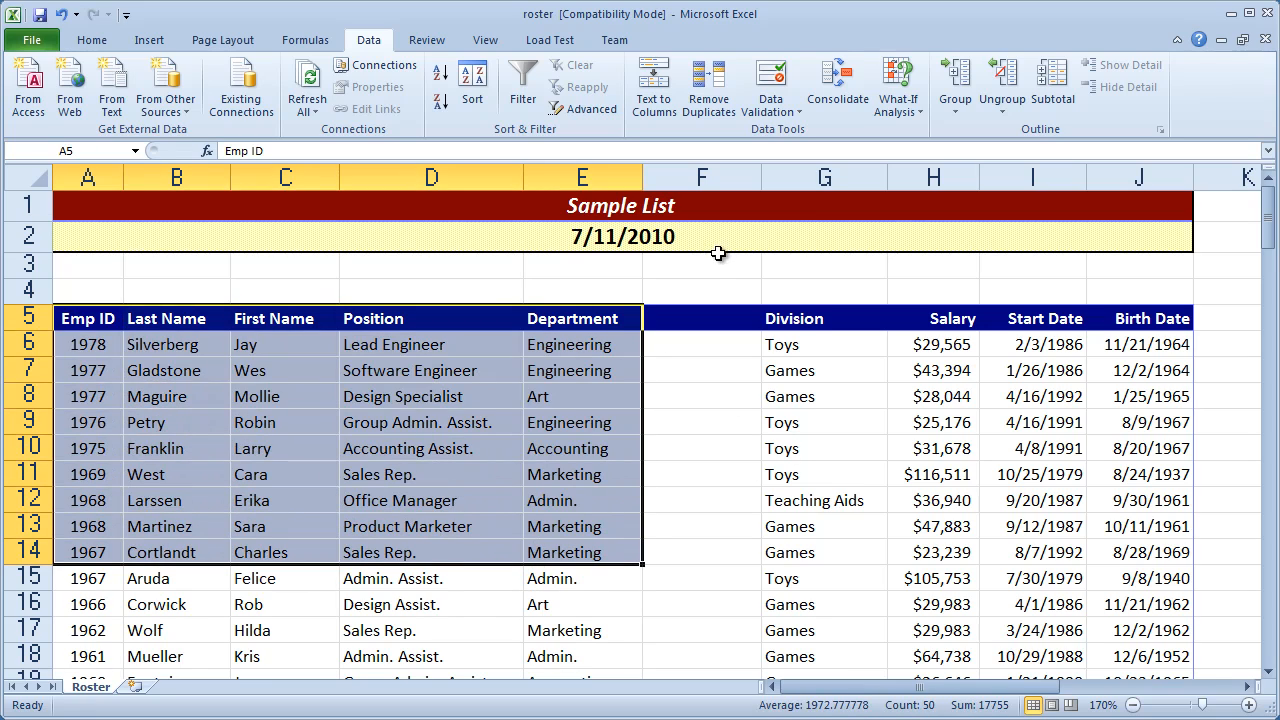
pyautogui.click(824, 474)
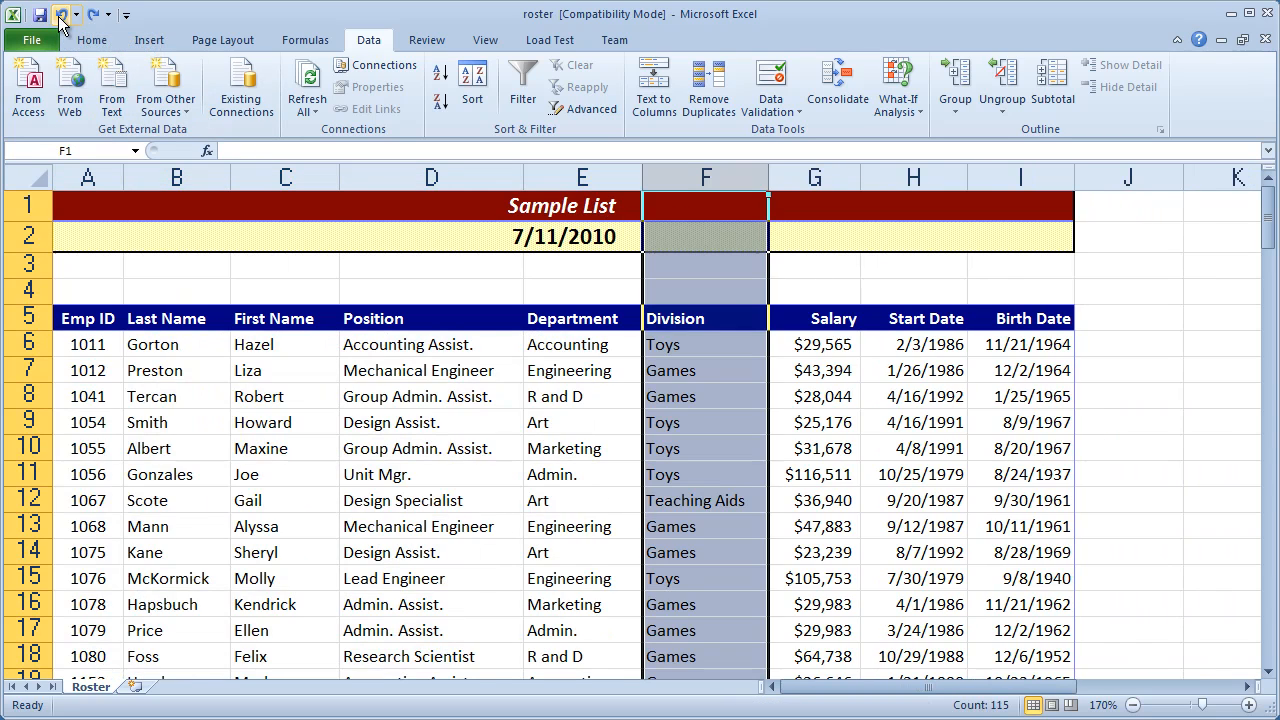
pyautogui.click(815, 500)
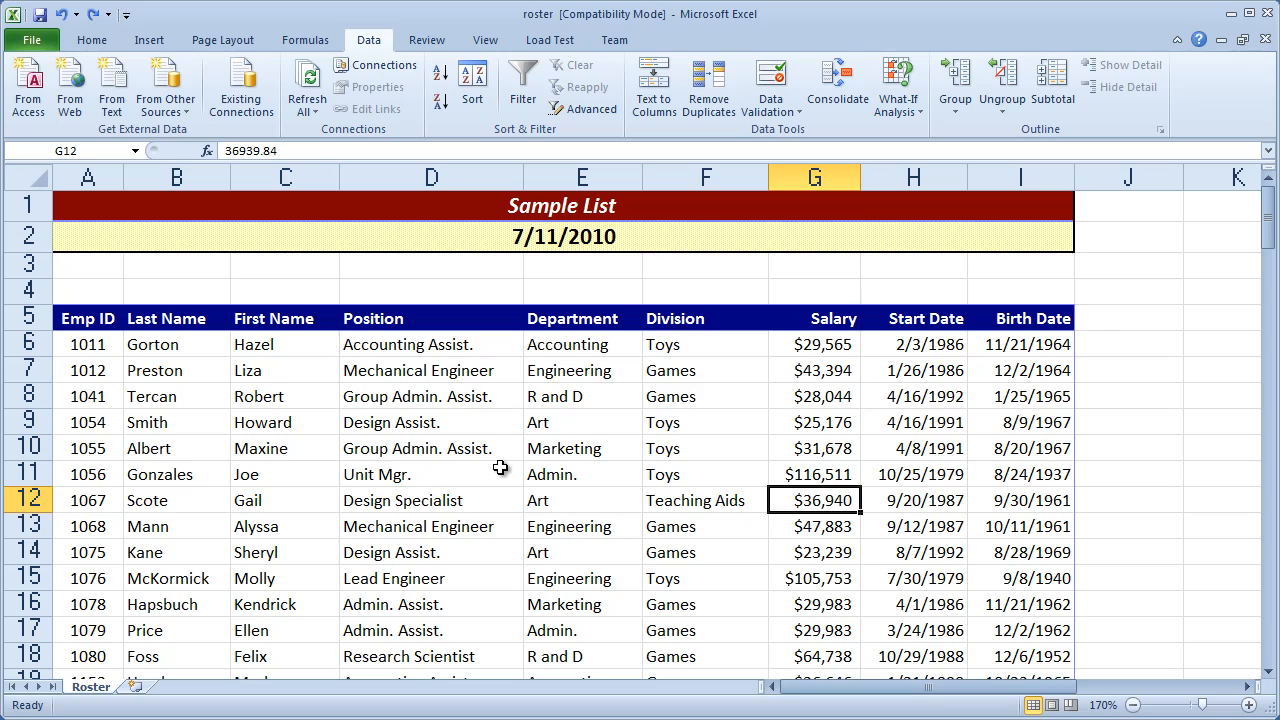
pyautogui.moveTo(449, 62)
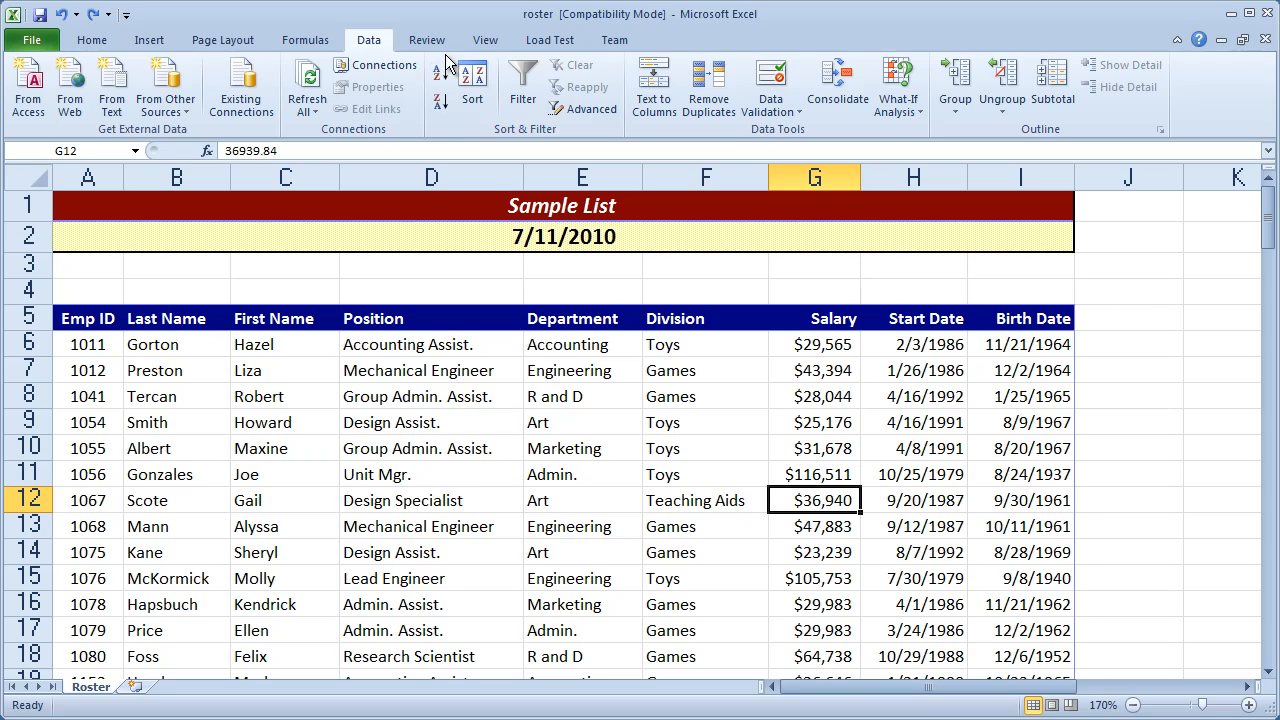
pyautogui.moveTo(508, 438)
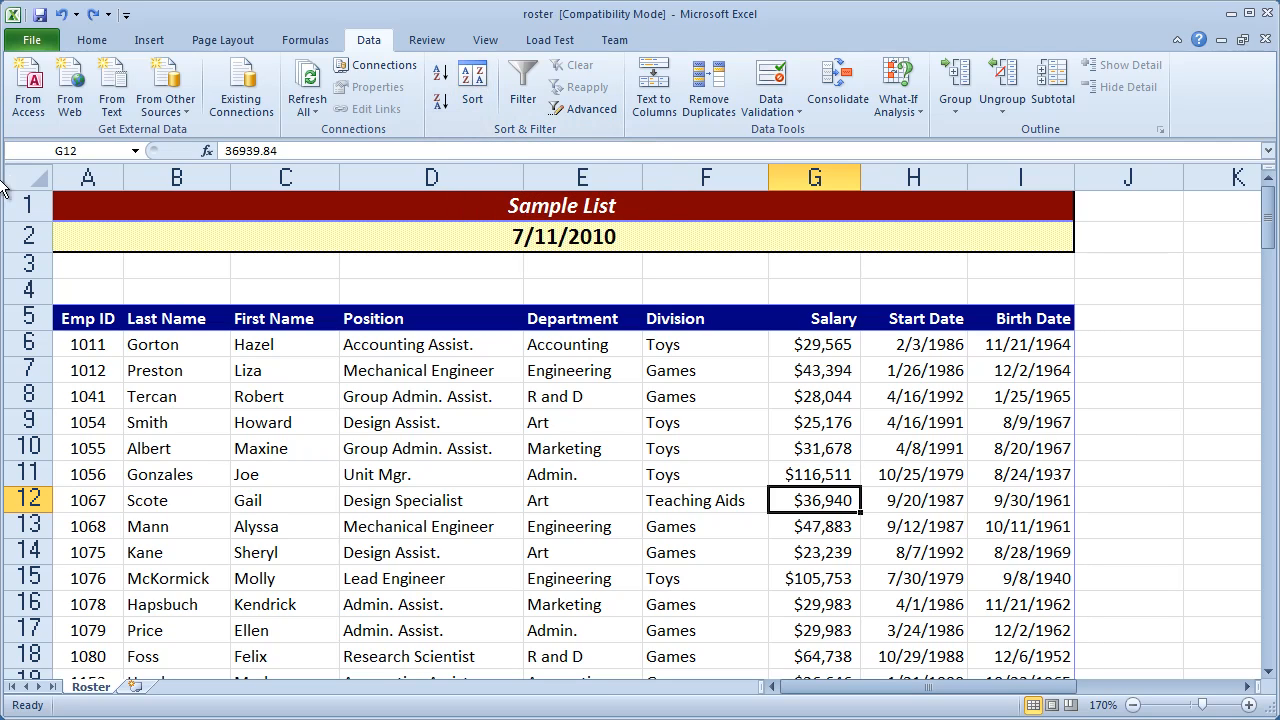
pyautogui.click(87, 318)
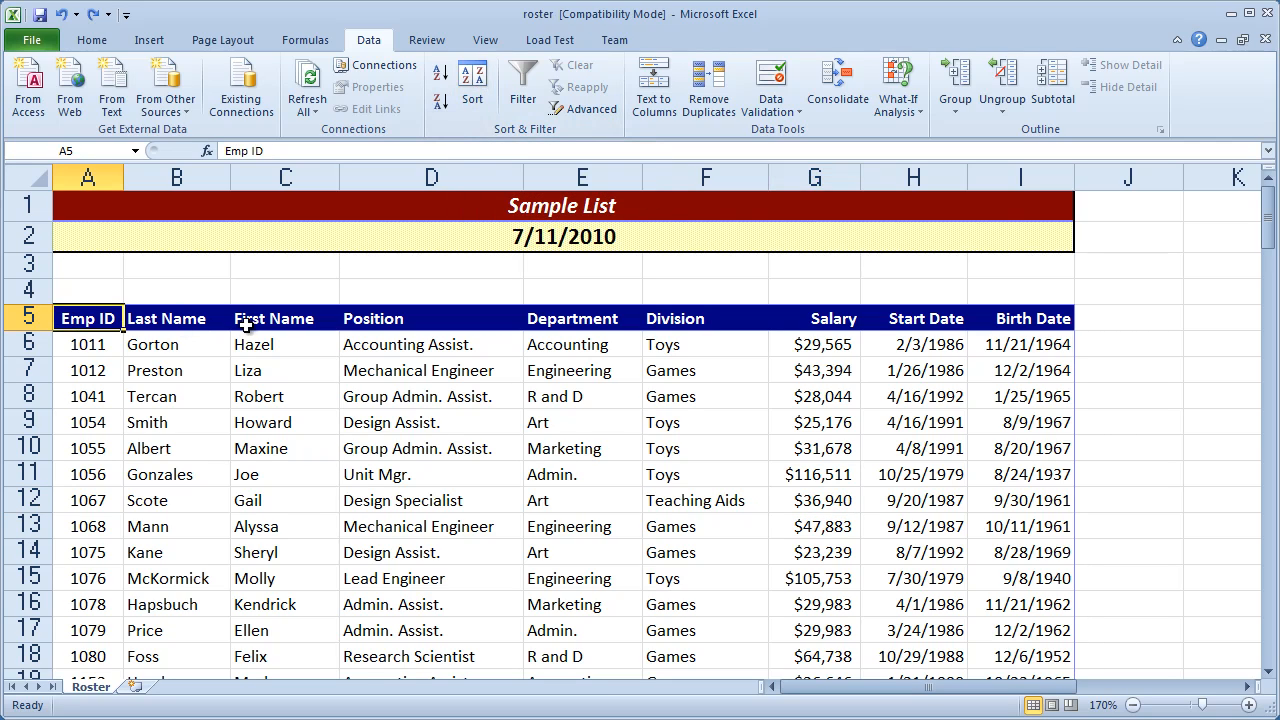
pyautogui.moveTo(108, 338)
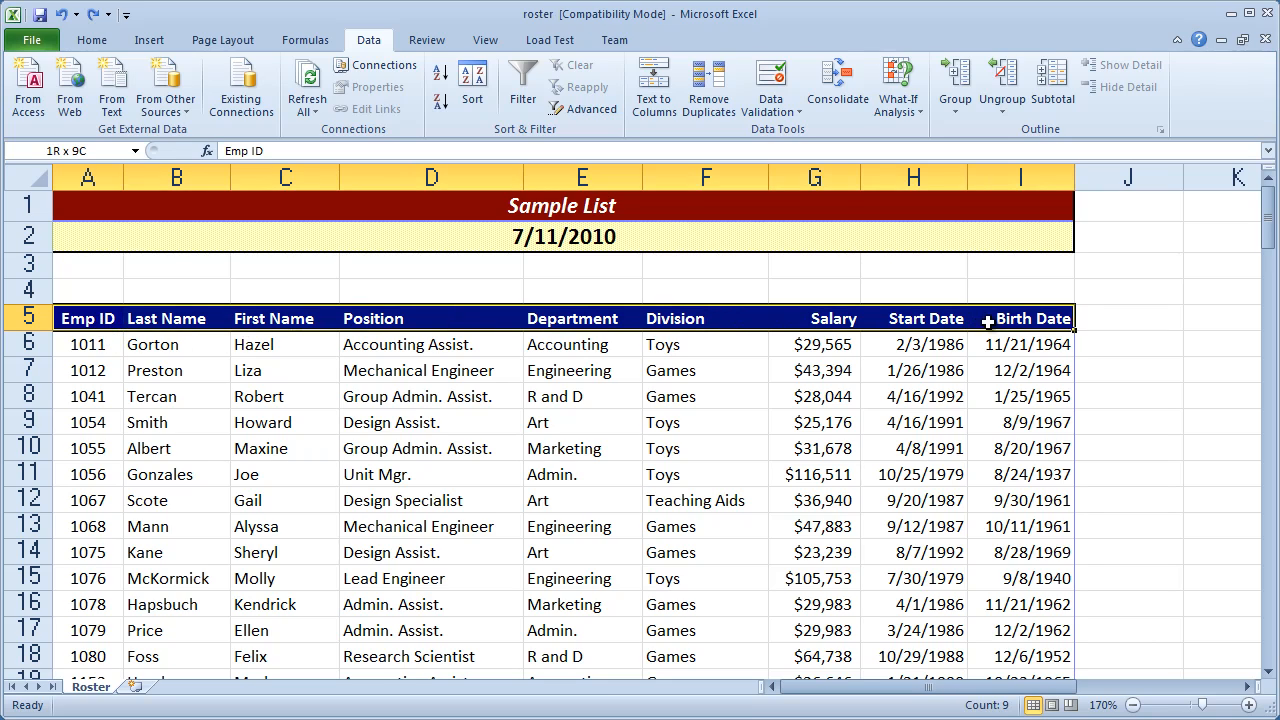
pyautogui.click(1020, 448)
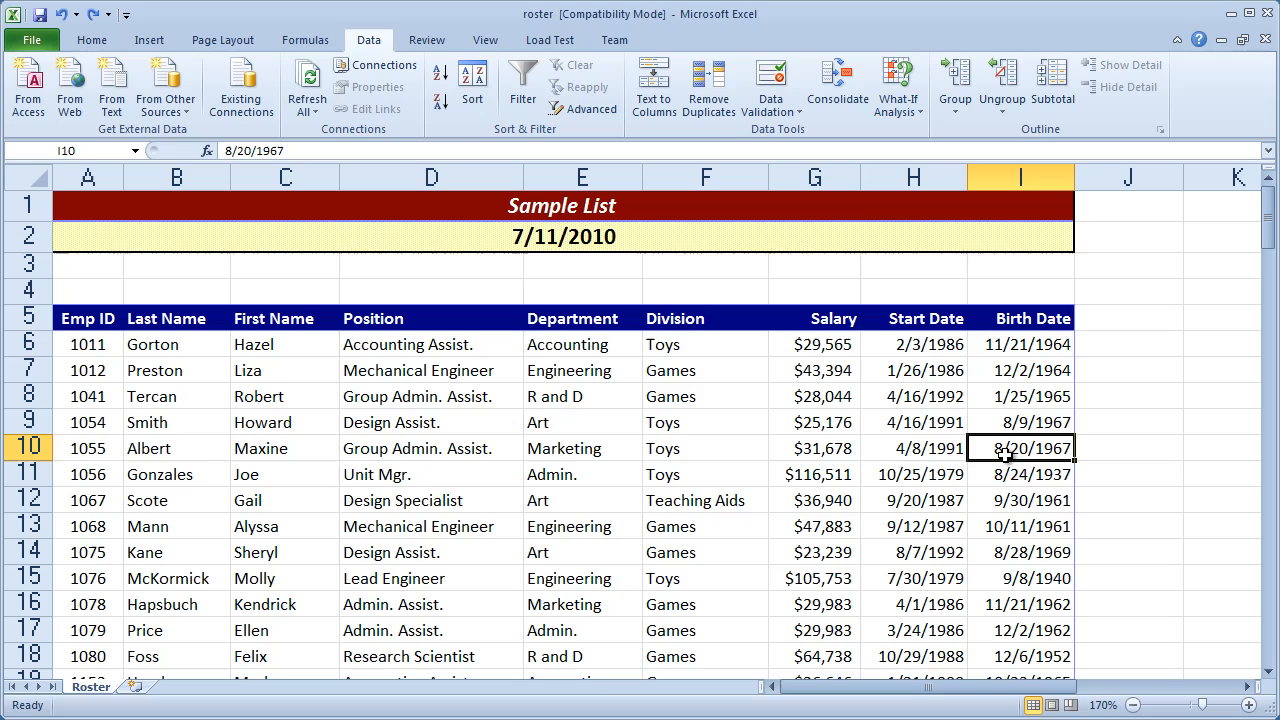
pyautogui.click(87, 318)
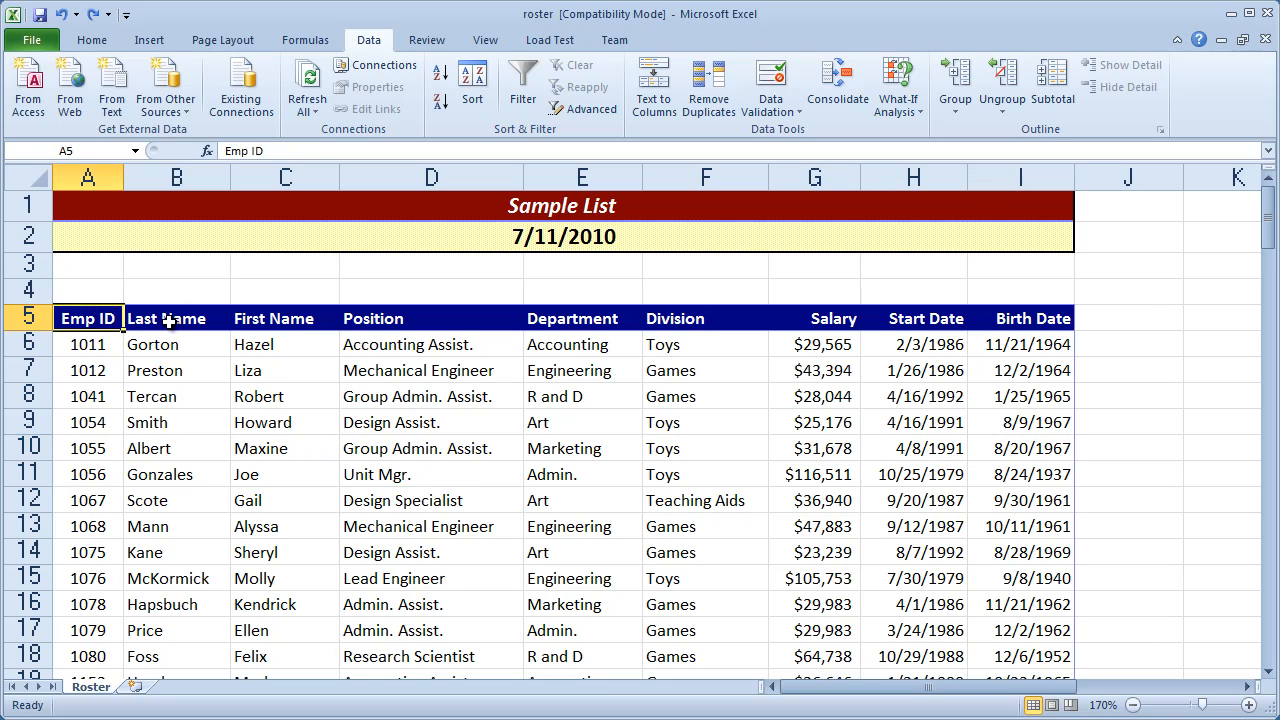
pyautogui.click(431, 318)
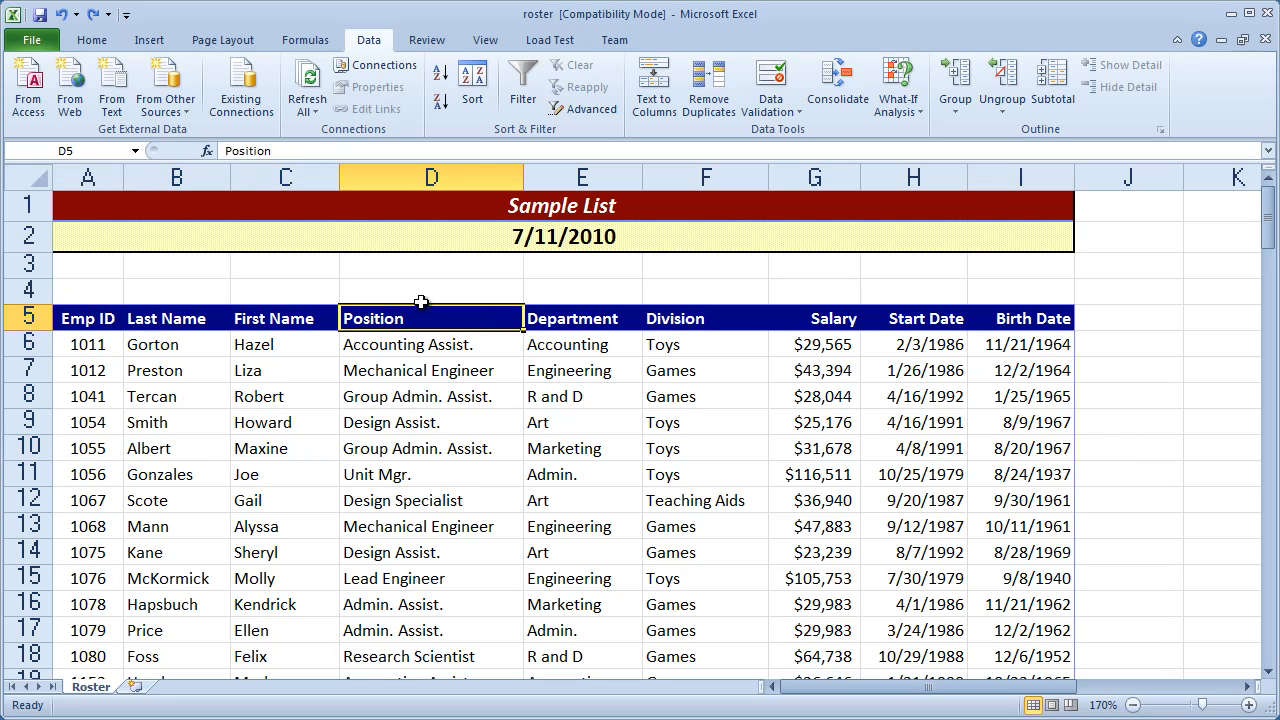
pyautogui.moveTo(421, 481)
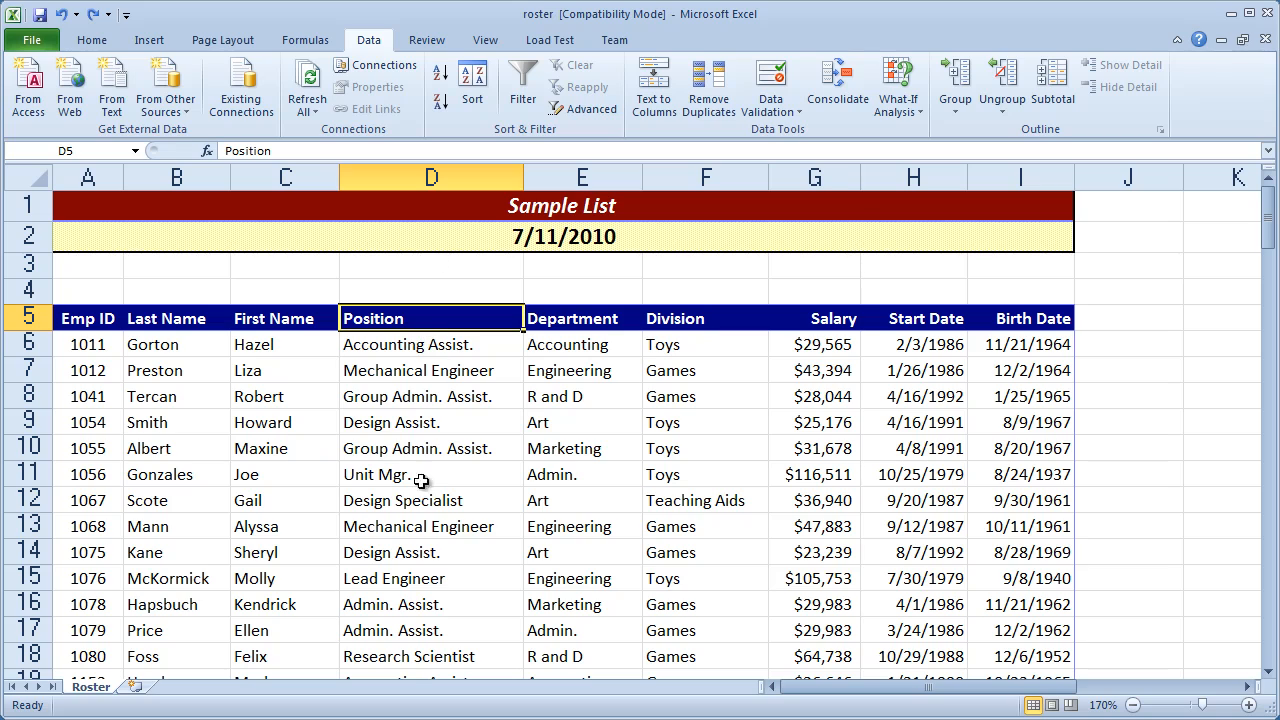
pyautogui.click(431, 177)
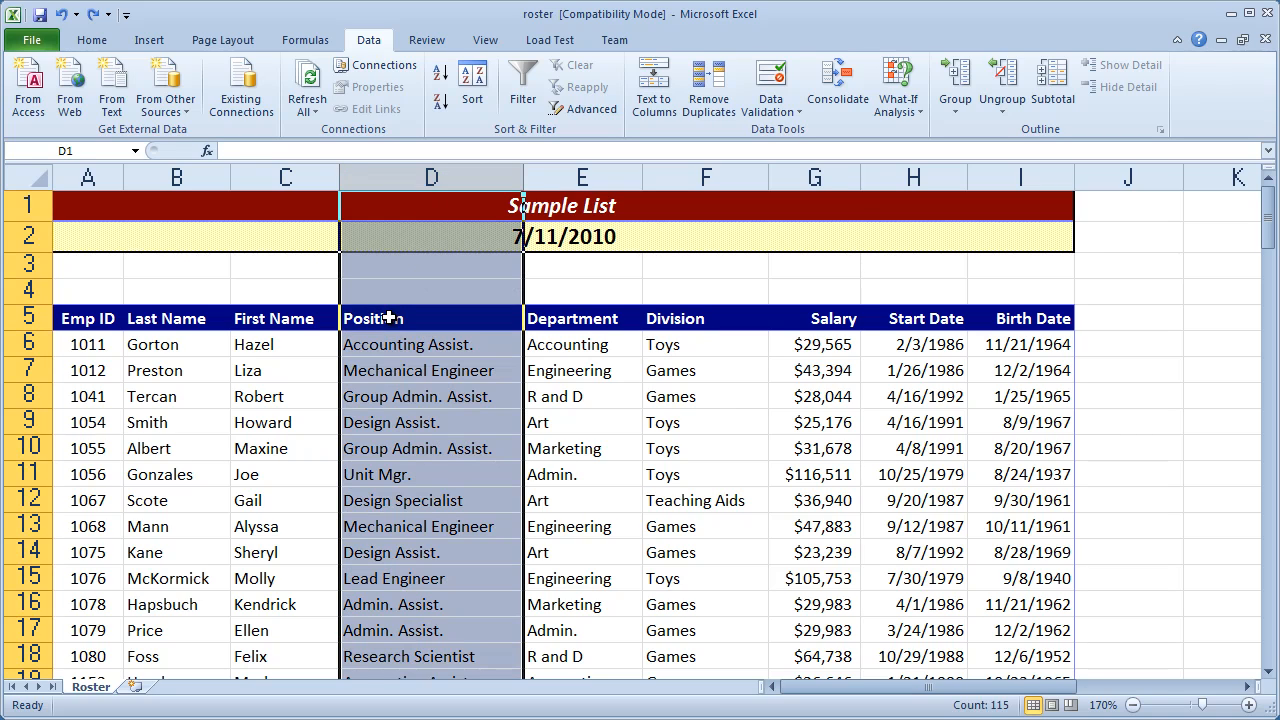
pyautogui.click(430, 318)
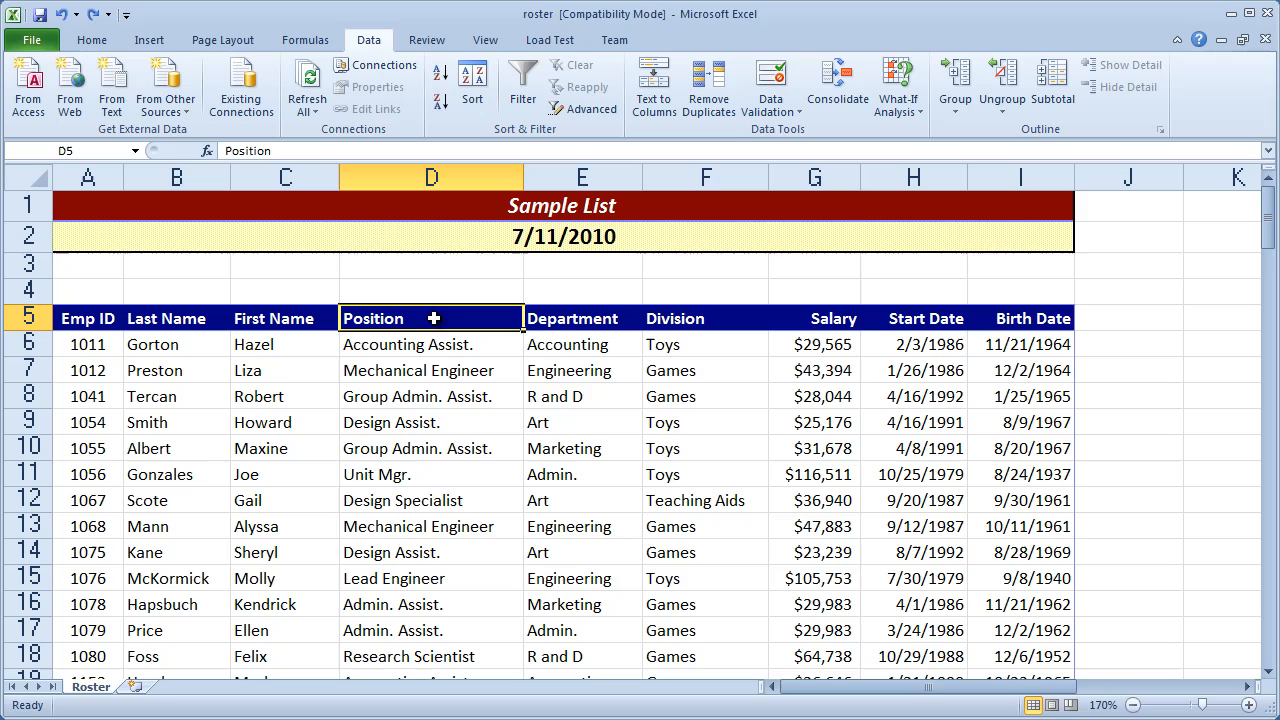
pyautogui.click(582, 318)
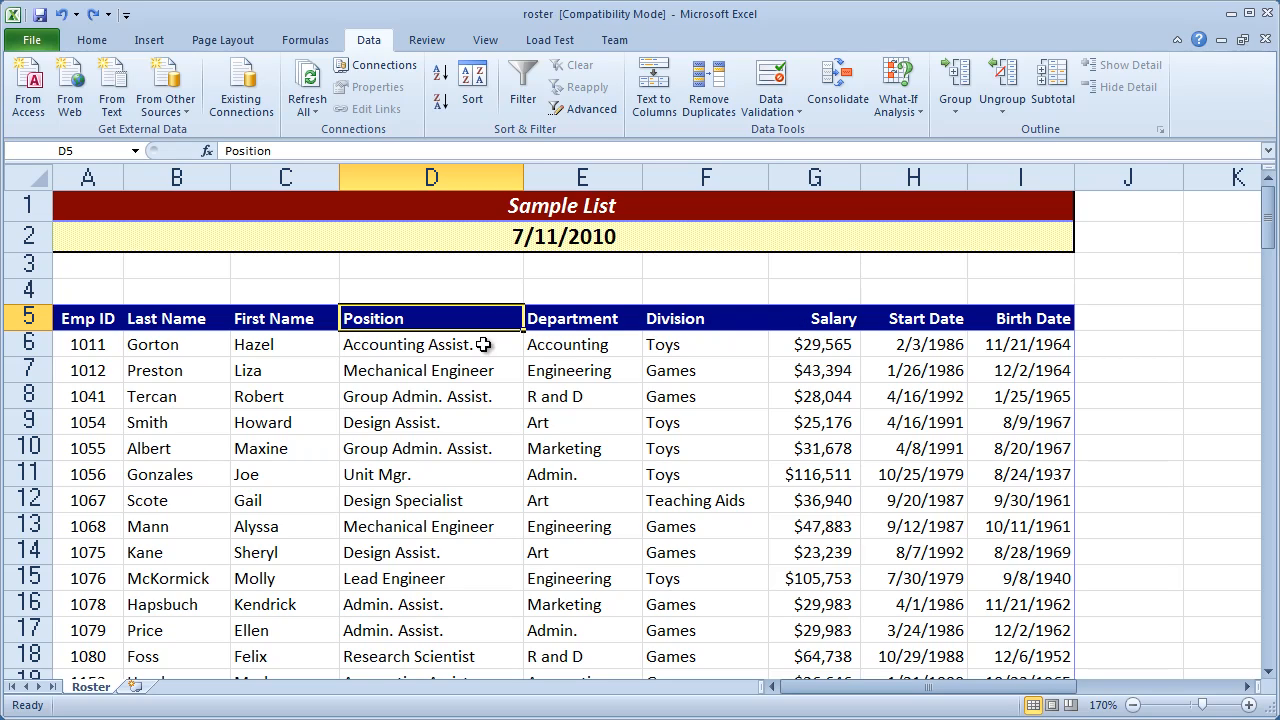
pyautogui.moveTo(433, 501)
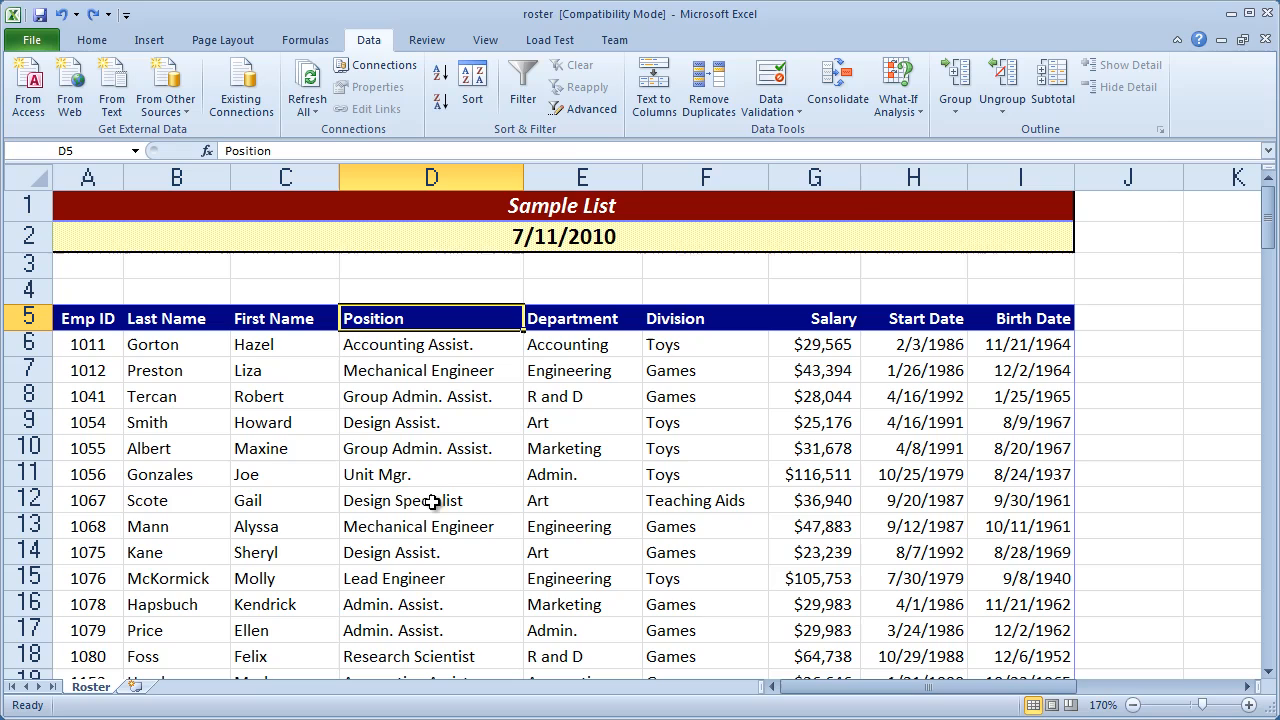
pyautogui.click(29, 396)
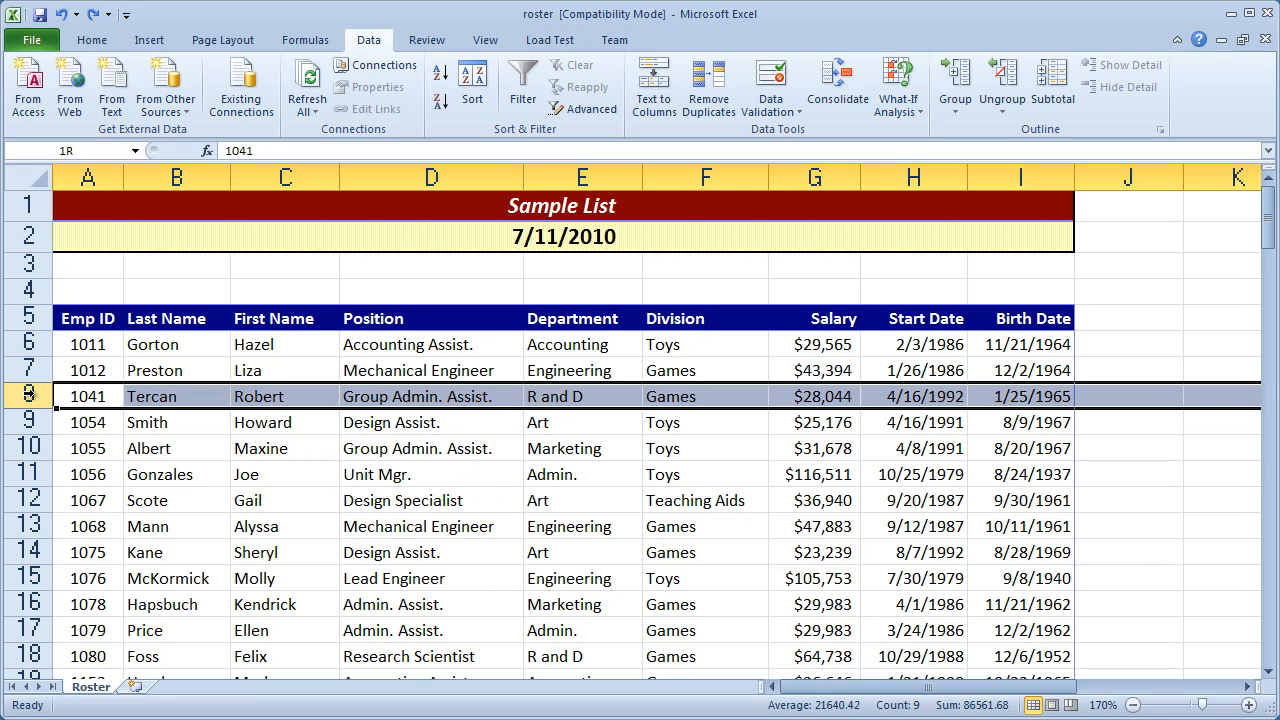
pyautogui.click(582, 448)
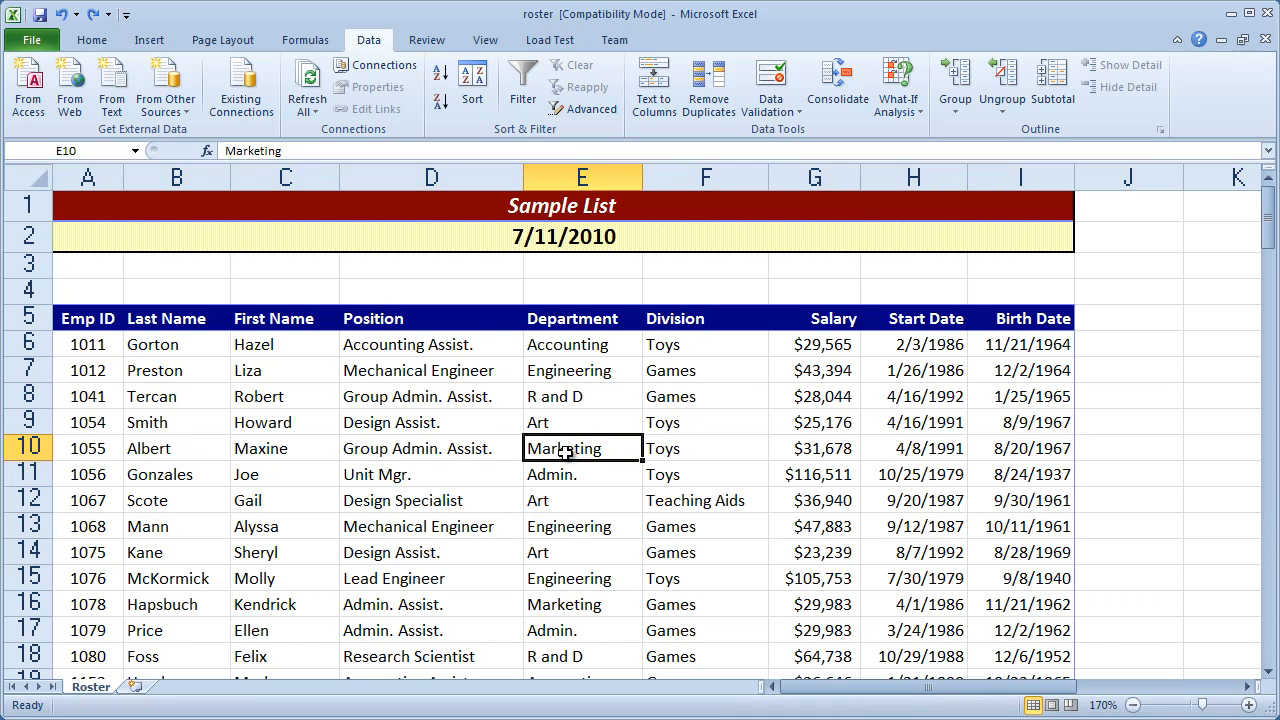
pyautogui.click(430, 318)
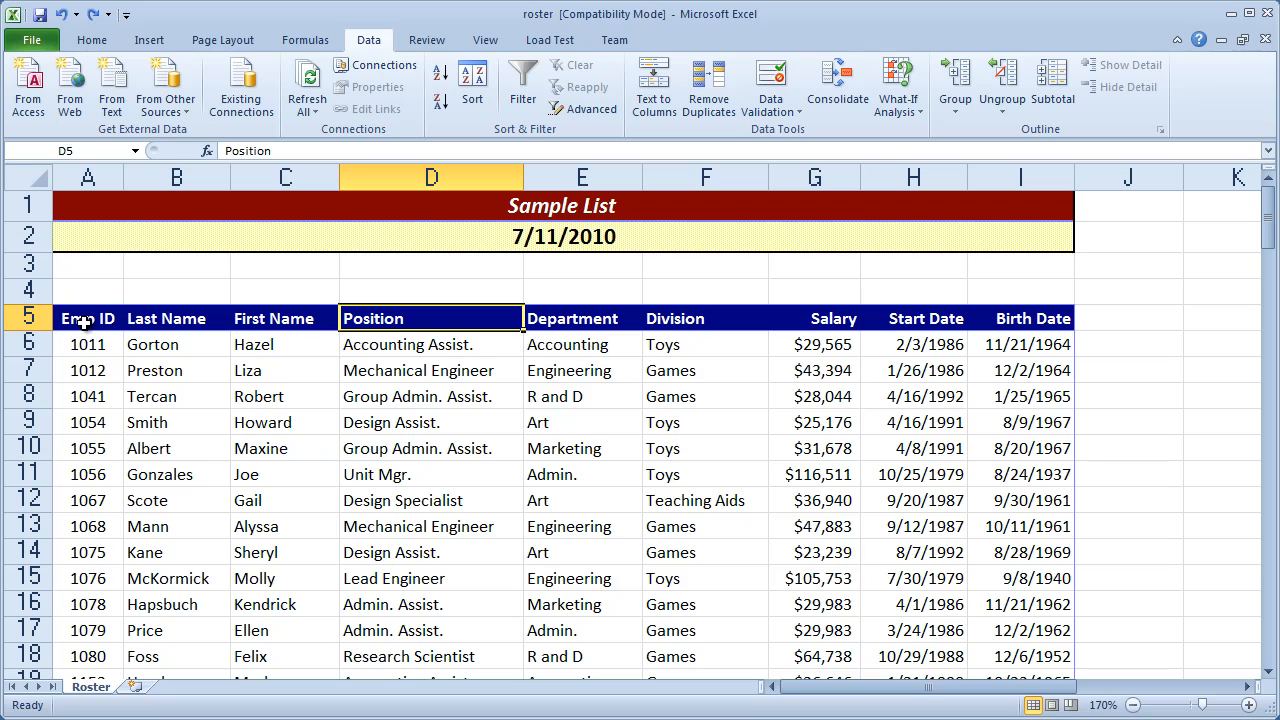
pyautogui.click(176, 318)
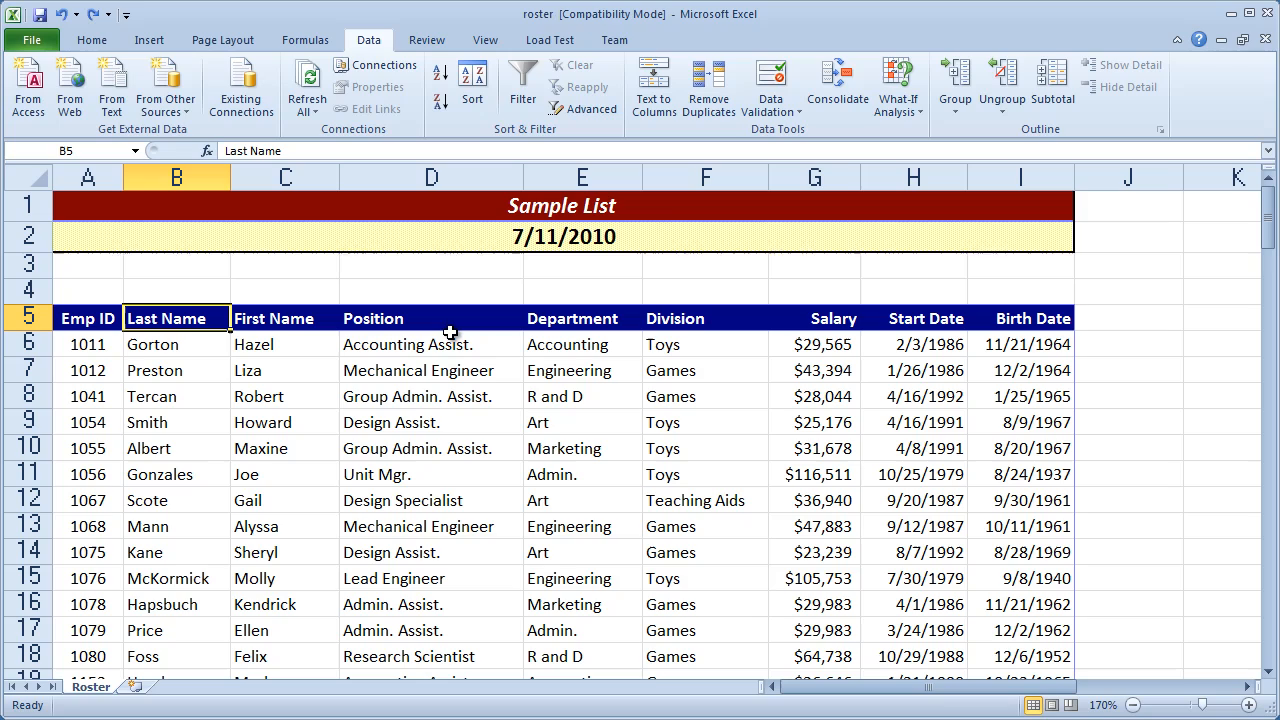
pyautogui.click(430, 474)
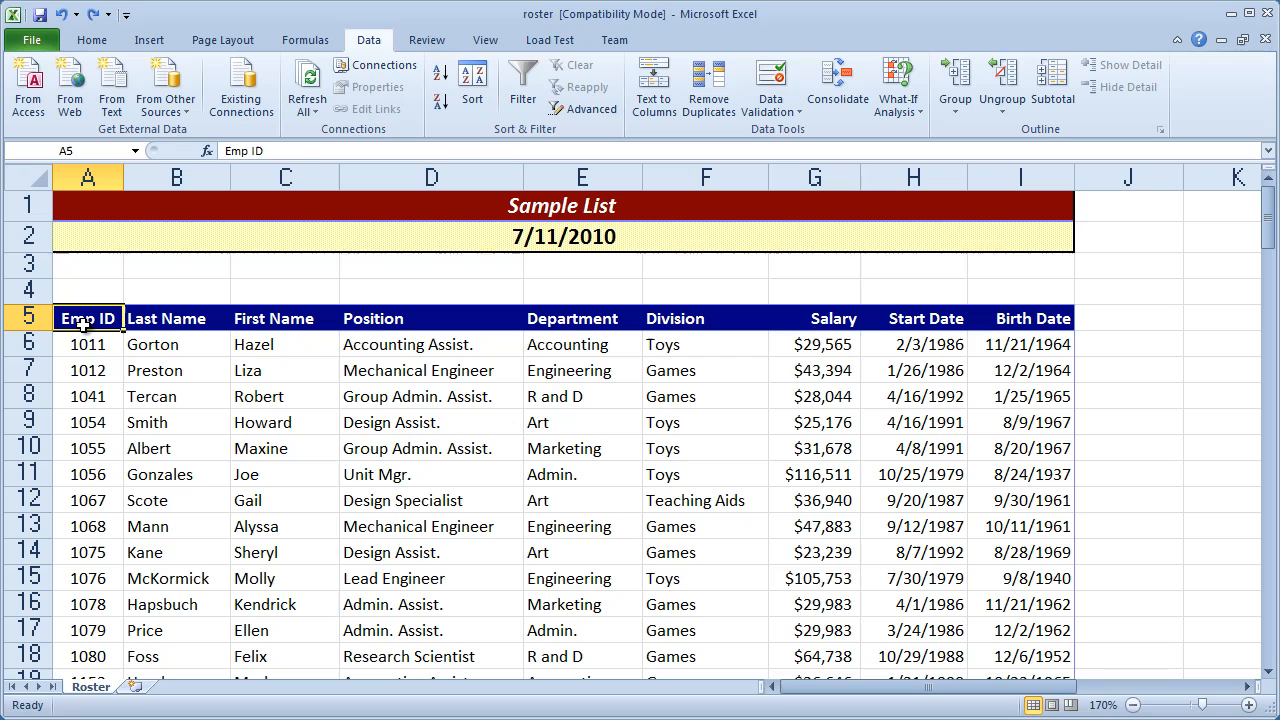
pyautogui.moveTo(472, 82)
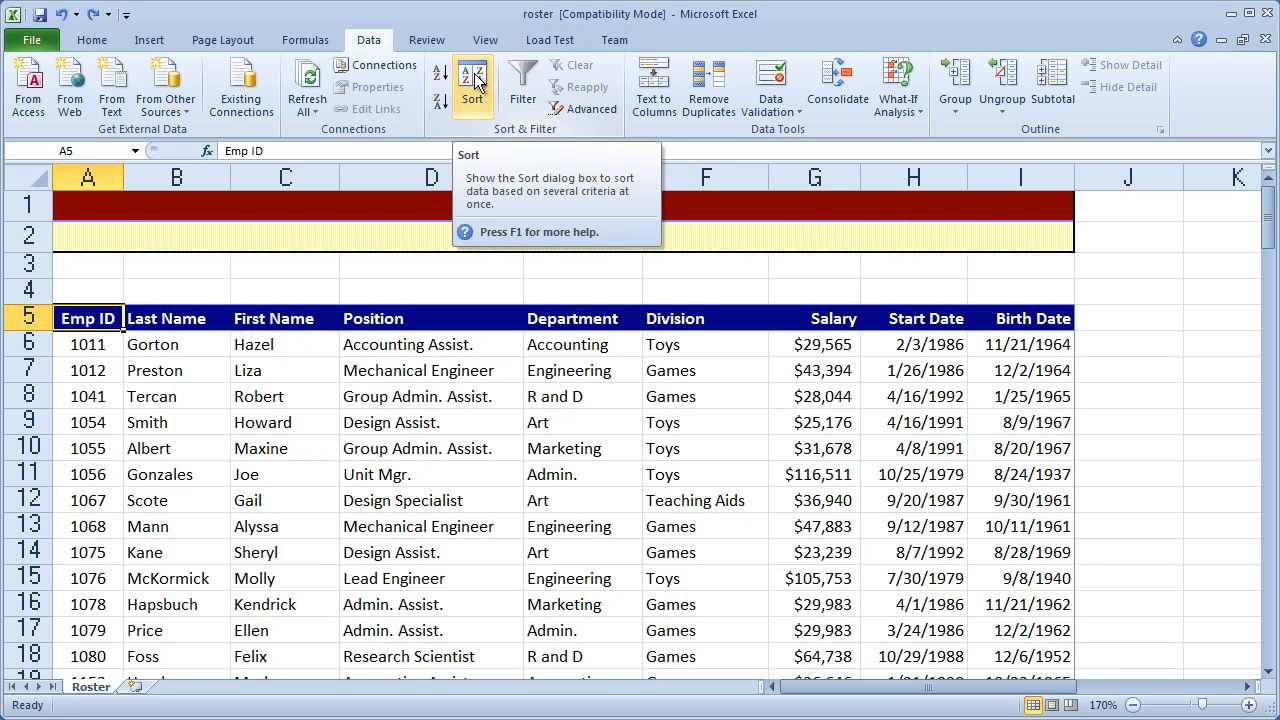
# Step: In the Sort dialog, define levels Department, Position and Last Name, each A to Z
pyautogui.click(472, 85)
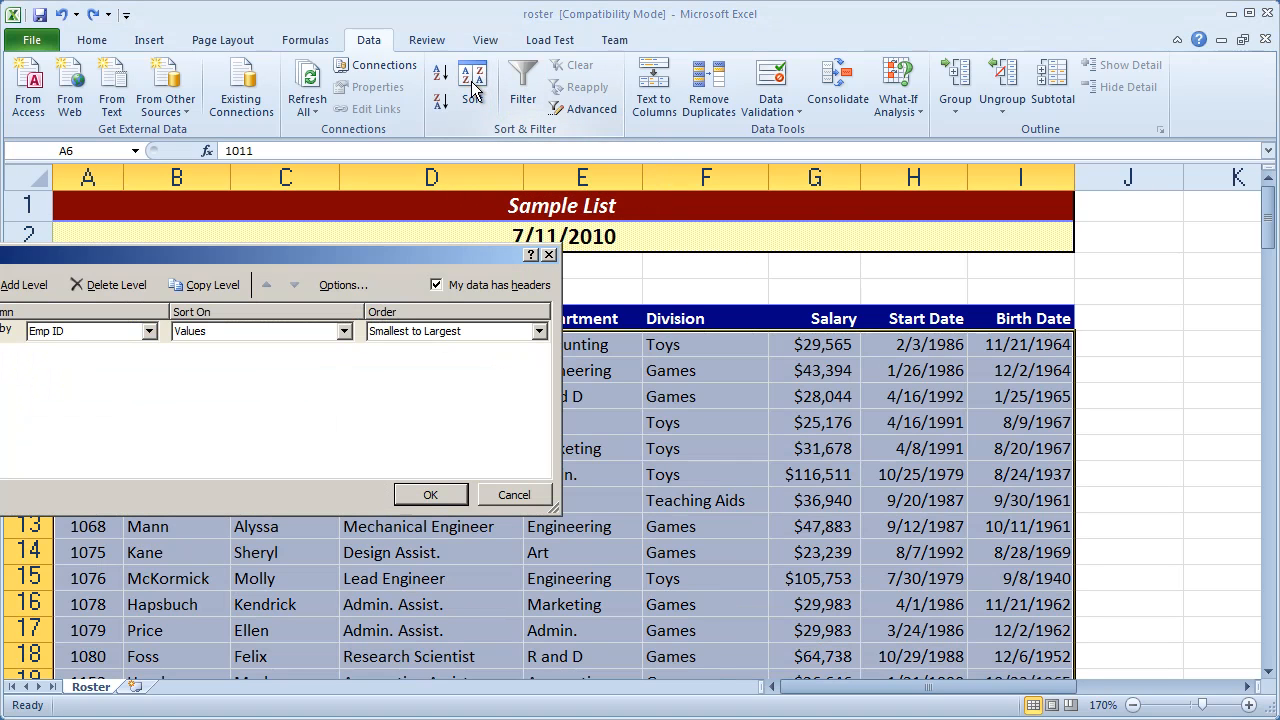
pyautogui.moveTo(280, 270); pyautogui.dragTo(920, 387)
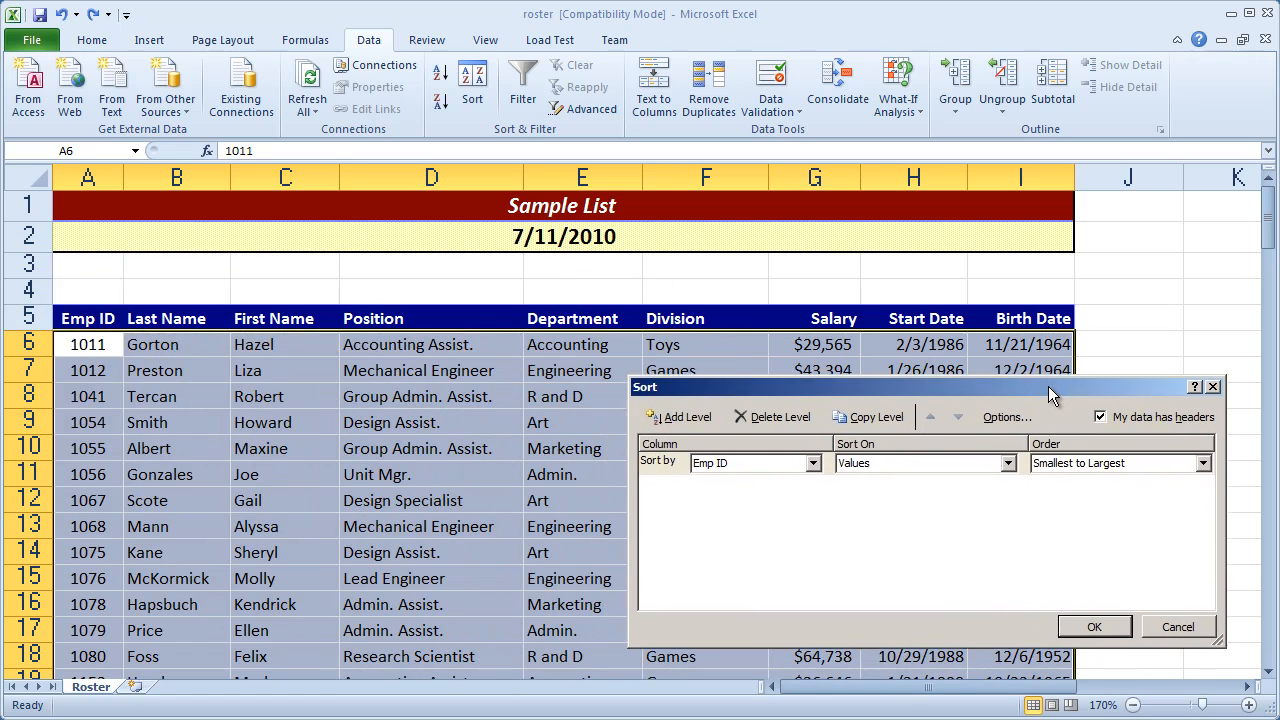
pyautogui.moveTo(1050, 387); pyautogui.dragTo(1050, 383)
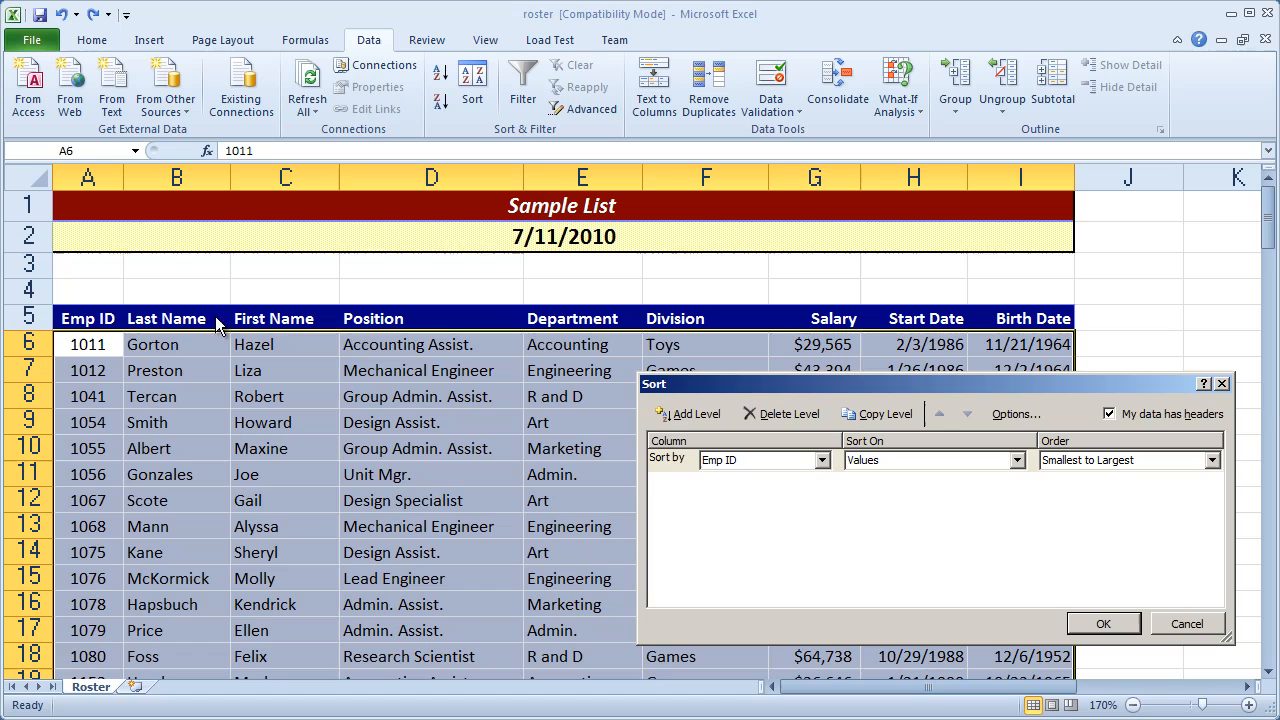
pyautogui.moveTo(288, 340)
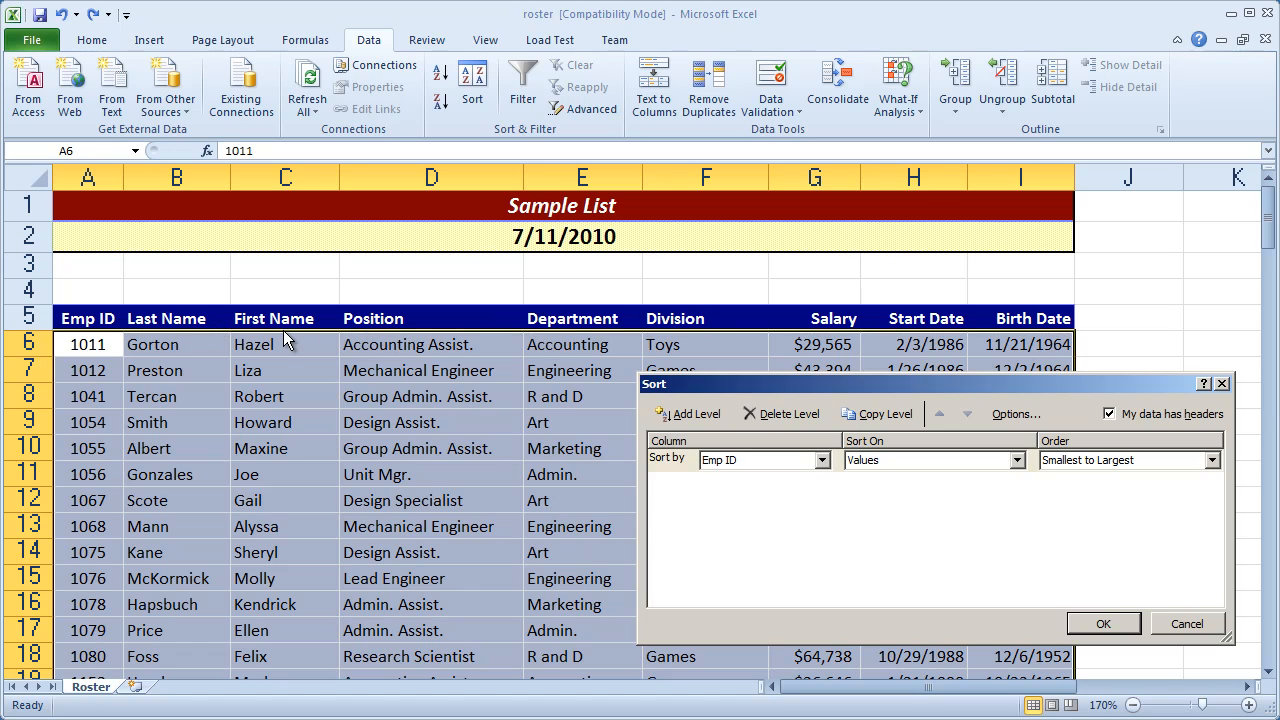
pyautogui.moveTo(720, 395)
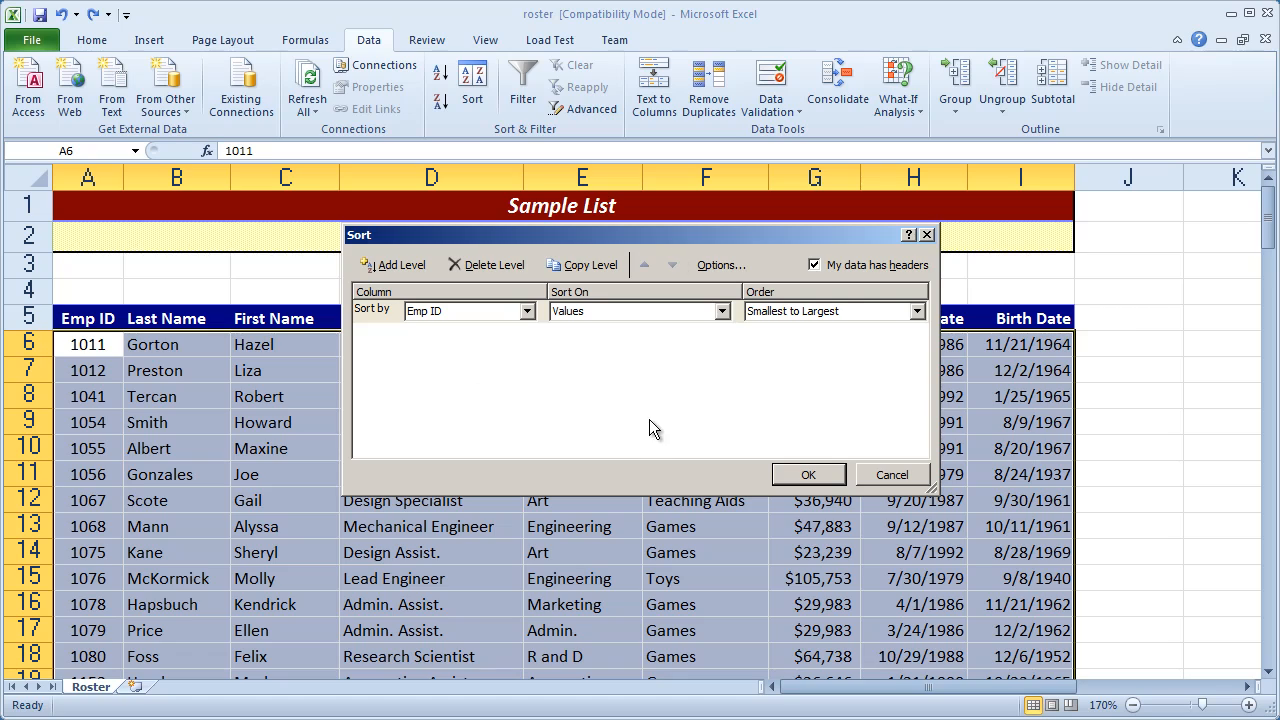
pyautogui.moveTo(472, 436)
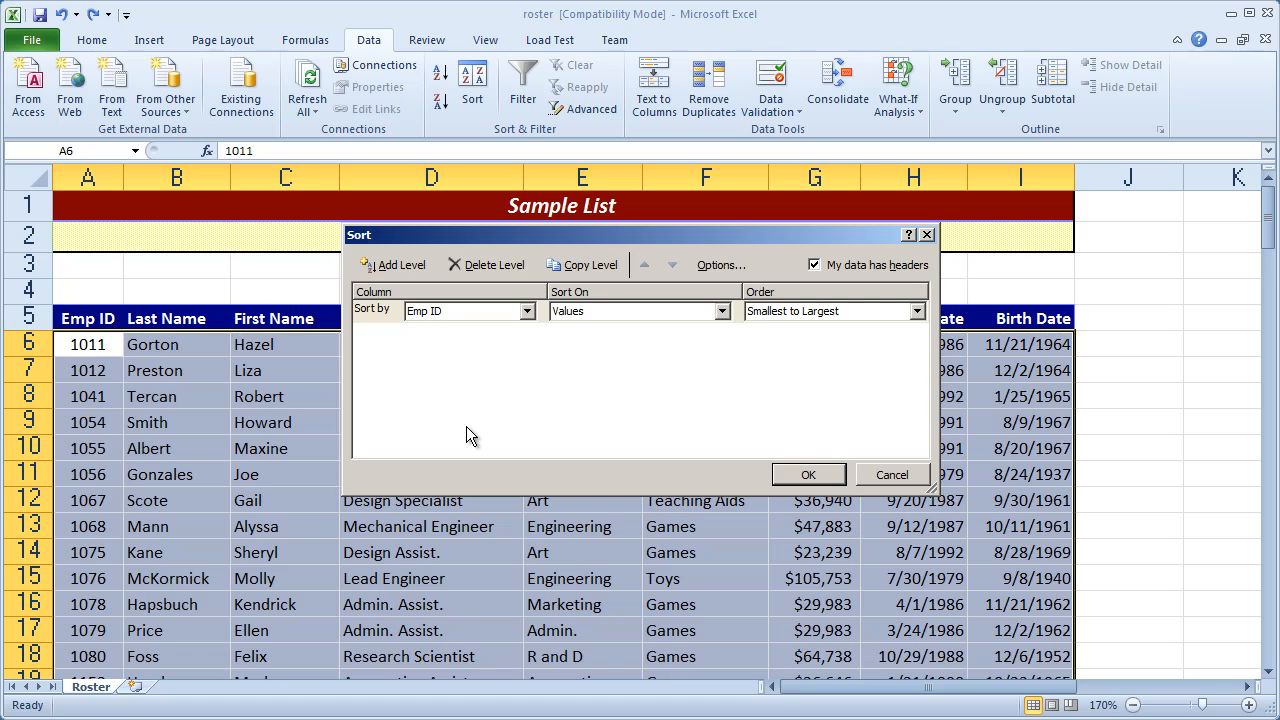
pyautogui.moveTo(527, 272)
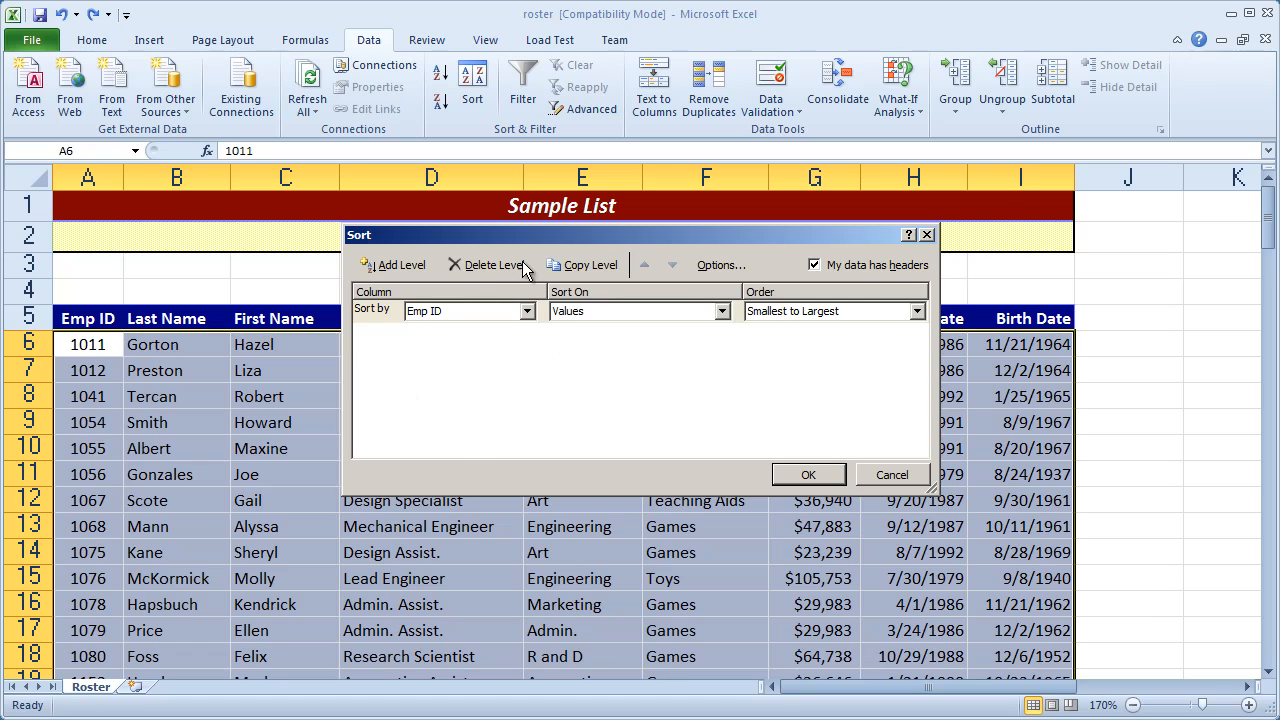
pyautogui.click(525, 311)
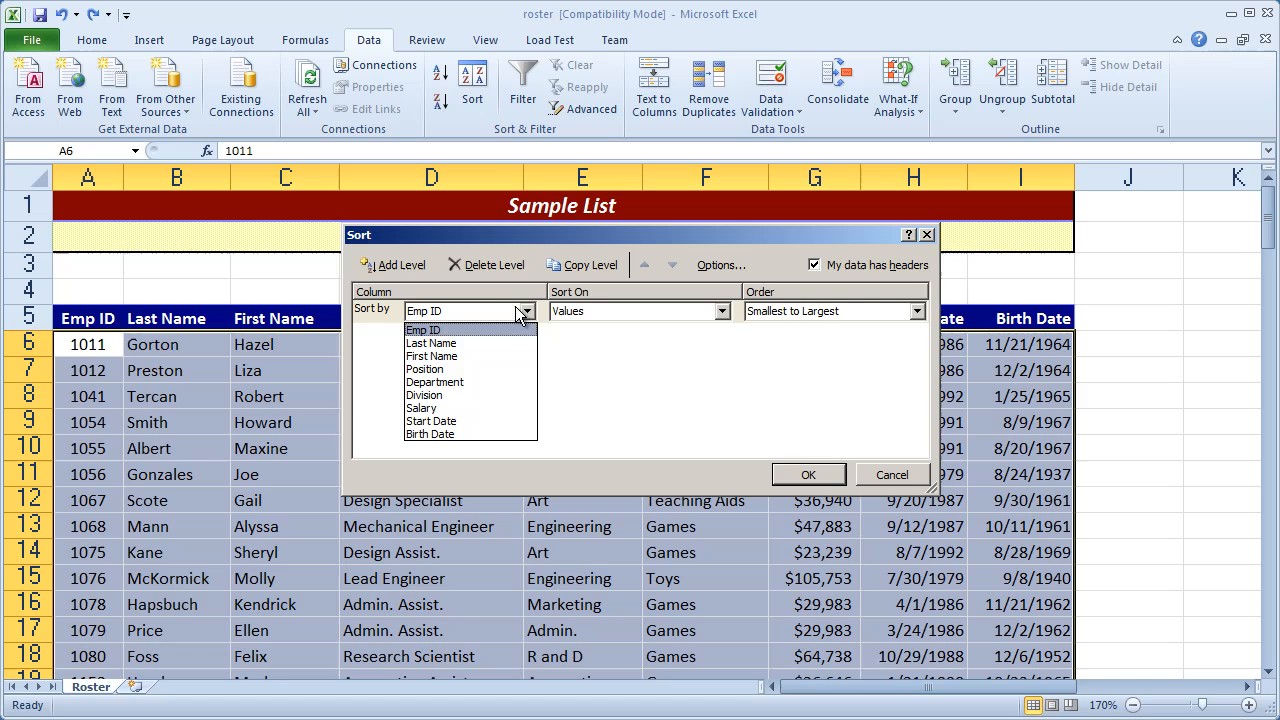
pyautogui.click(434, 382)
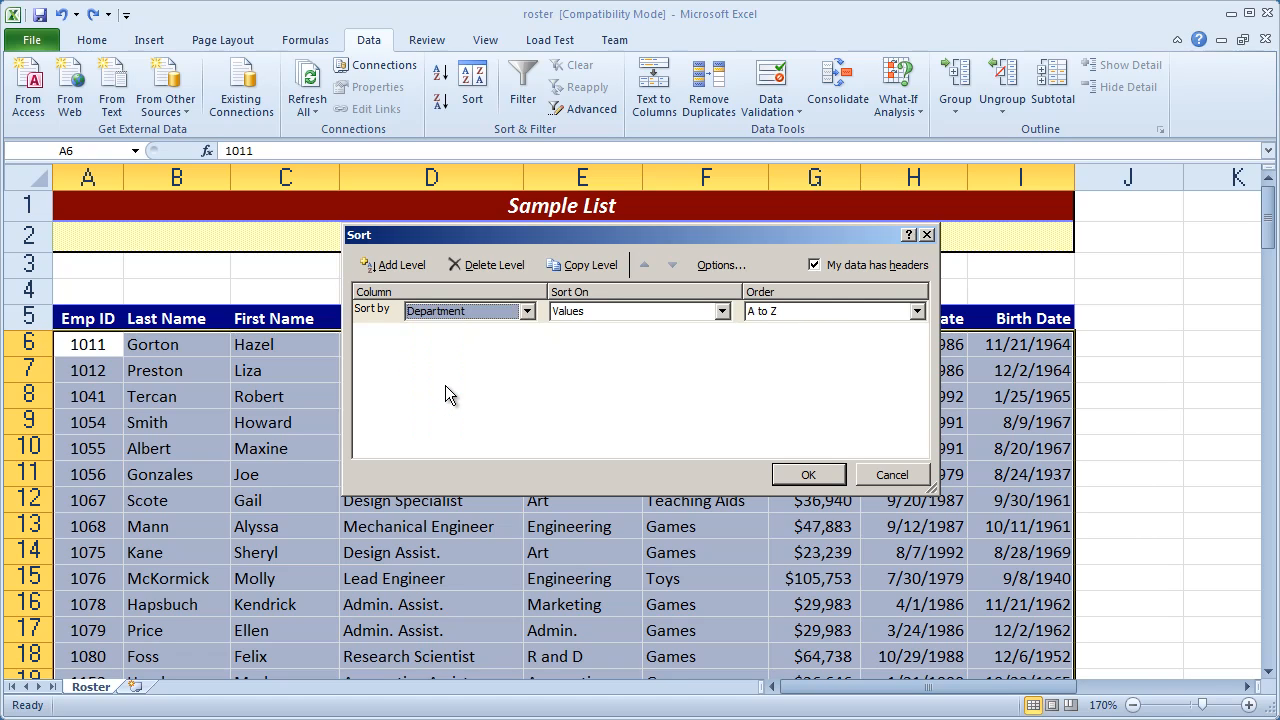
pyautogui.click(399, 264)
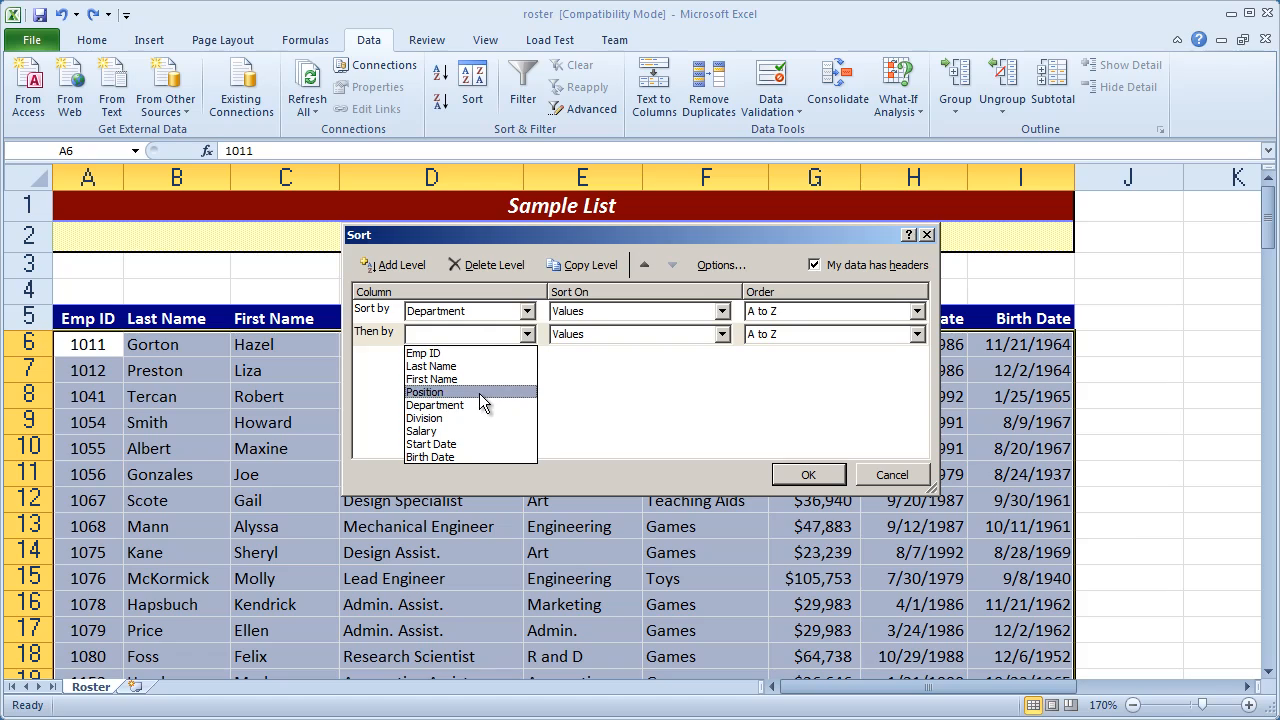
pyautogui.click(424, 392)
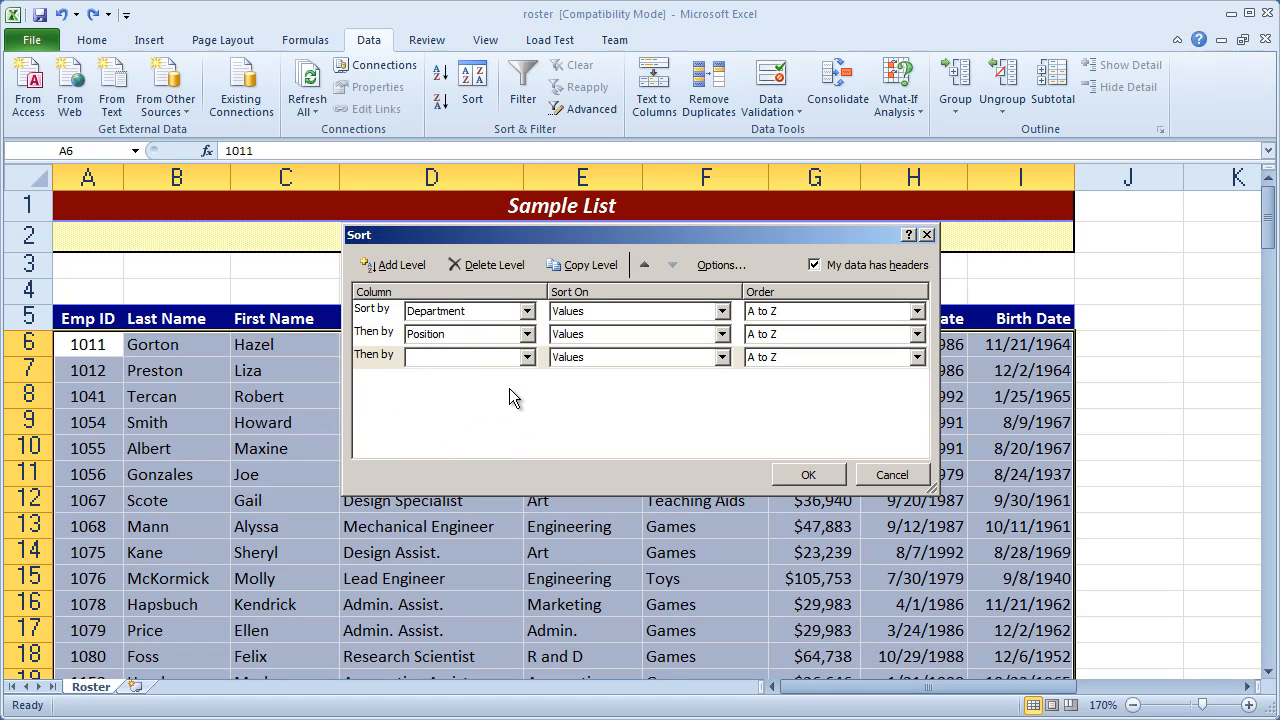
pyautogui.click(465, 357)
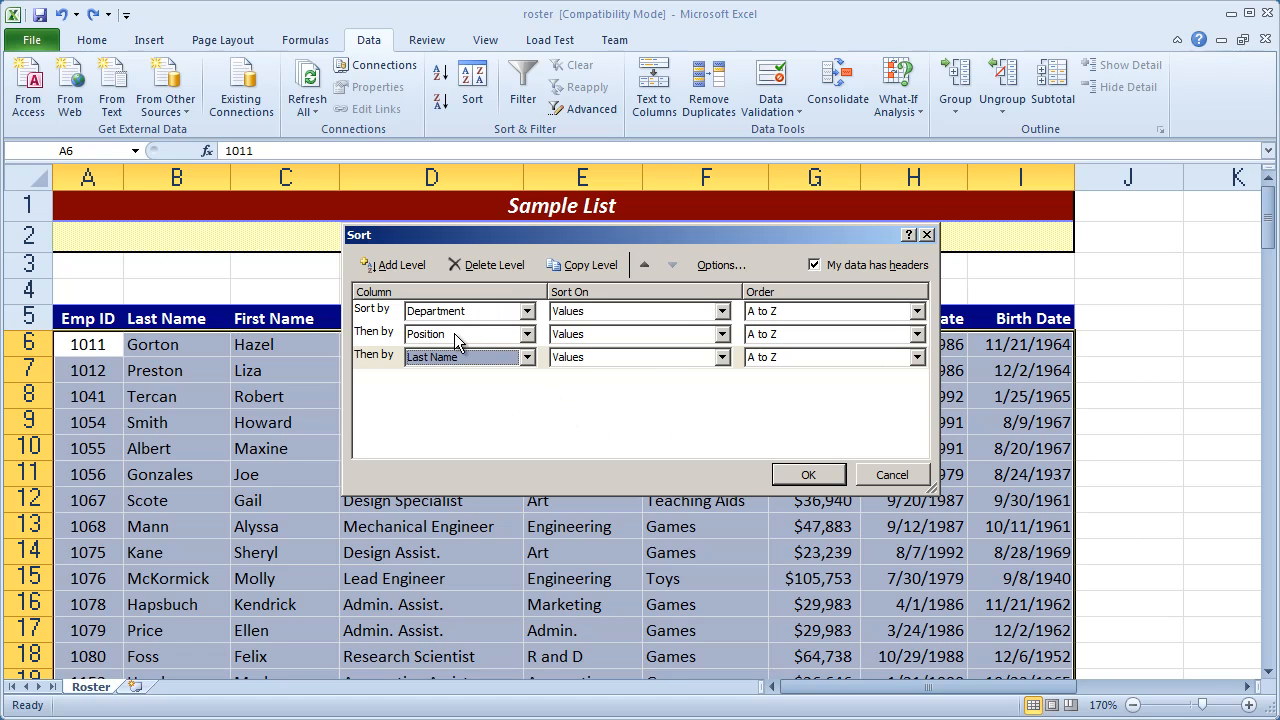
pyautogui.moveTo(620, 446)
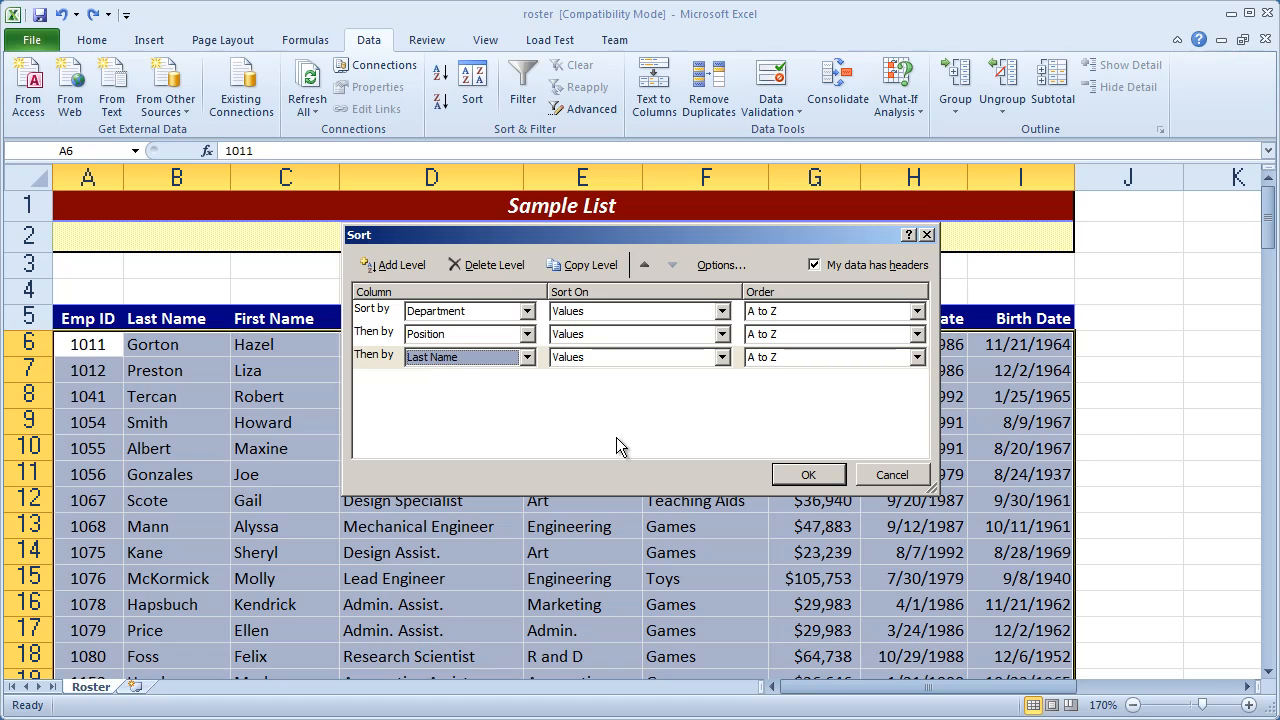
pyautogui.moveTo(775, 335)
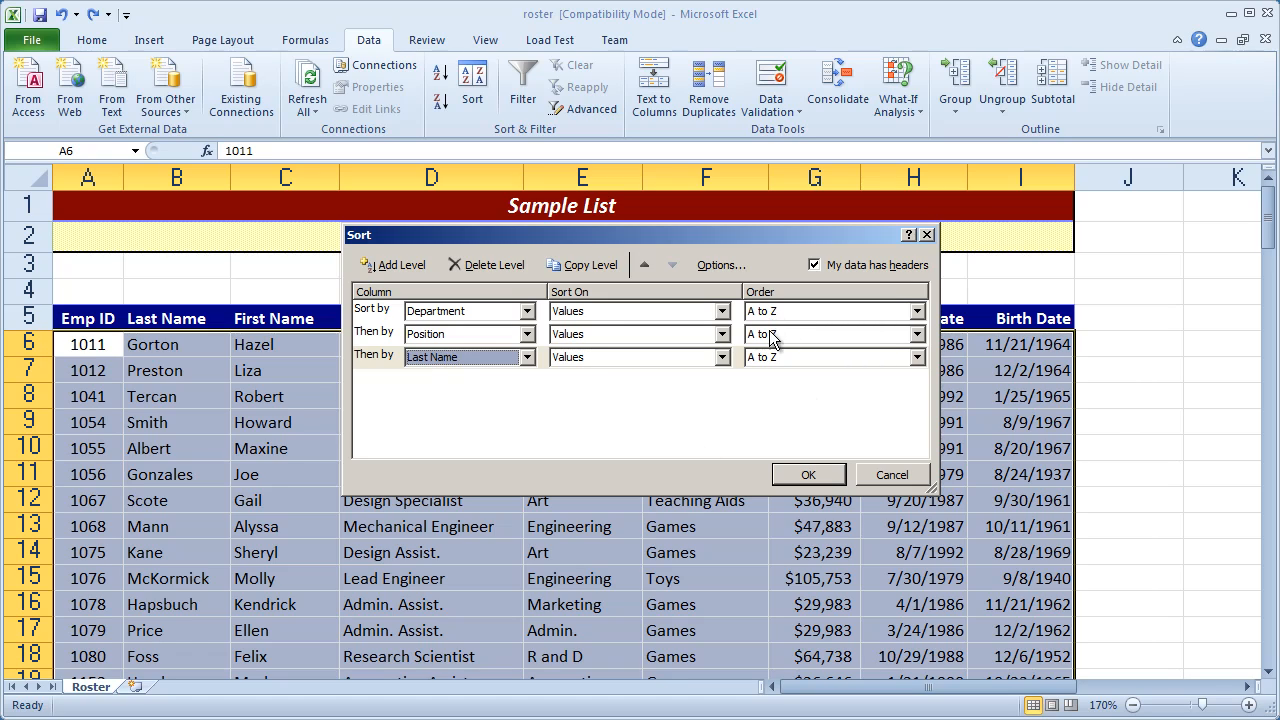
pyautogui.moveTo(788, 333)
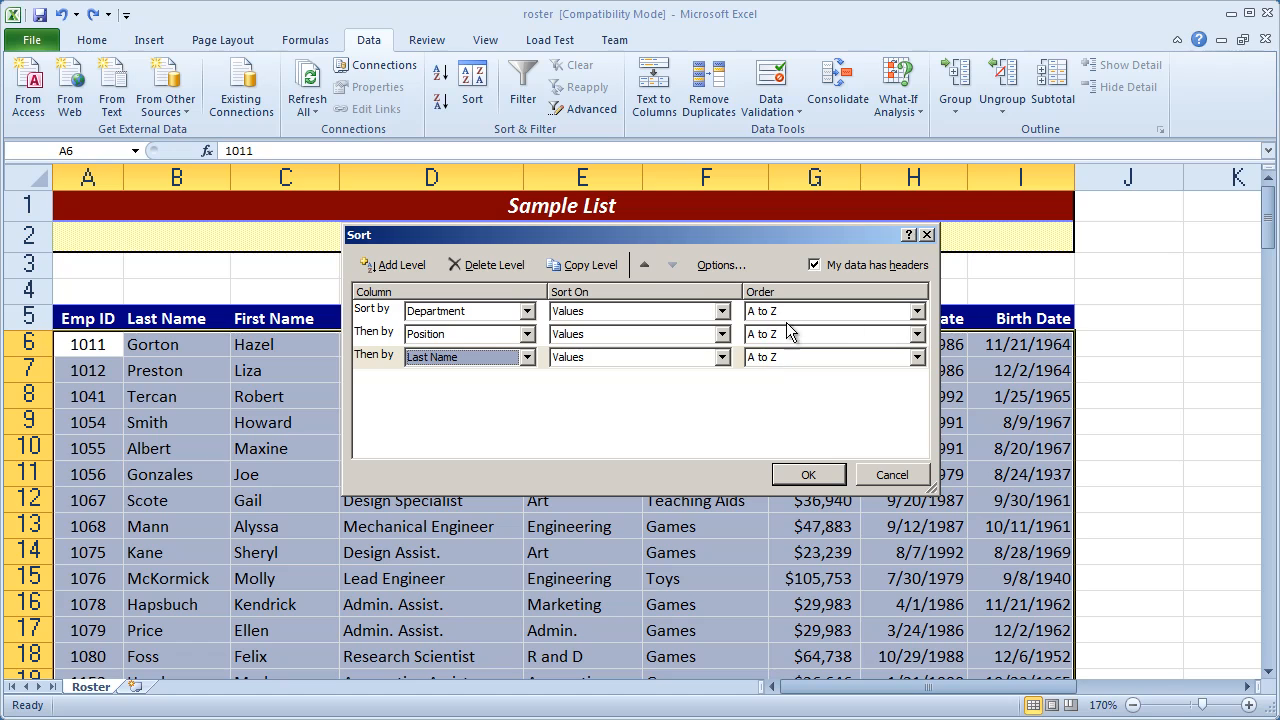
pyautogui.moveTo(810, 485)
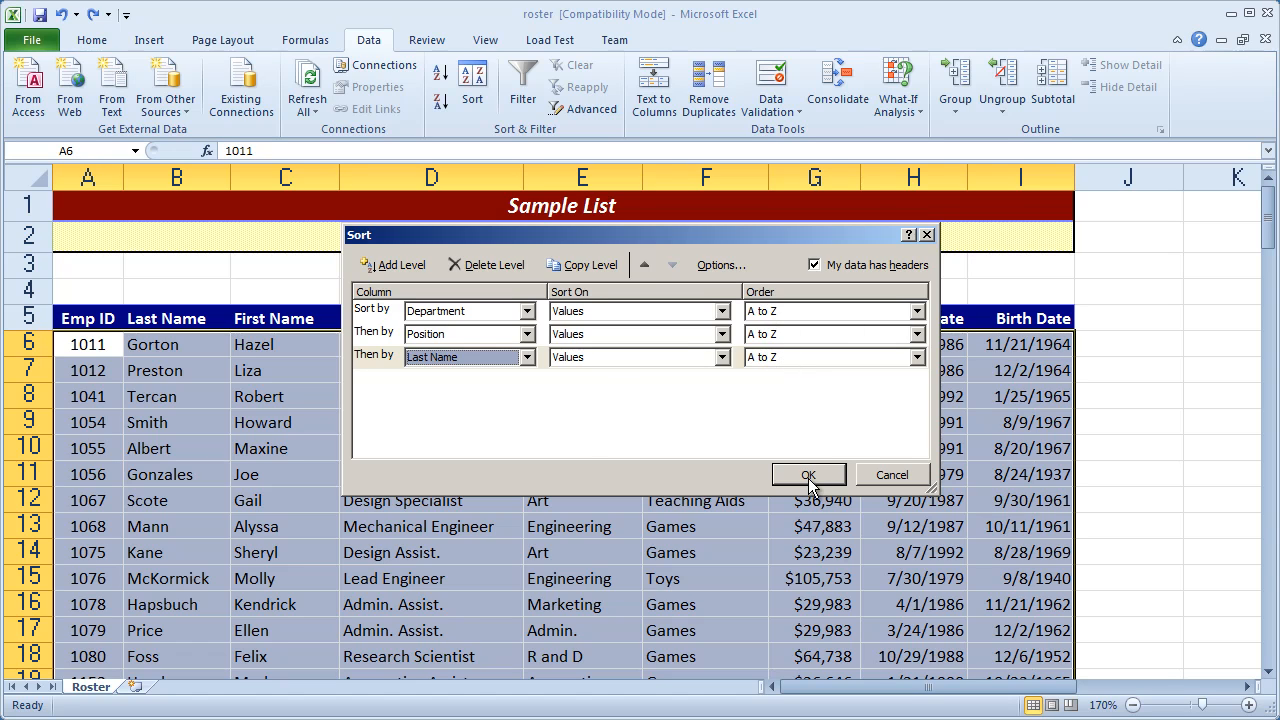
# Step: Apply the Department, Position, Last Name sort to the roster
pyautogui.click(808, 474)
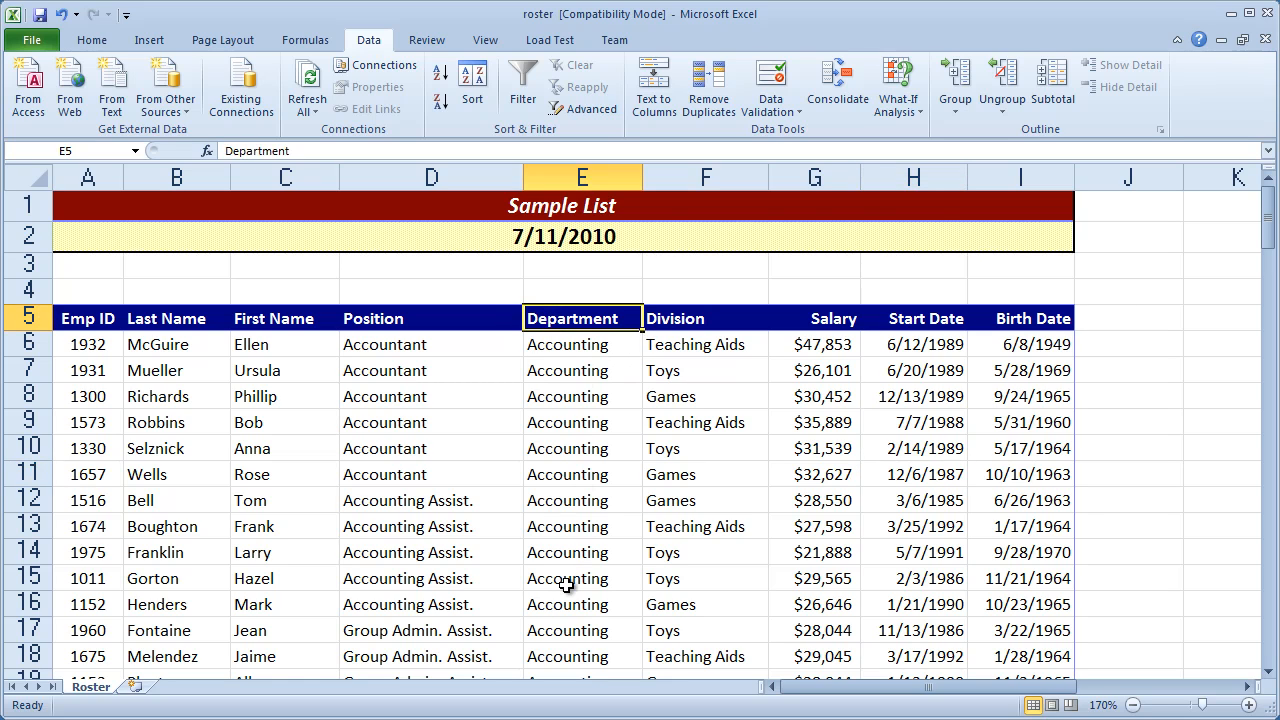
pyautogui.scroll(-3)
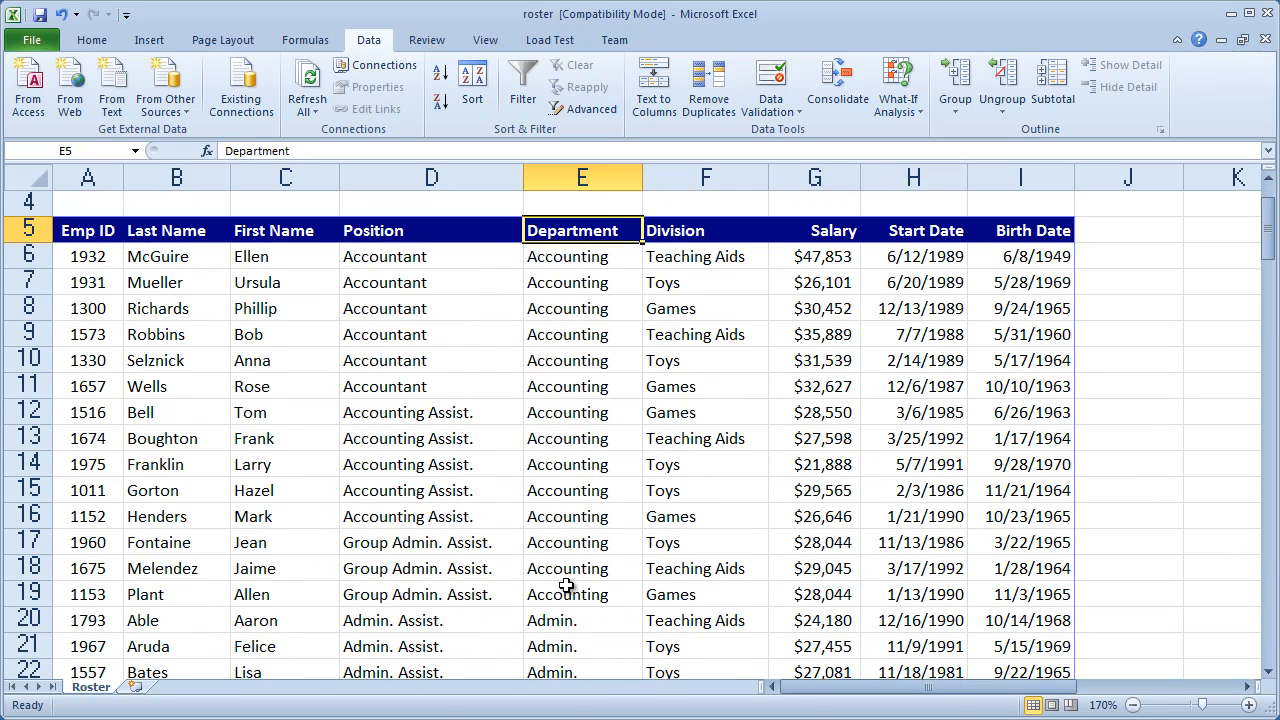
pyautogui.moveTo(582, 230); pyautogui.dragTo(582, 568)
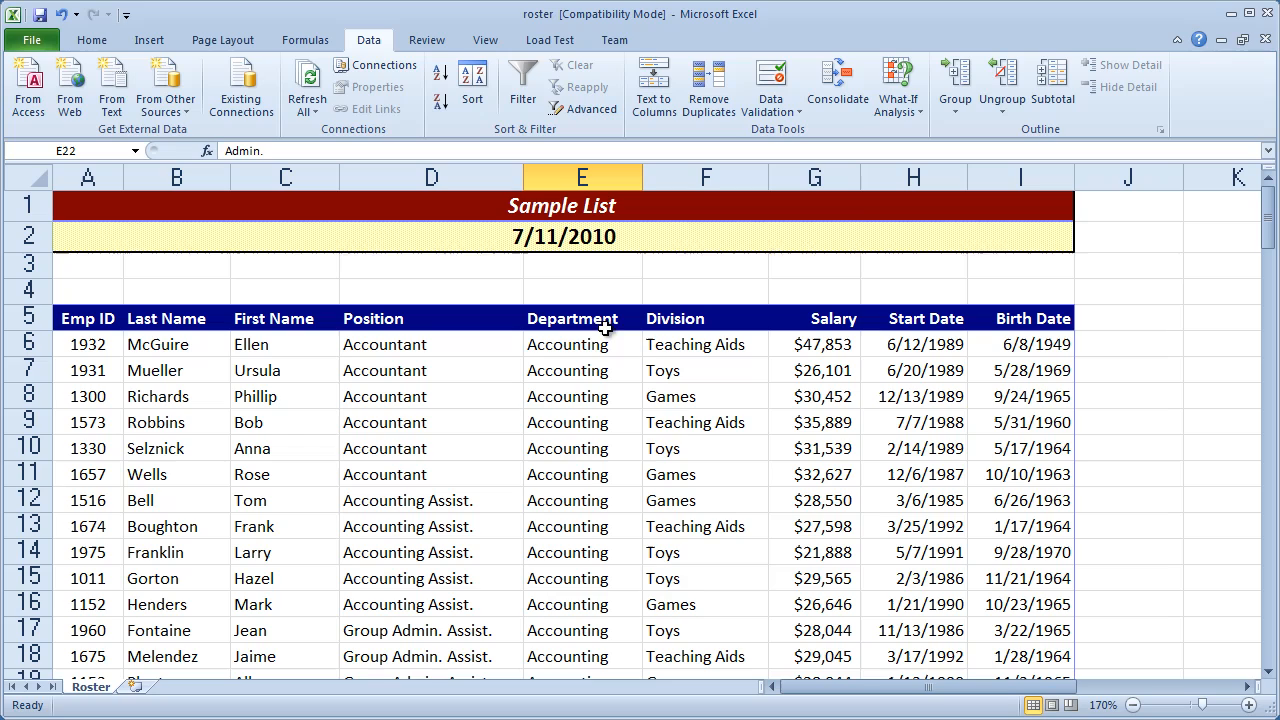
# Step: Select the Accounting group and the Accountants' last names to verify the sort order
pyautogui.moveTo(567, 344); pyautogui.dragTo(567, 656)
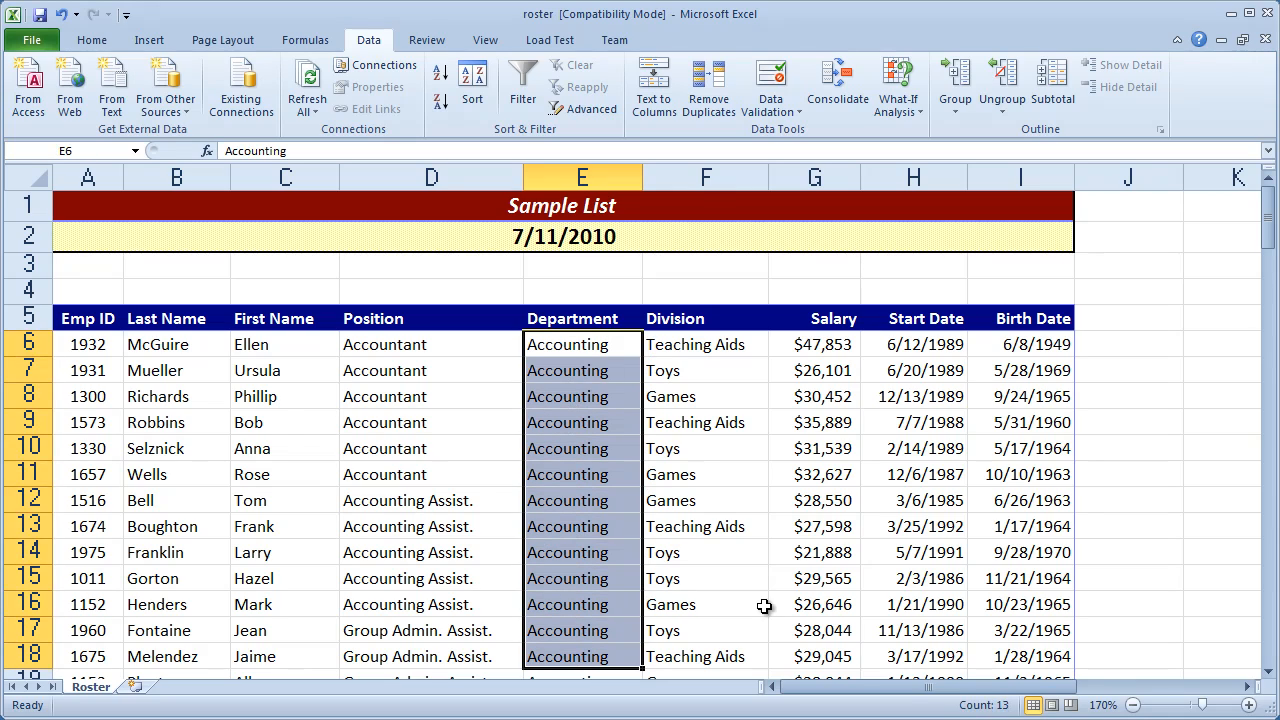
pyautogui.moveTo(388, 344)
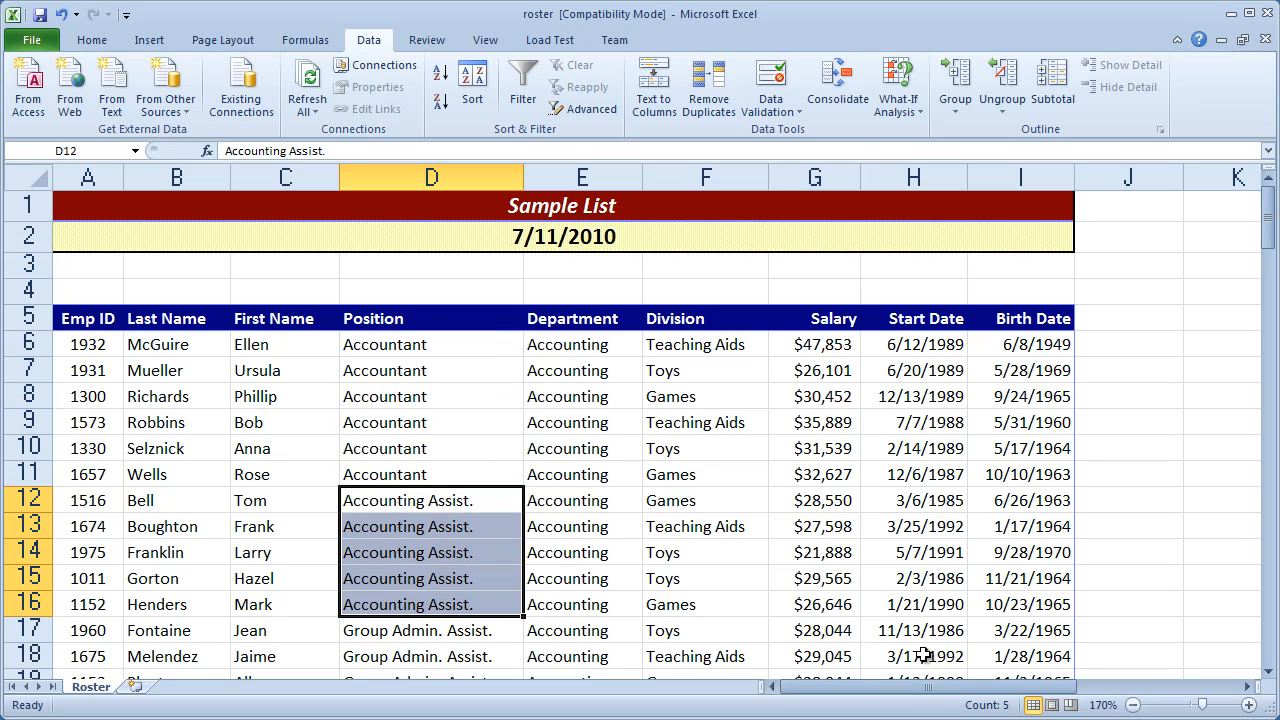
pyautogui.click(176, 344)
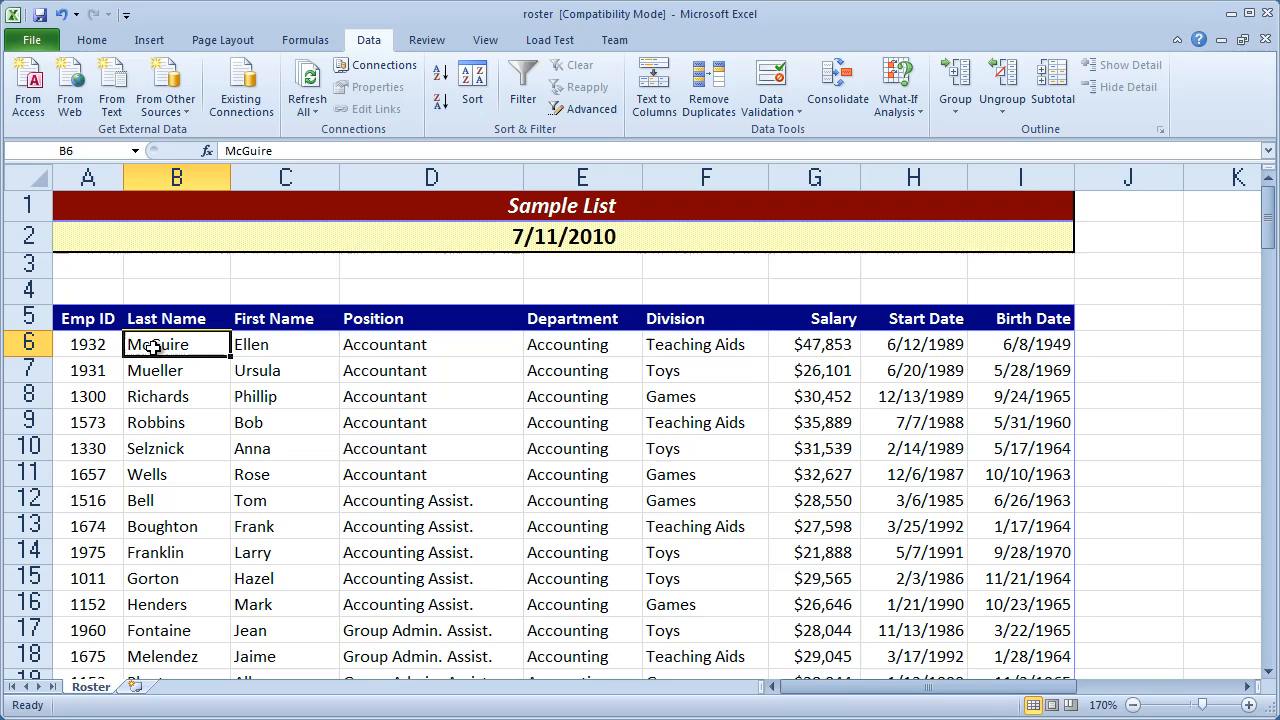
pyautogui.moveTo(157, 344); pyautogui.dragTo(157, 474)
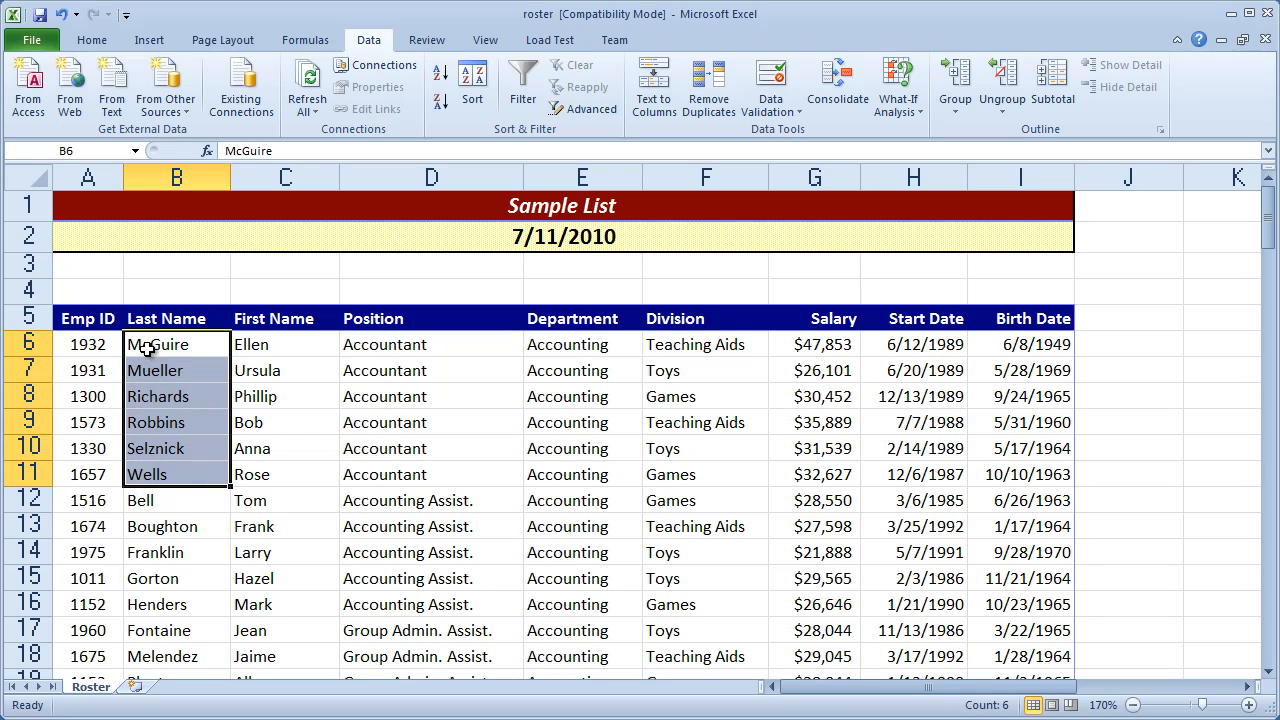
pyautogui.moveTo(515, 342)
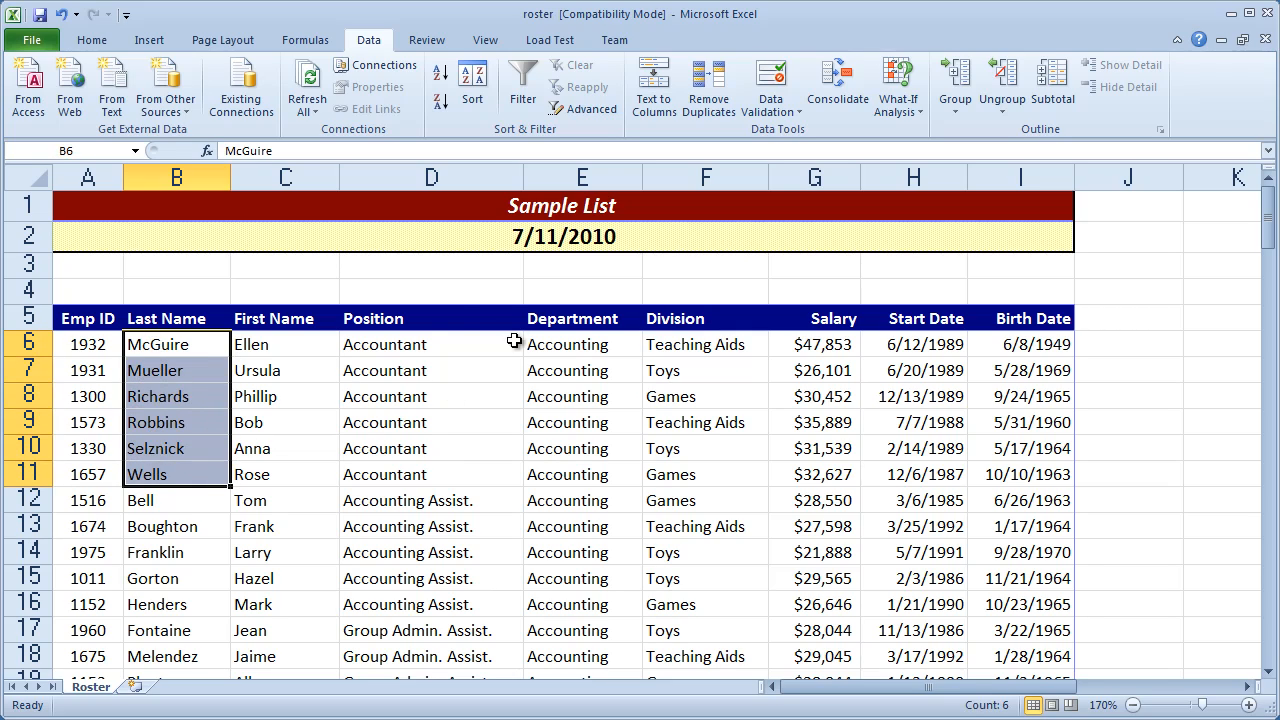
pyautogui.moveTo(398, 590)
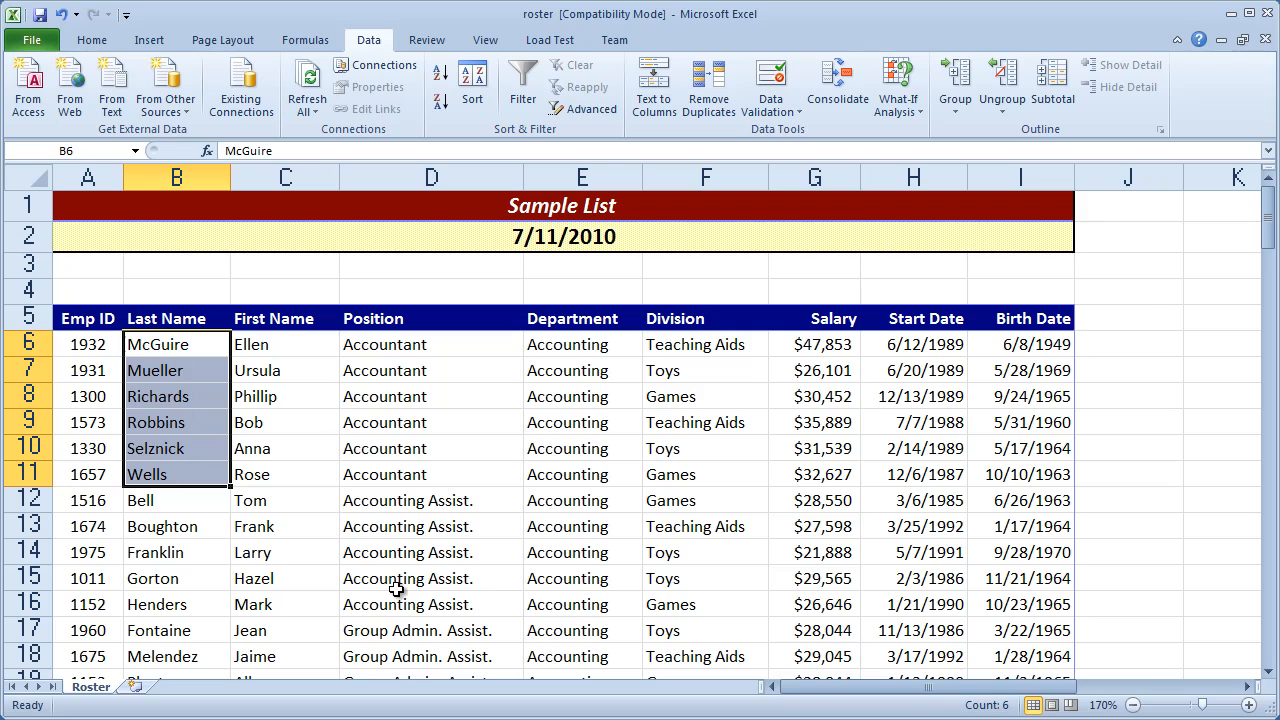
pyautogui.moveTo(583, 510)
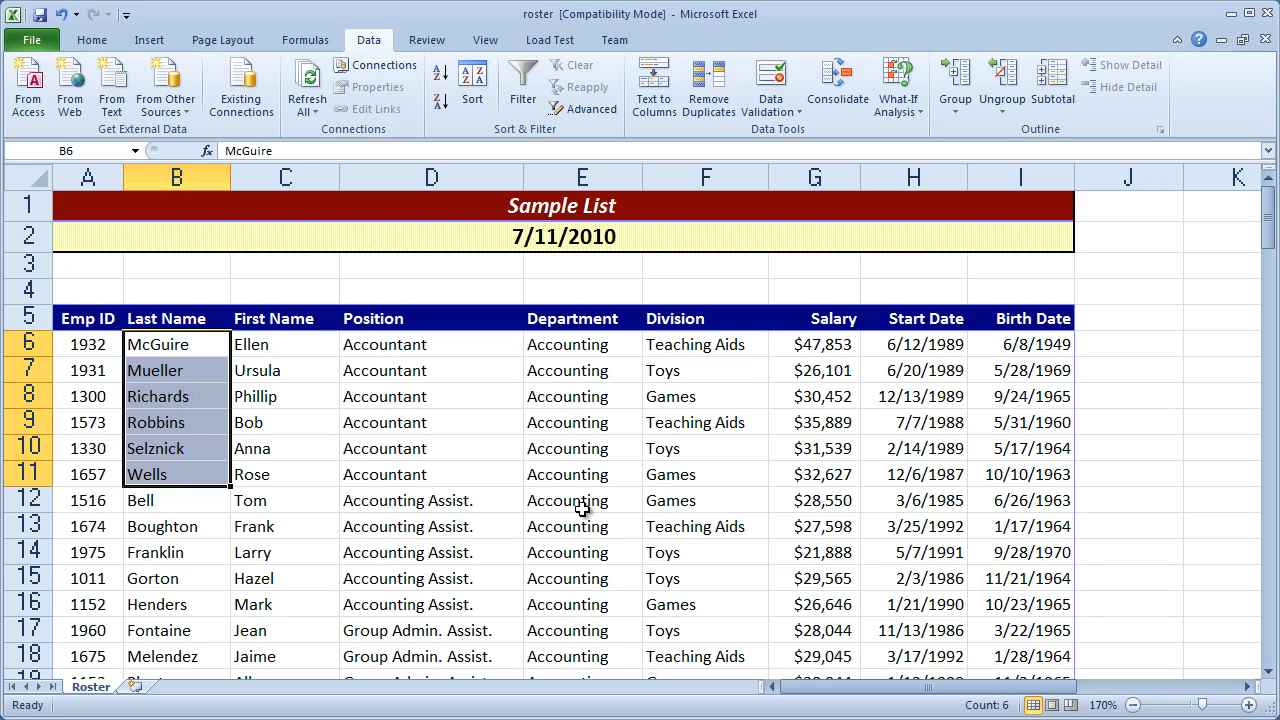
pyautogui.click(472, 82)
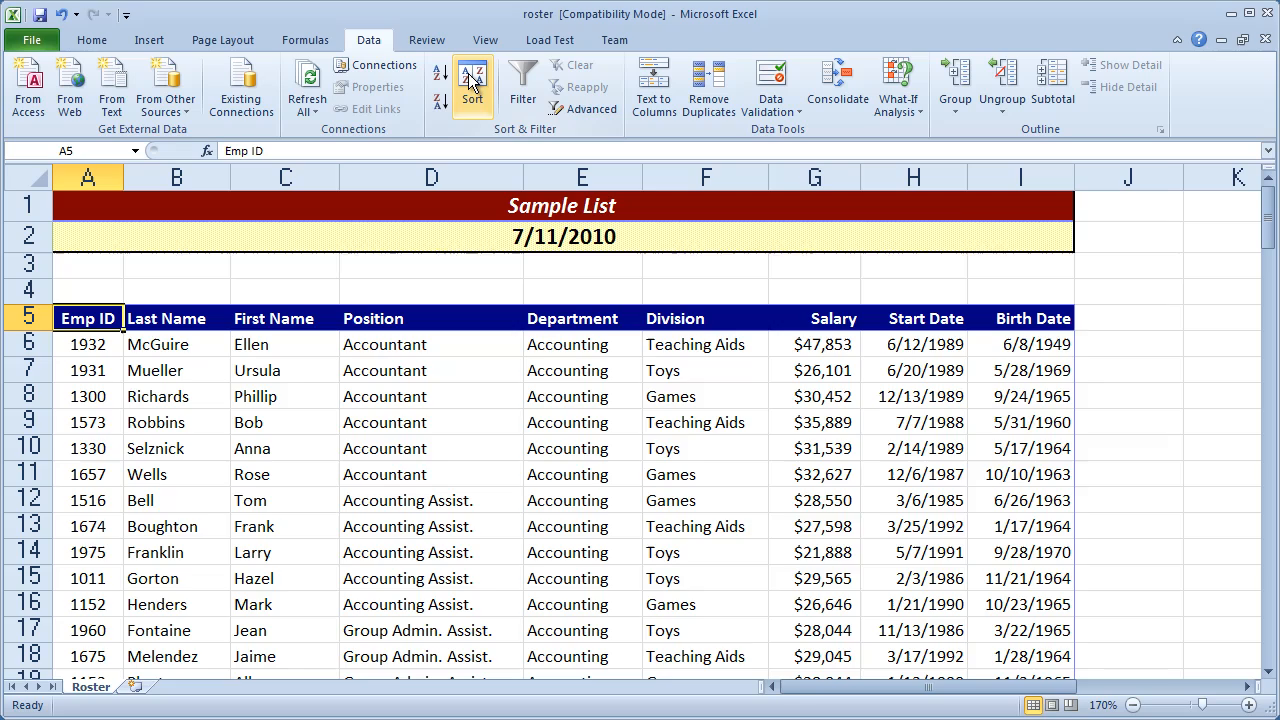
# Step: Delete the existing sort levels and reopen Sort with a single blank level
pyautogui.click(471, 85)
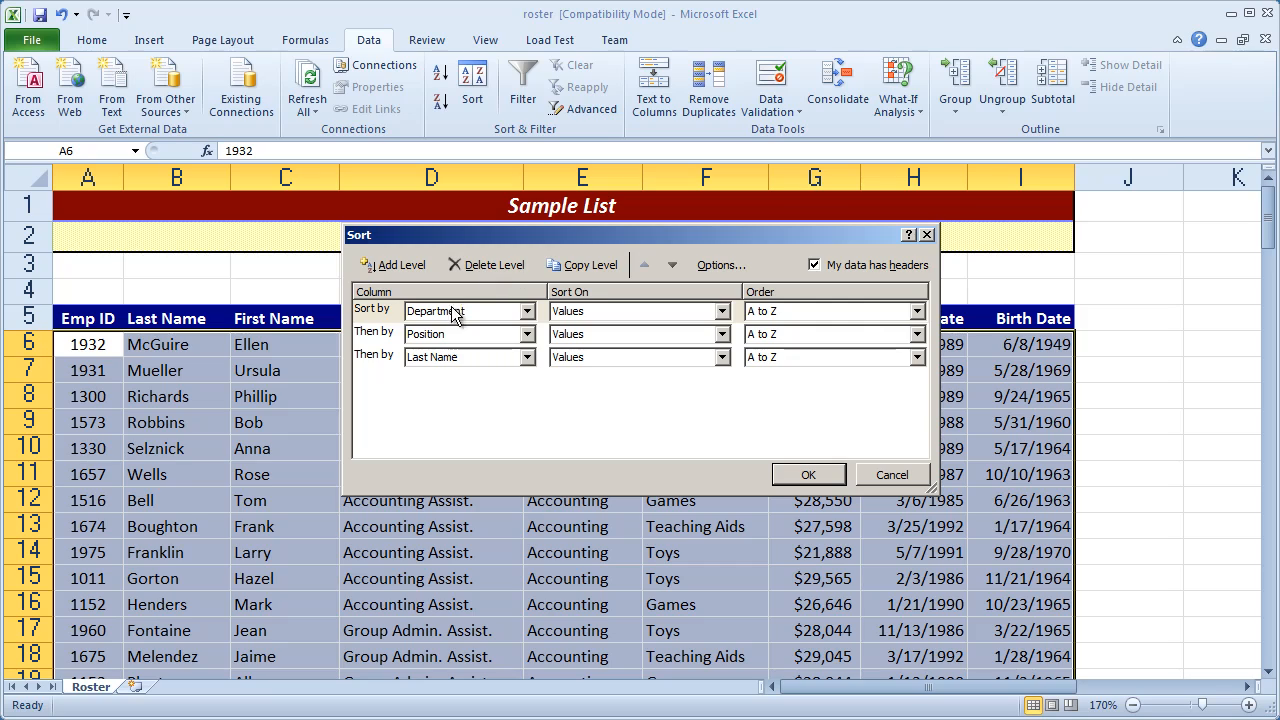
pyautogui.moveTo(490, 275)
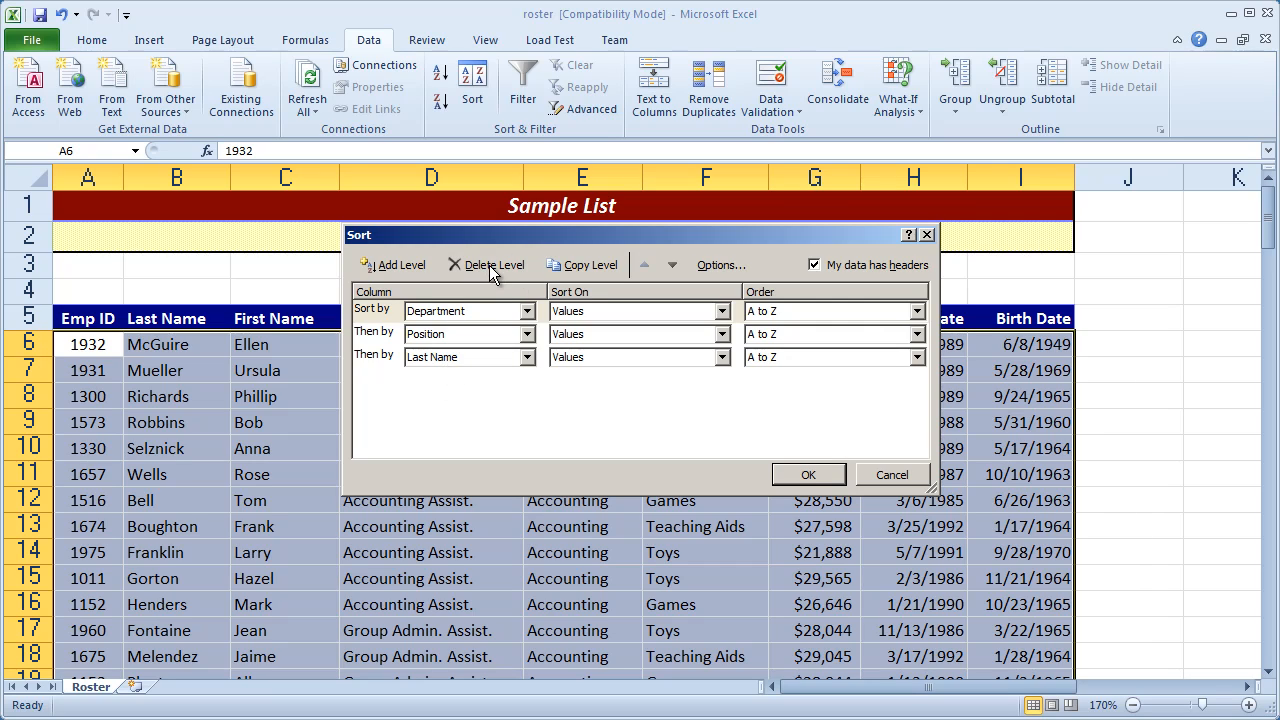
pyautogui.click(493, 264)
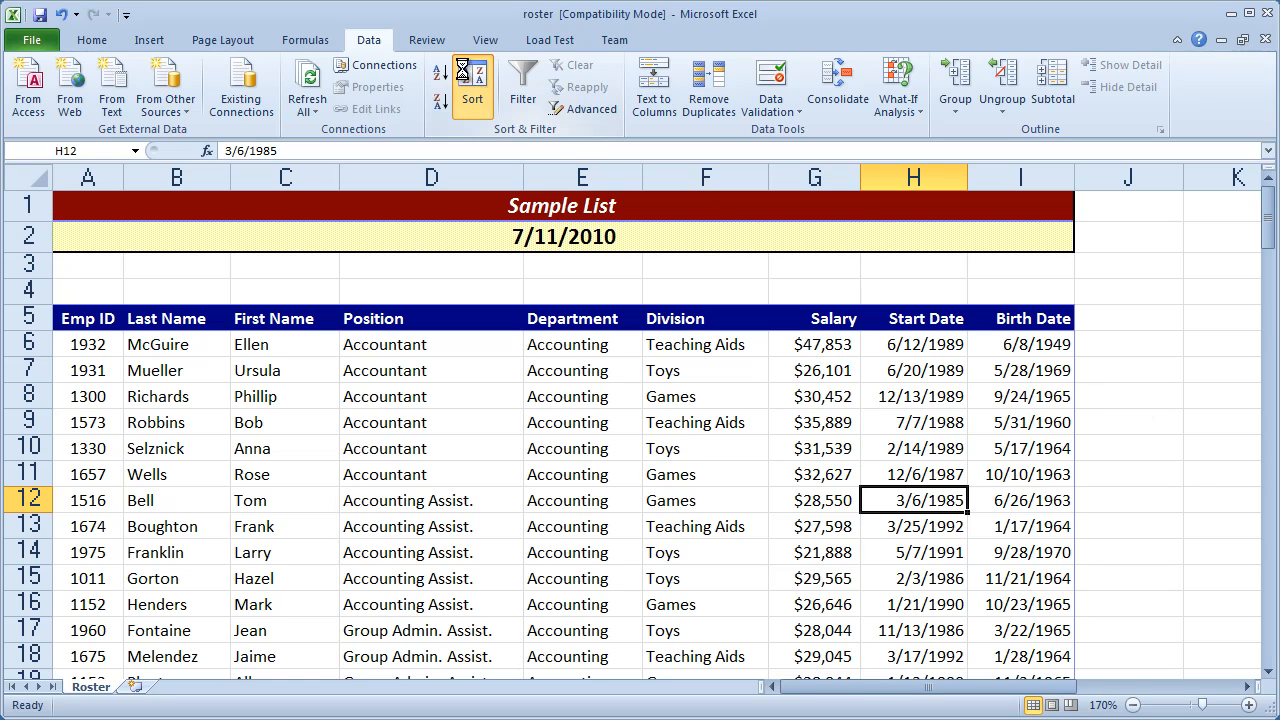
pyautogui.click(472, 87)
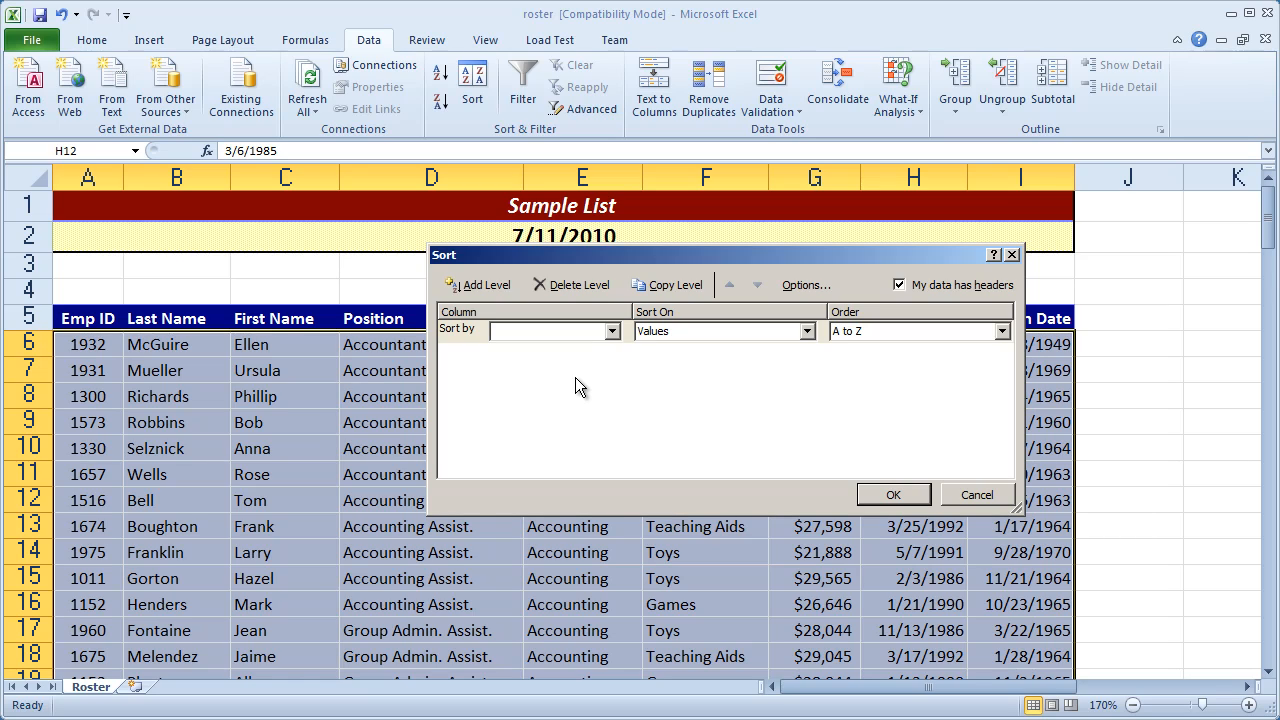
# Step: Sort by Department, then Salary largest to smallest, starting with McGuire at $47,853
pyautogui.click(611, 330)
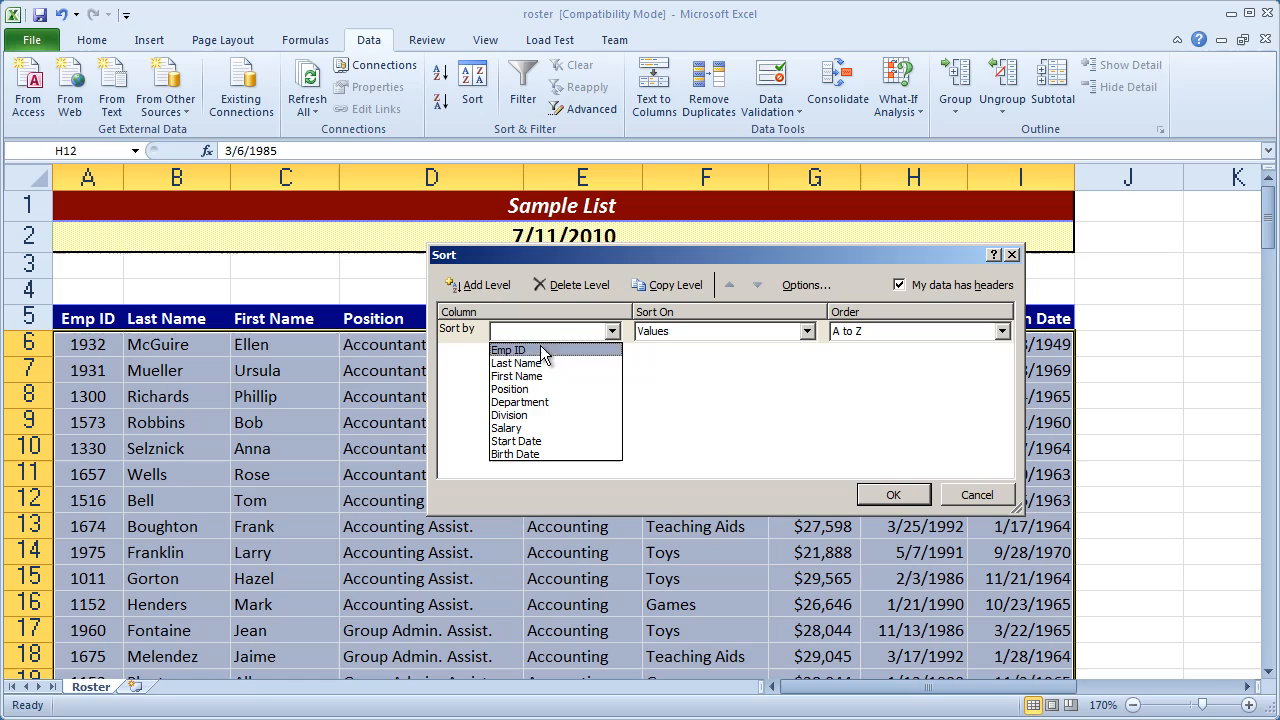
pyautogui.click(519, 401)
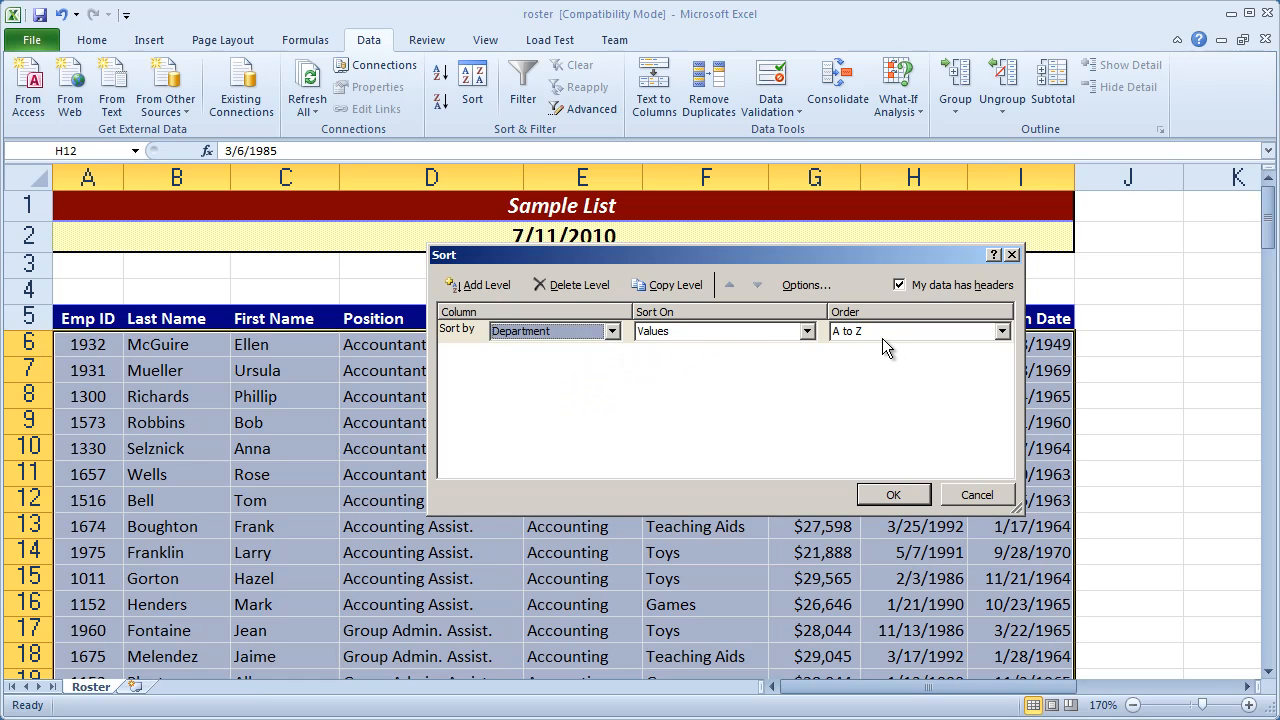
pyautogui.moveTo(450, 278)
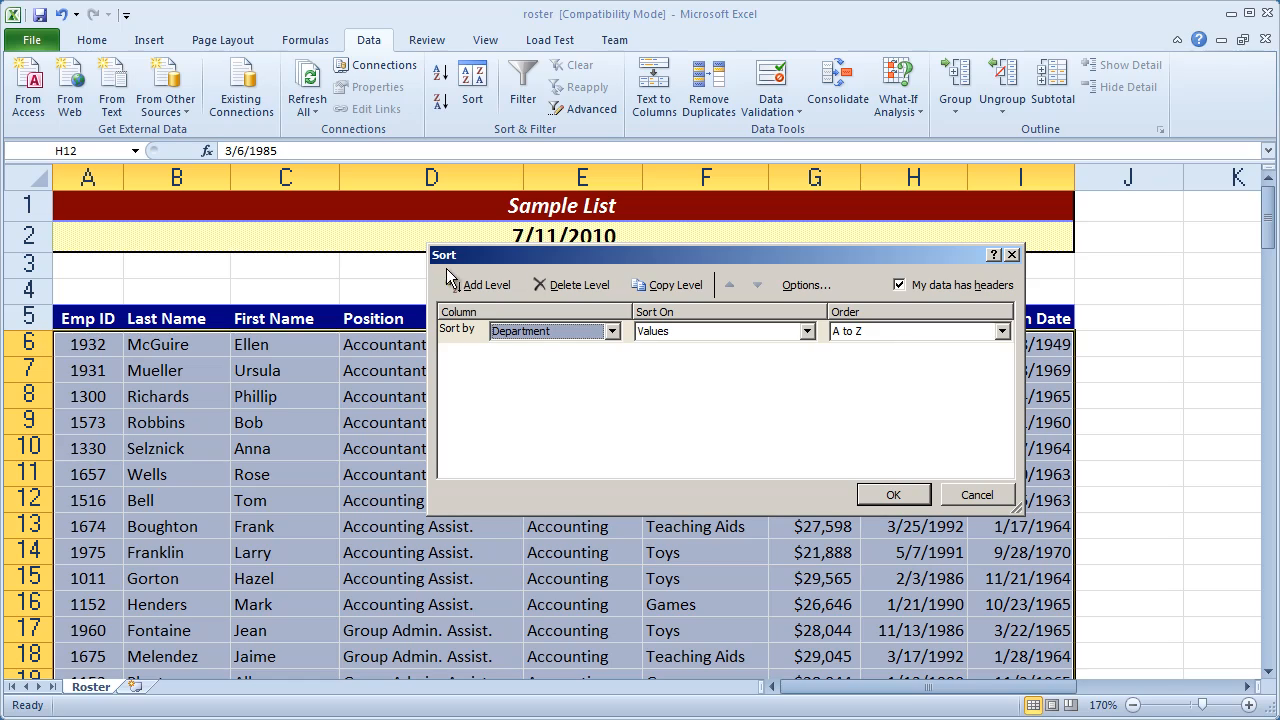
pyautogui.click(486, 284)
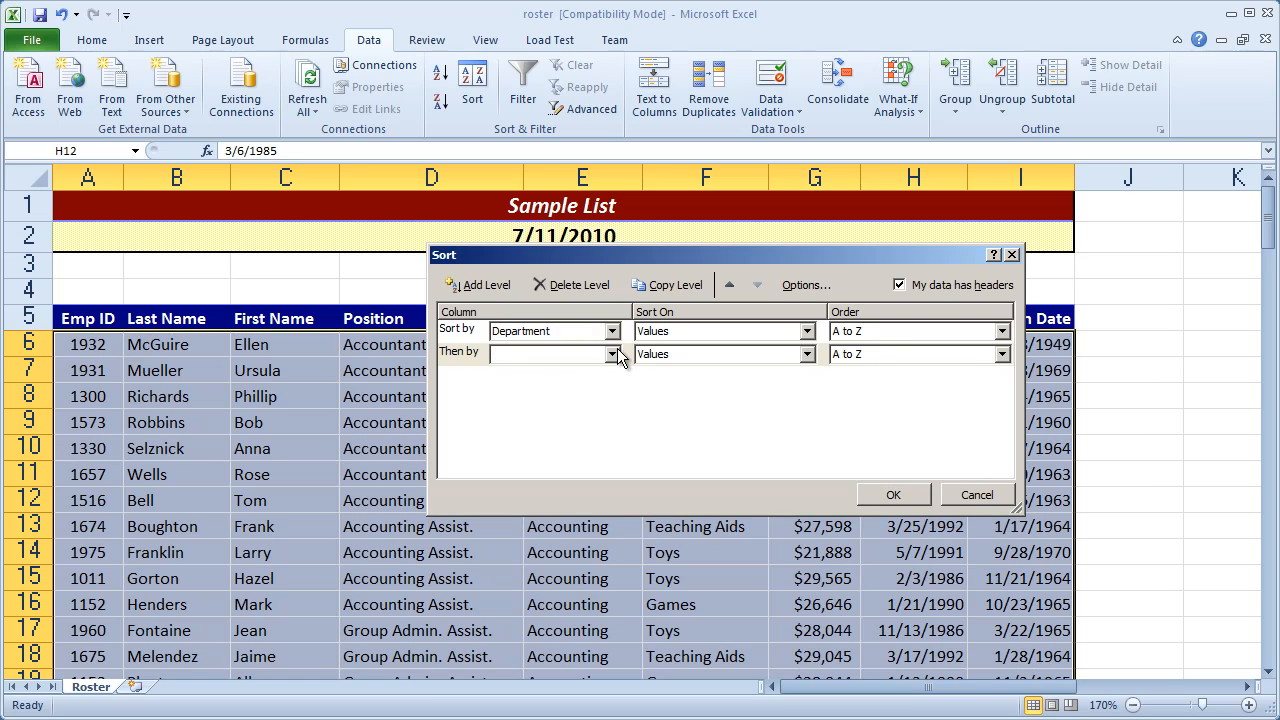
pyautogui.click(547, 353)
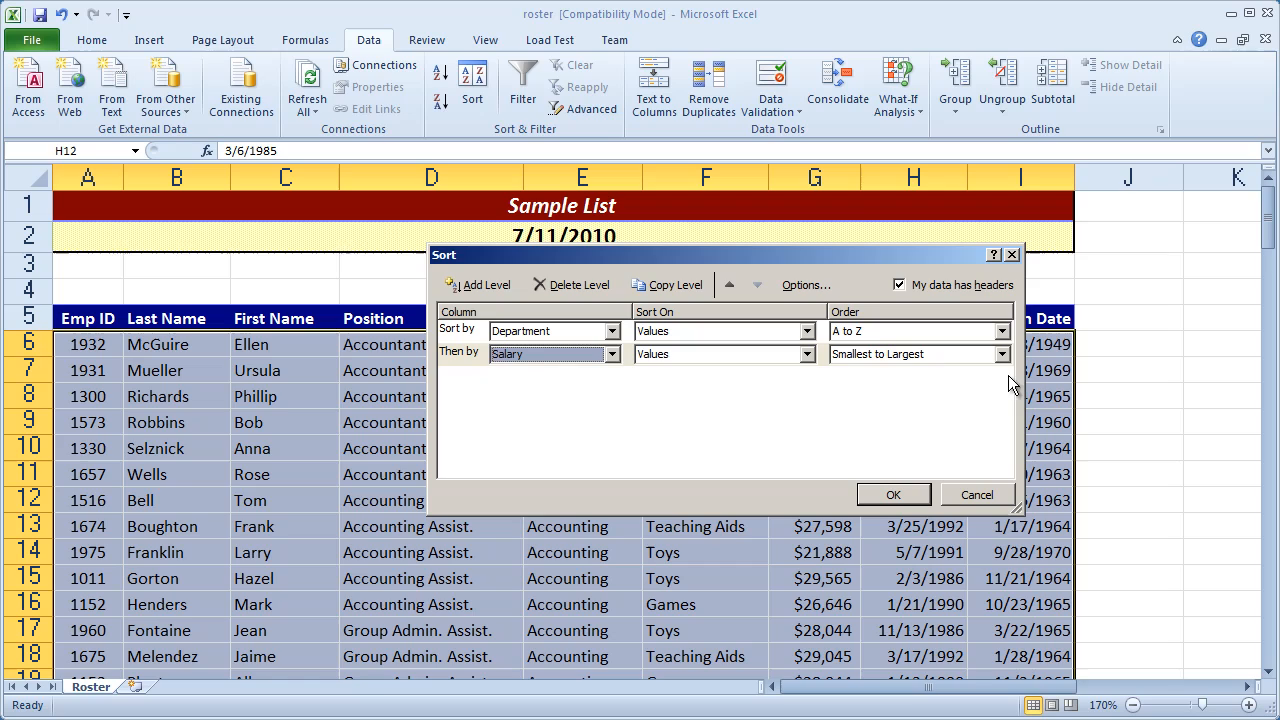
pyautogui.click(1002, 354)
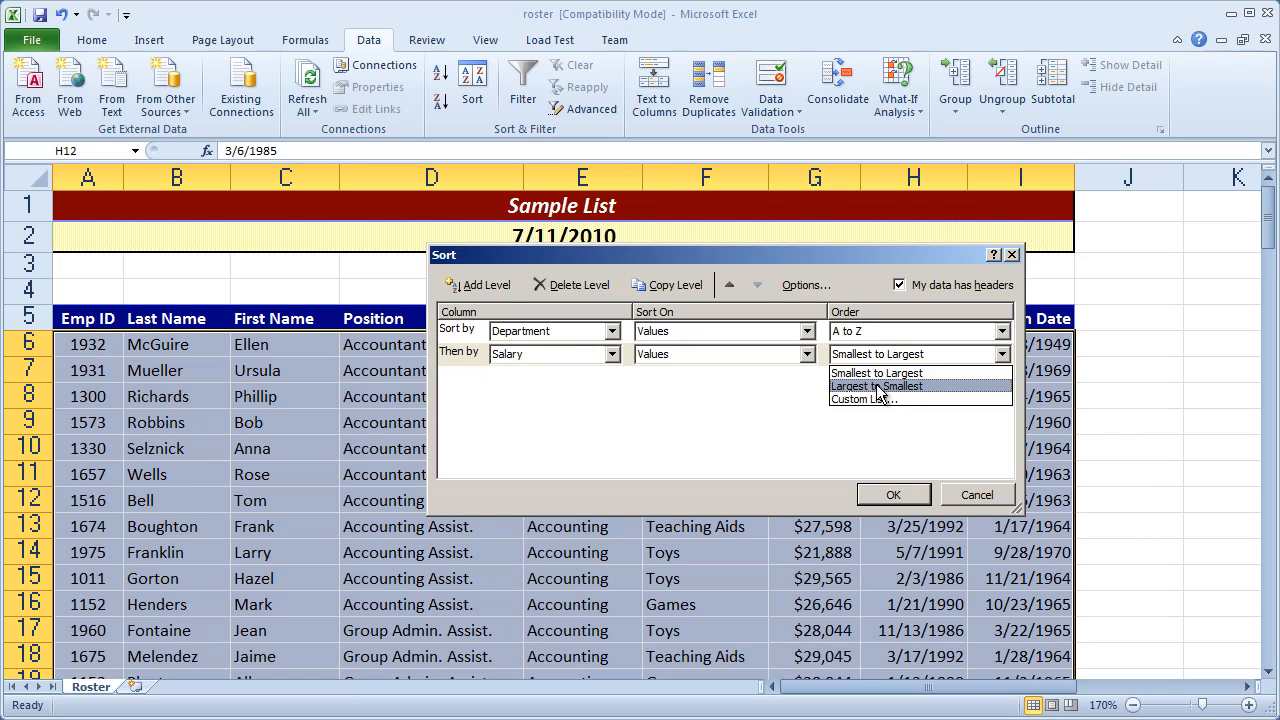
pyautogui.click(877, 386)
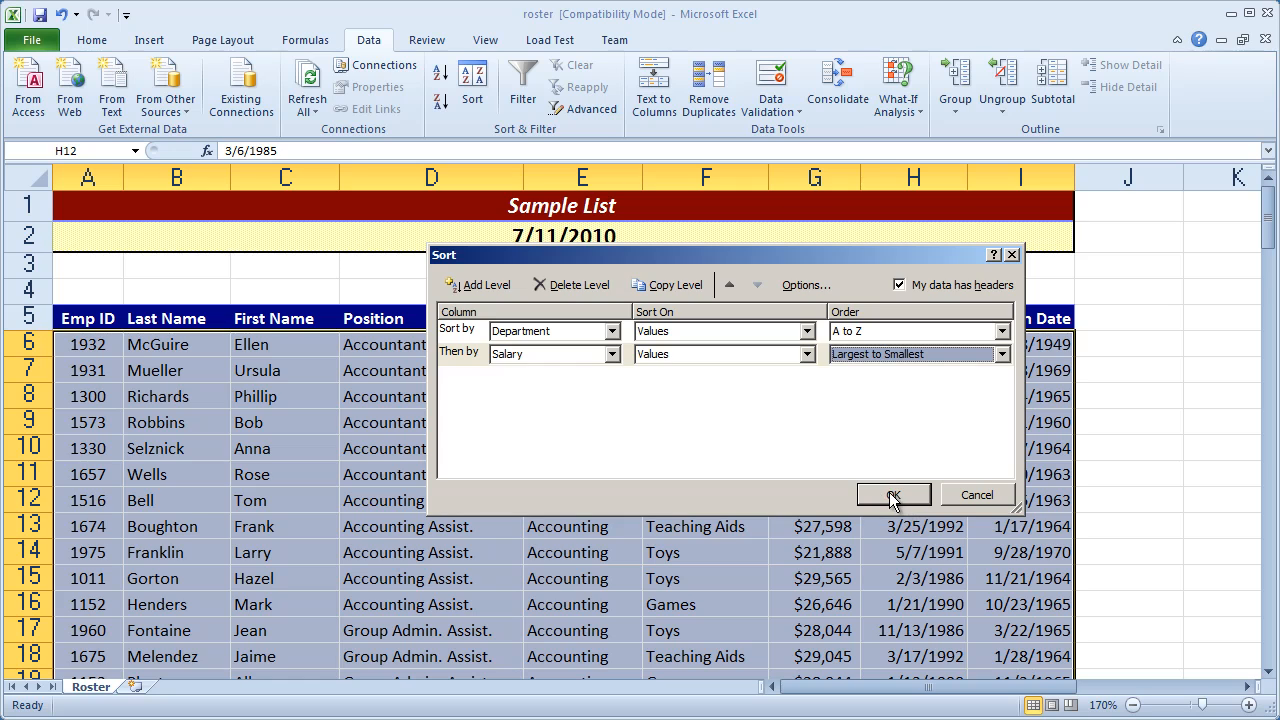
pyautogui.click(888, 494)
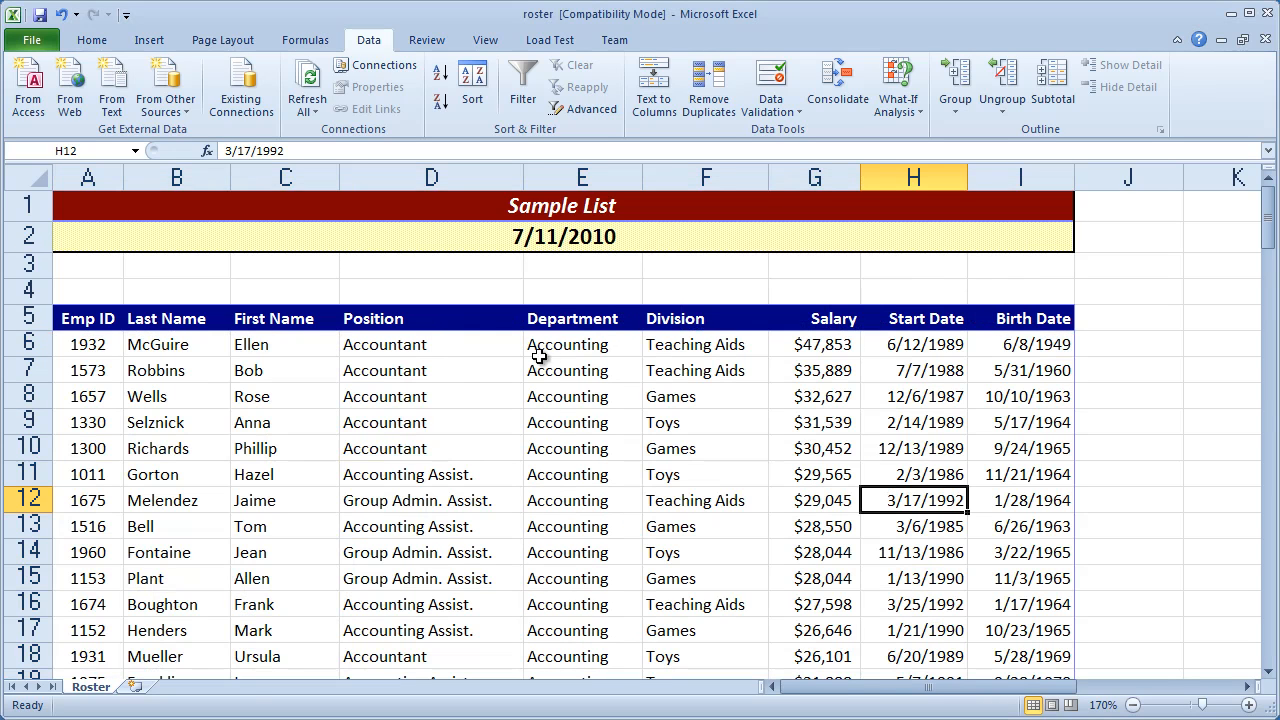